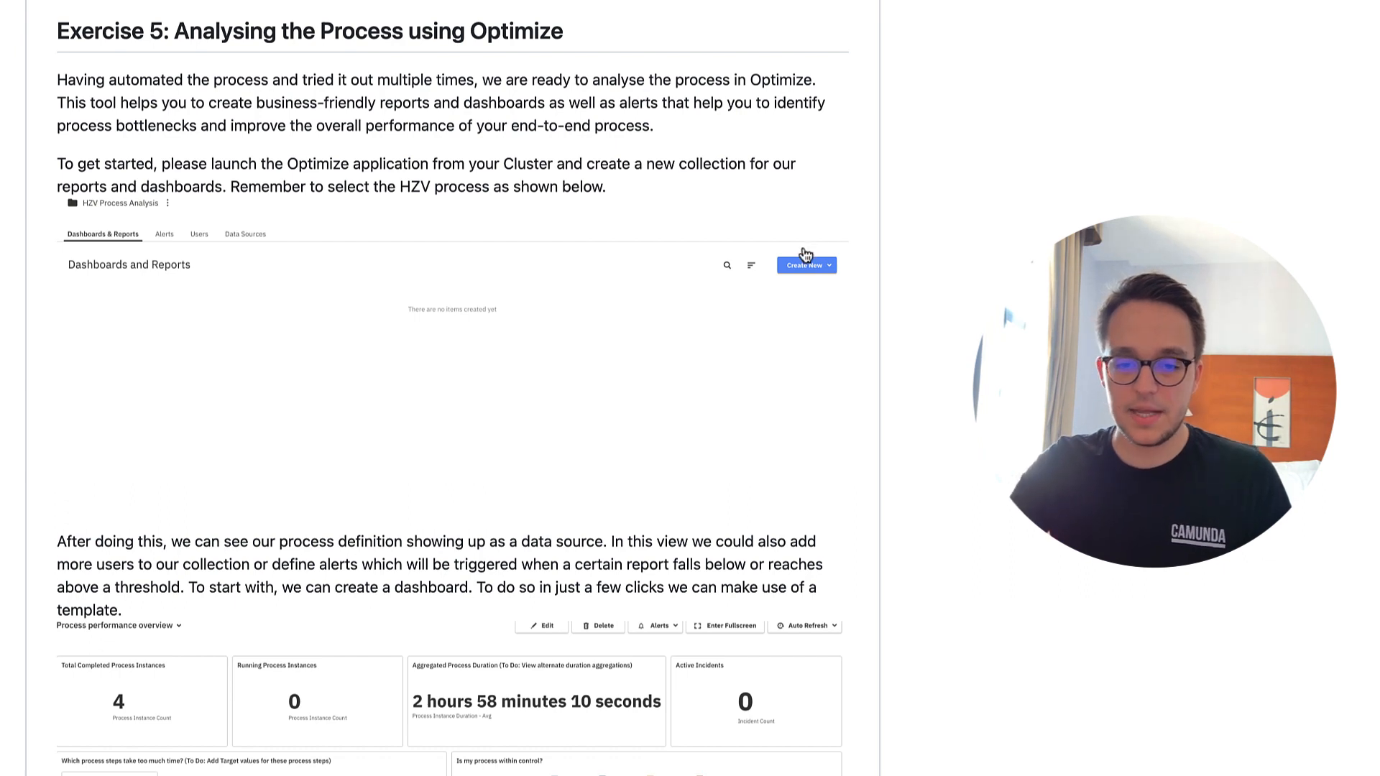
Step: Scroll through the Exercise 5 section of the README on analysing the process
scroll("down", 3)
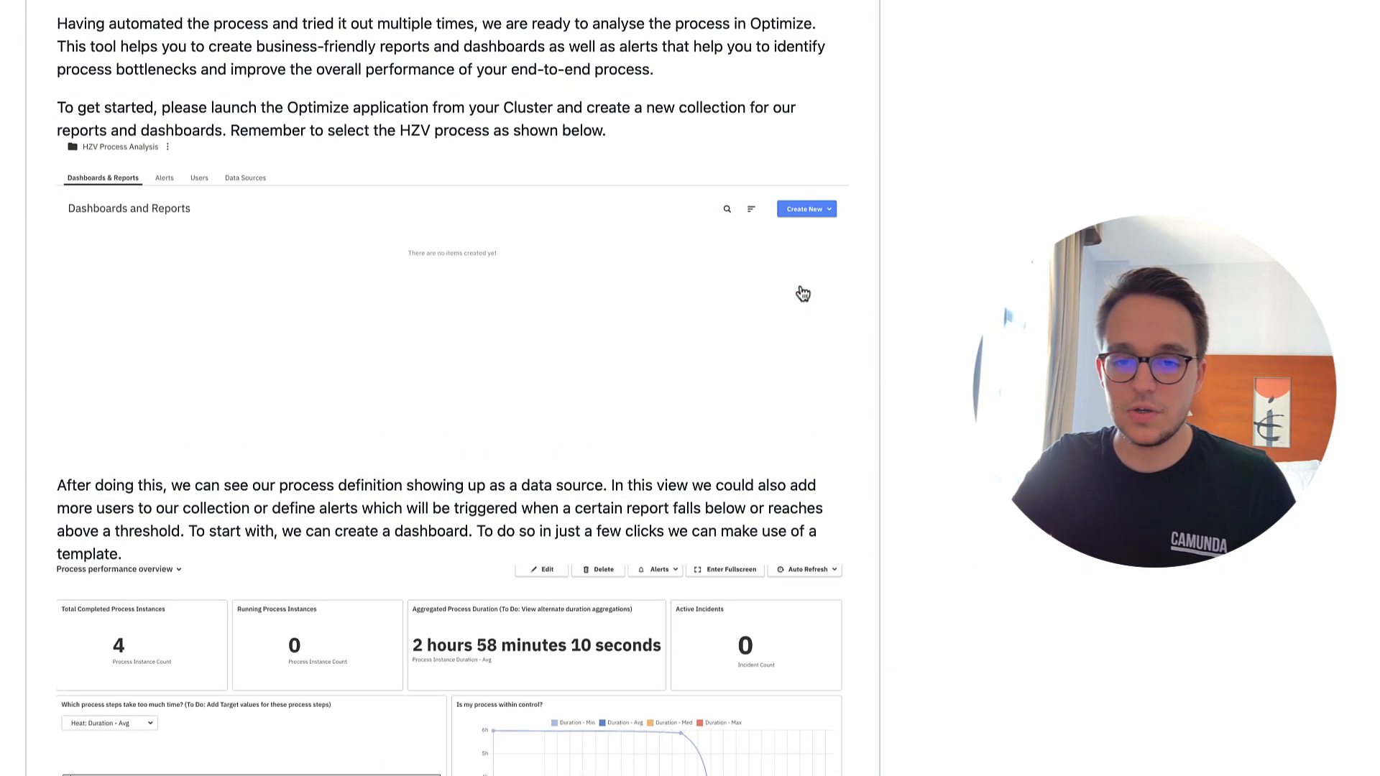
scroll("down", 3)
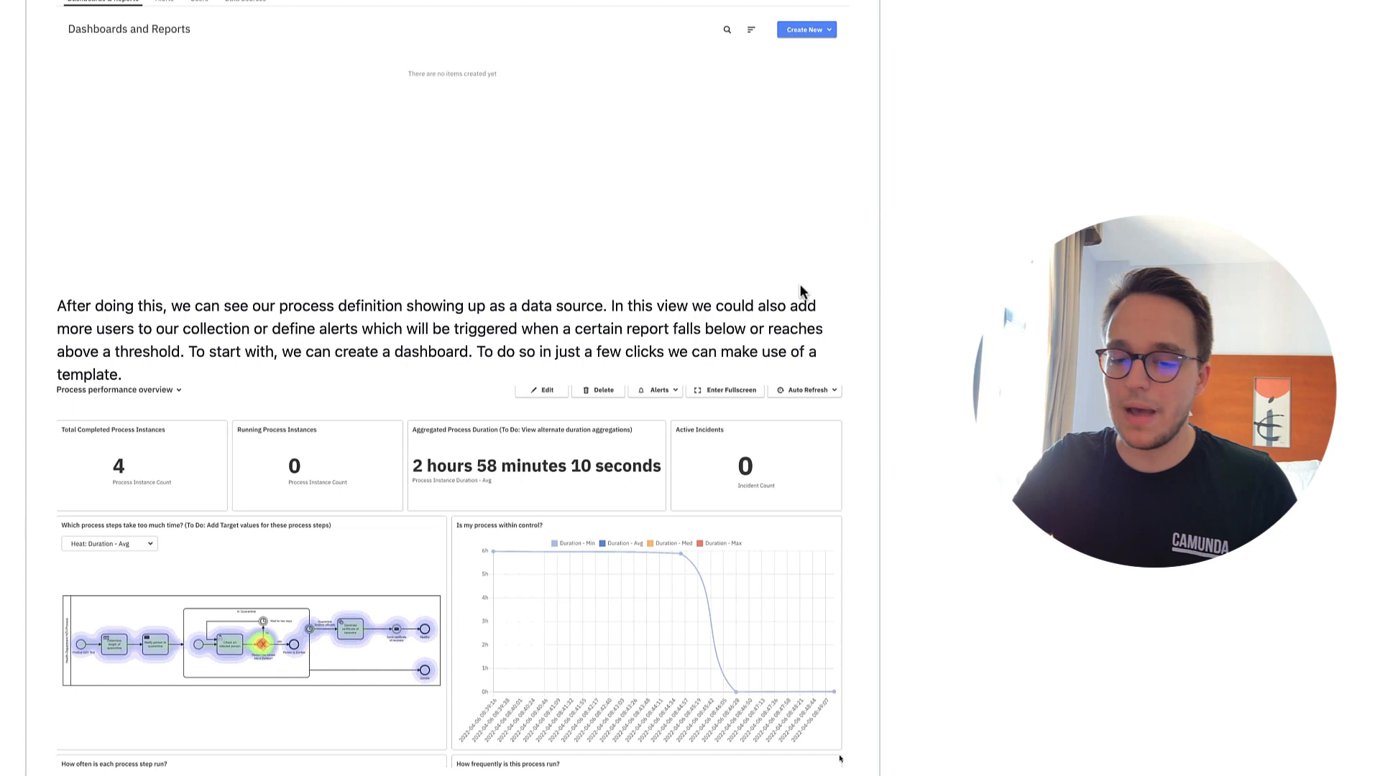
scroll("up", 3)
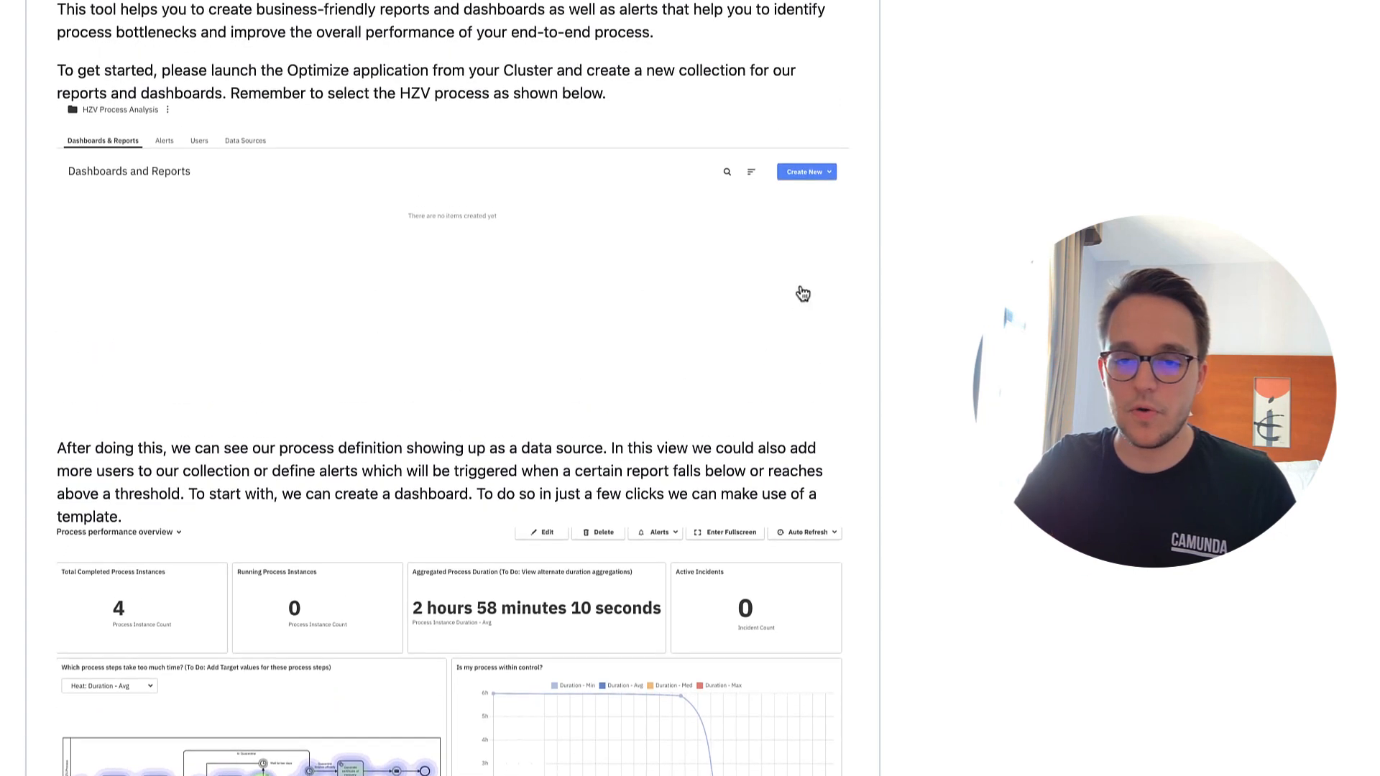
scroll("up", 3)
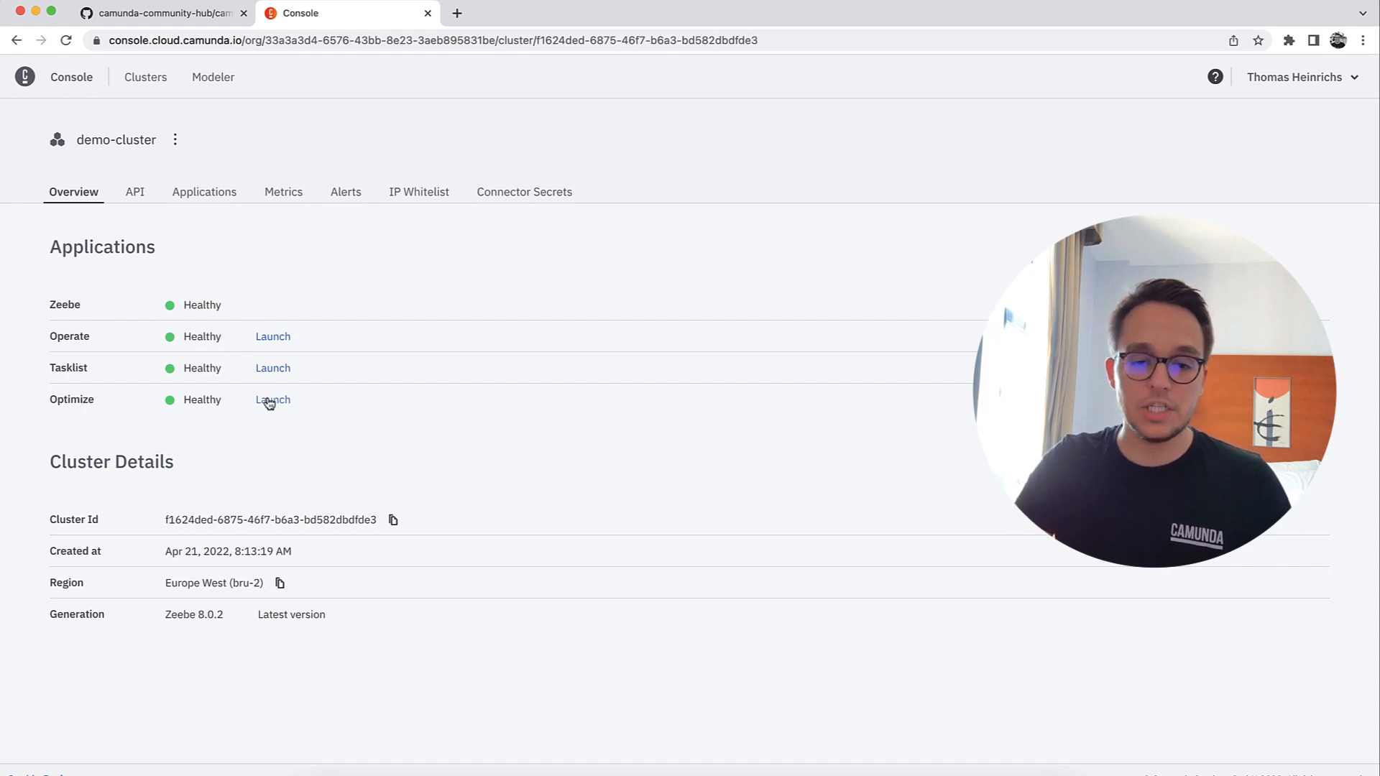
Step: Launch Optimize from the cluster overview and bring up the Create New choices
left_click(271, 399)
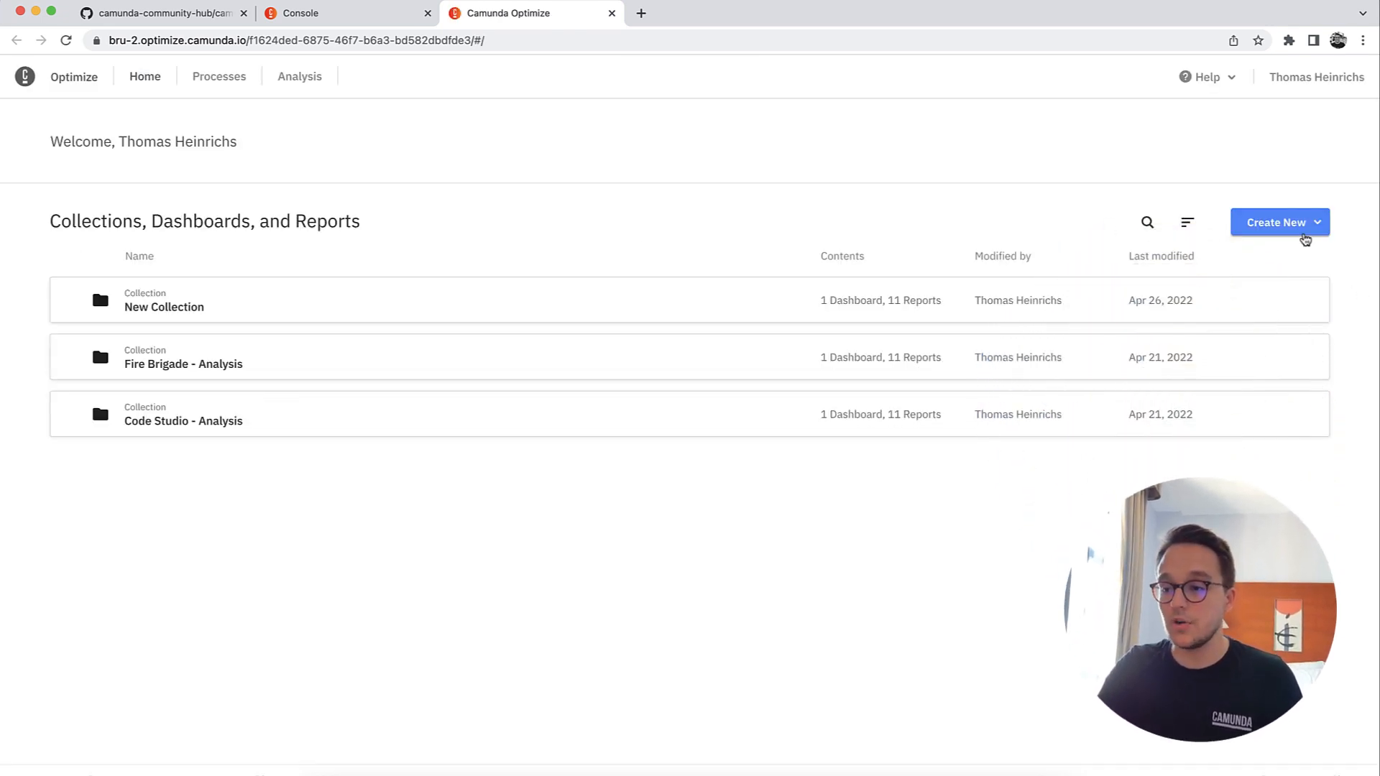
left_click(1279, 221)
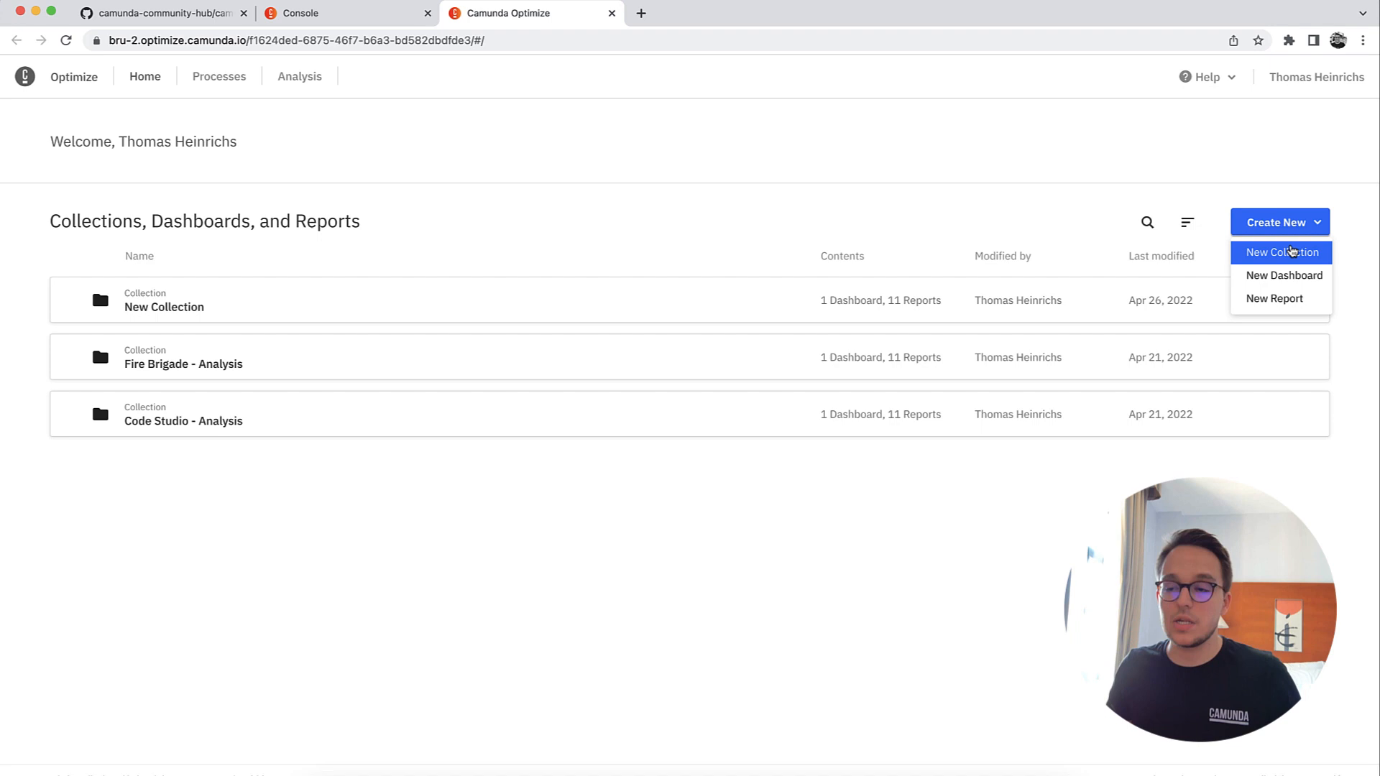
Step: Start a new collection 'HZV Analysis' with only Health-Department HZV-Process as data source
left_click(1280, 253)
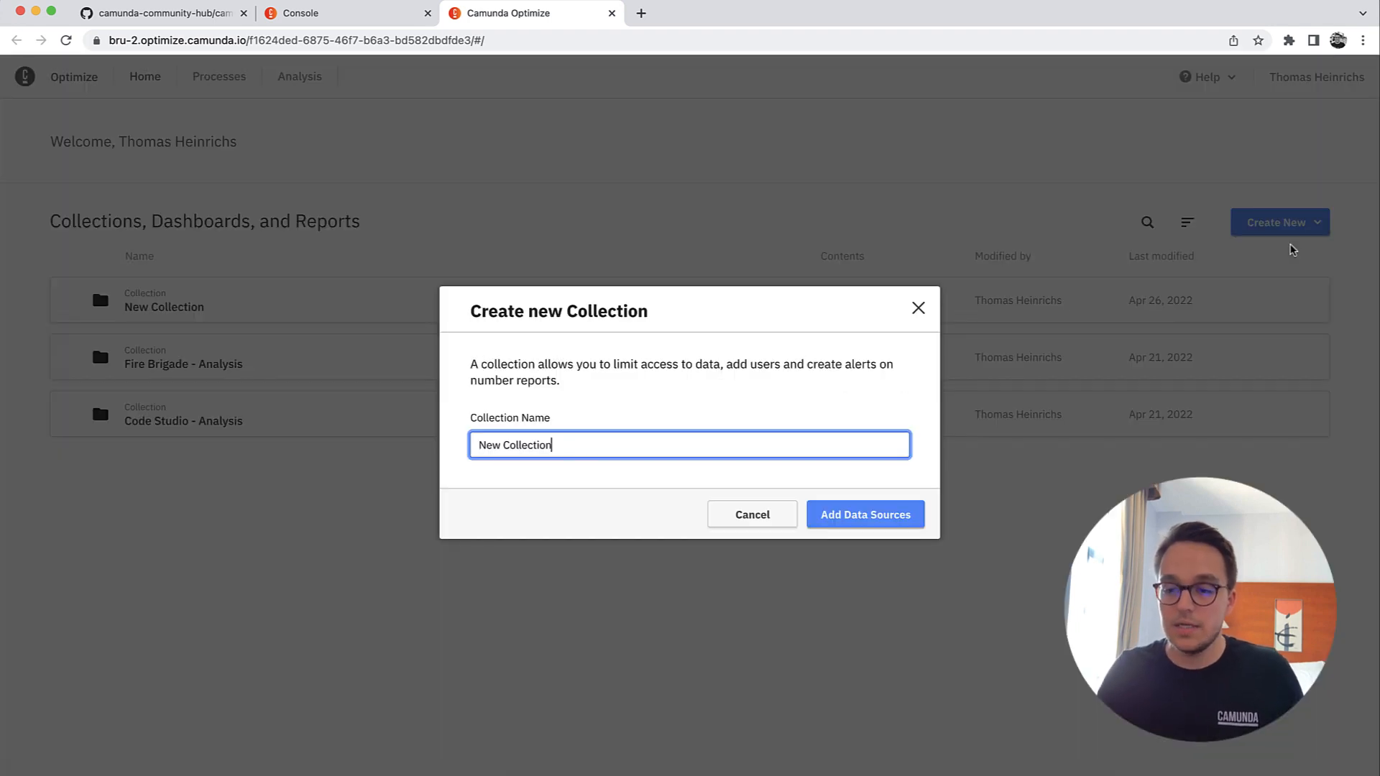
mouse_move(579, 504)
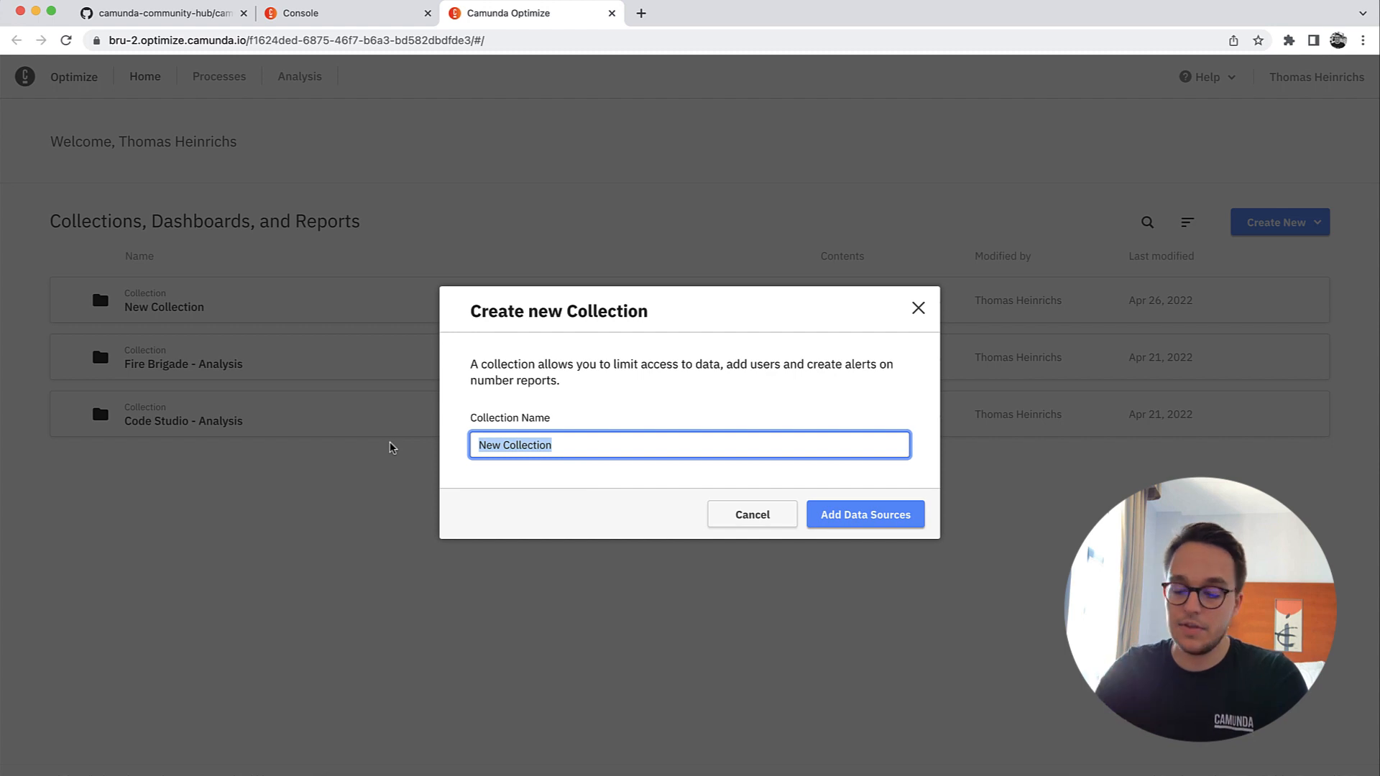
type("HZV A")
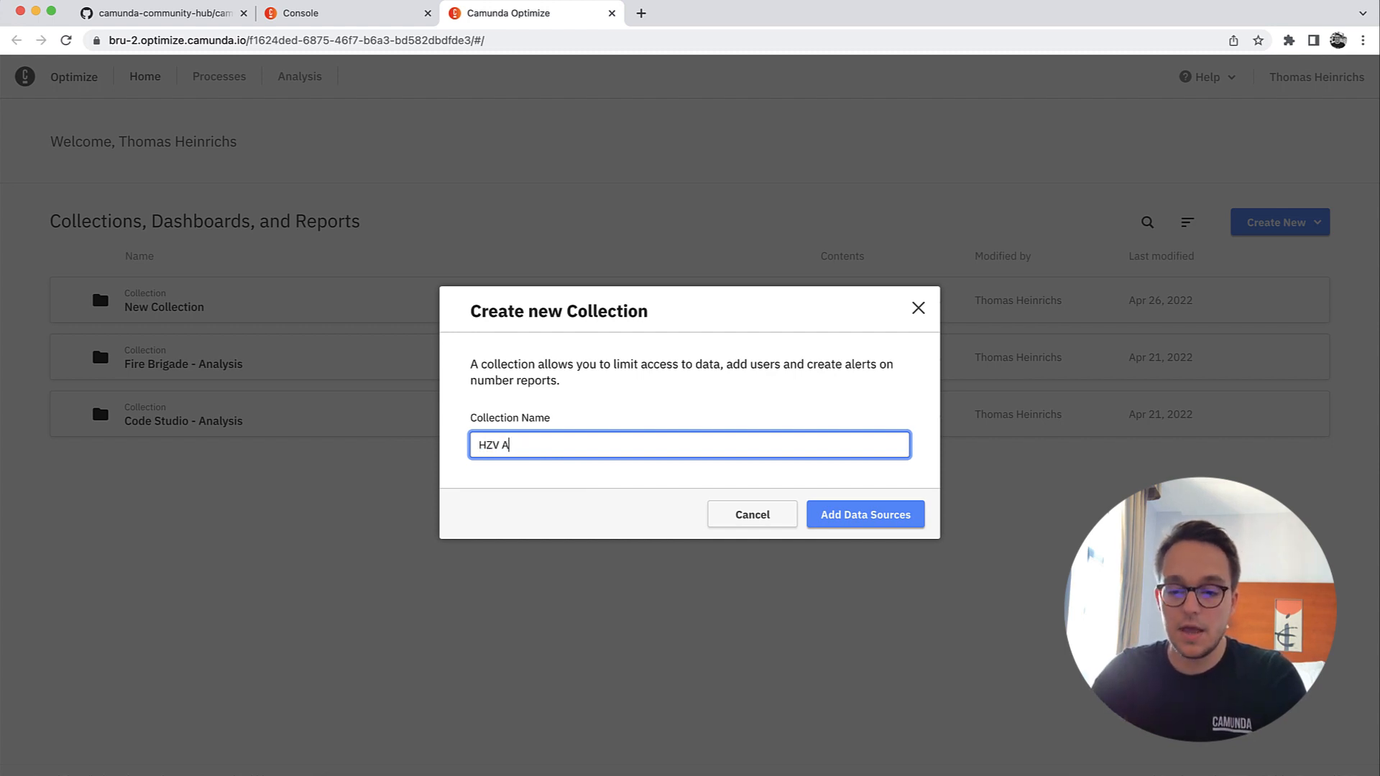
type("nalys")
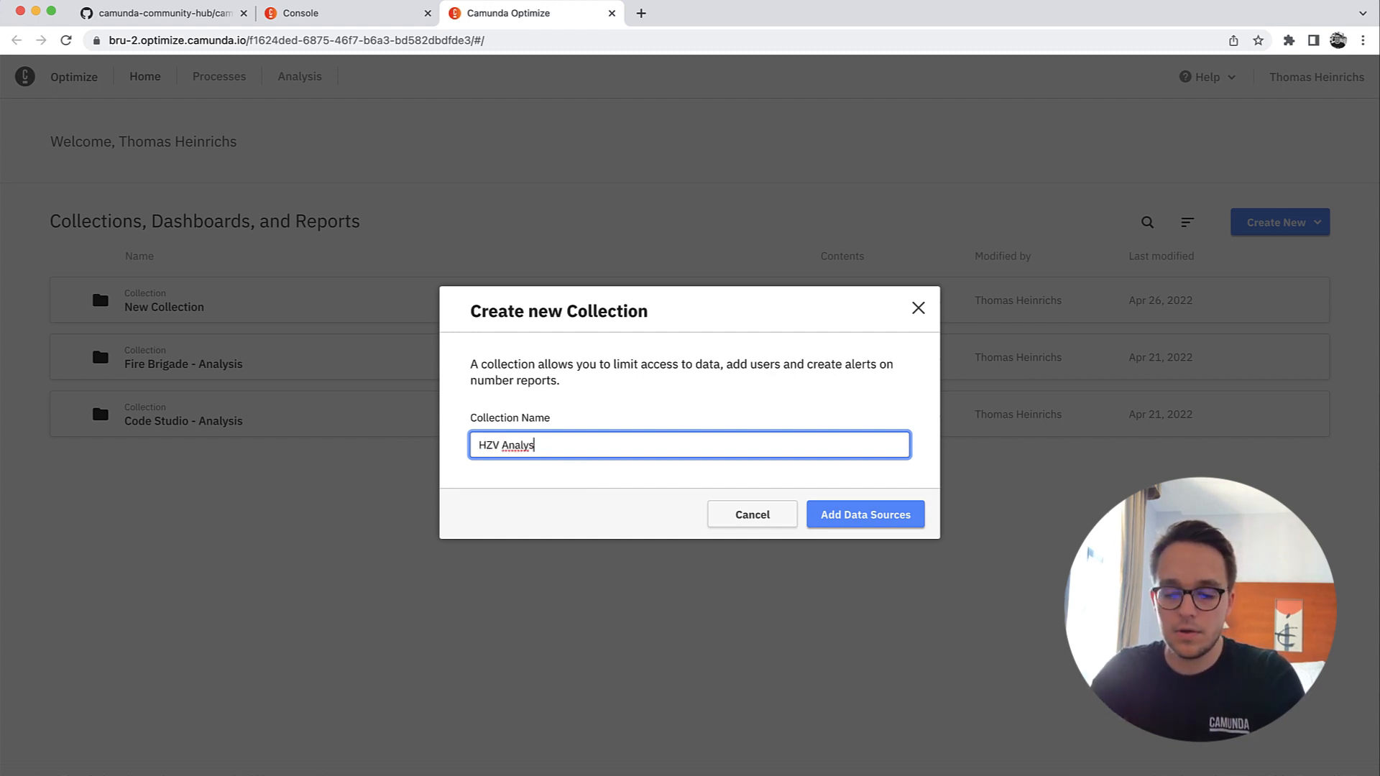
left_click(864, 514)
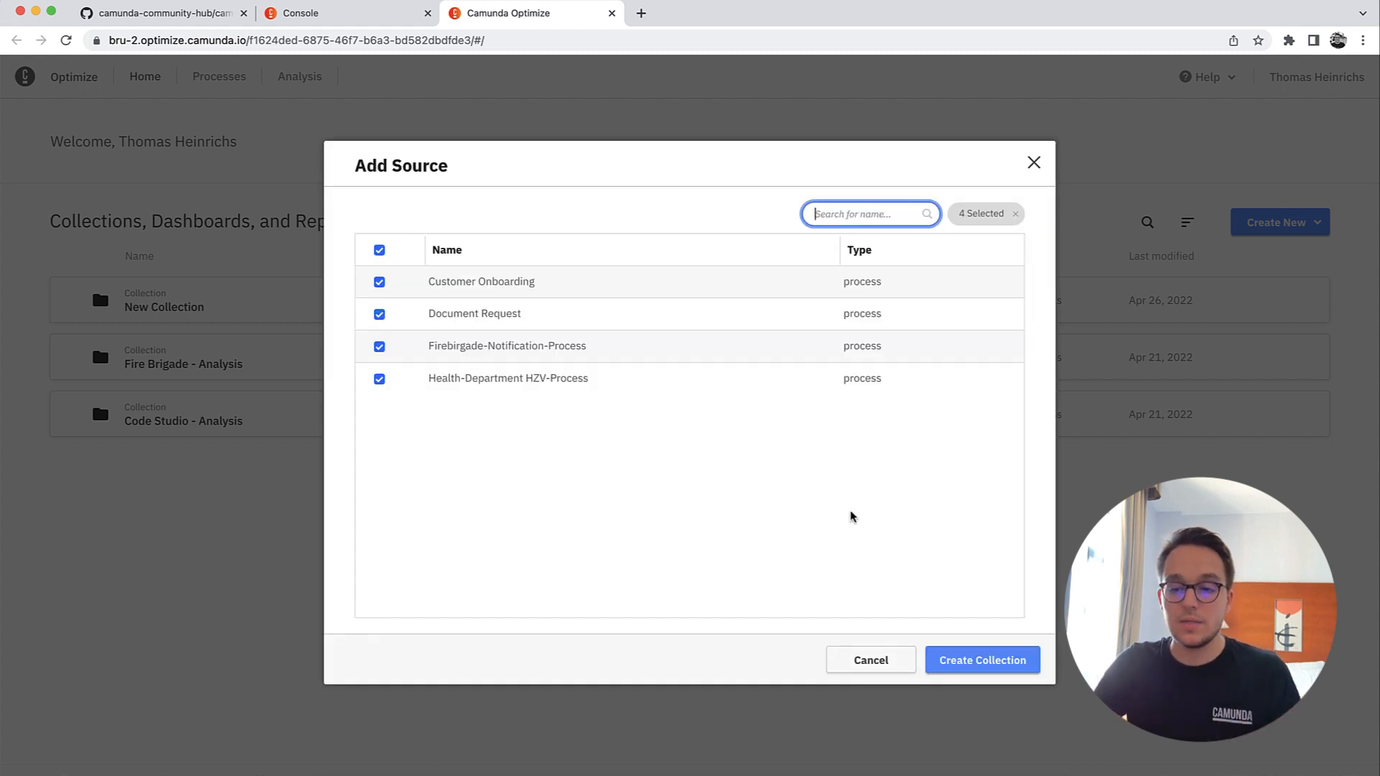
mouse_move(357, 354)
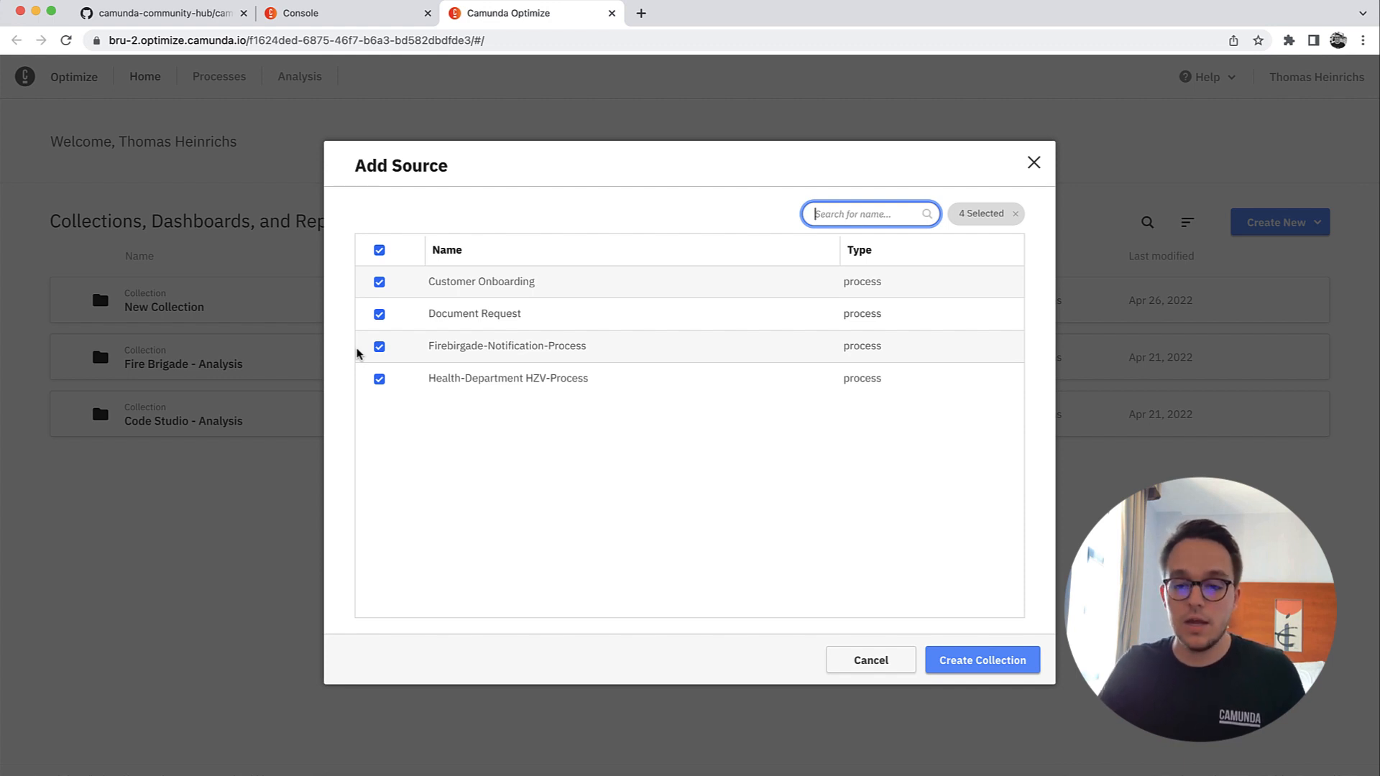
mouse_move(369, 361)
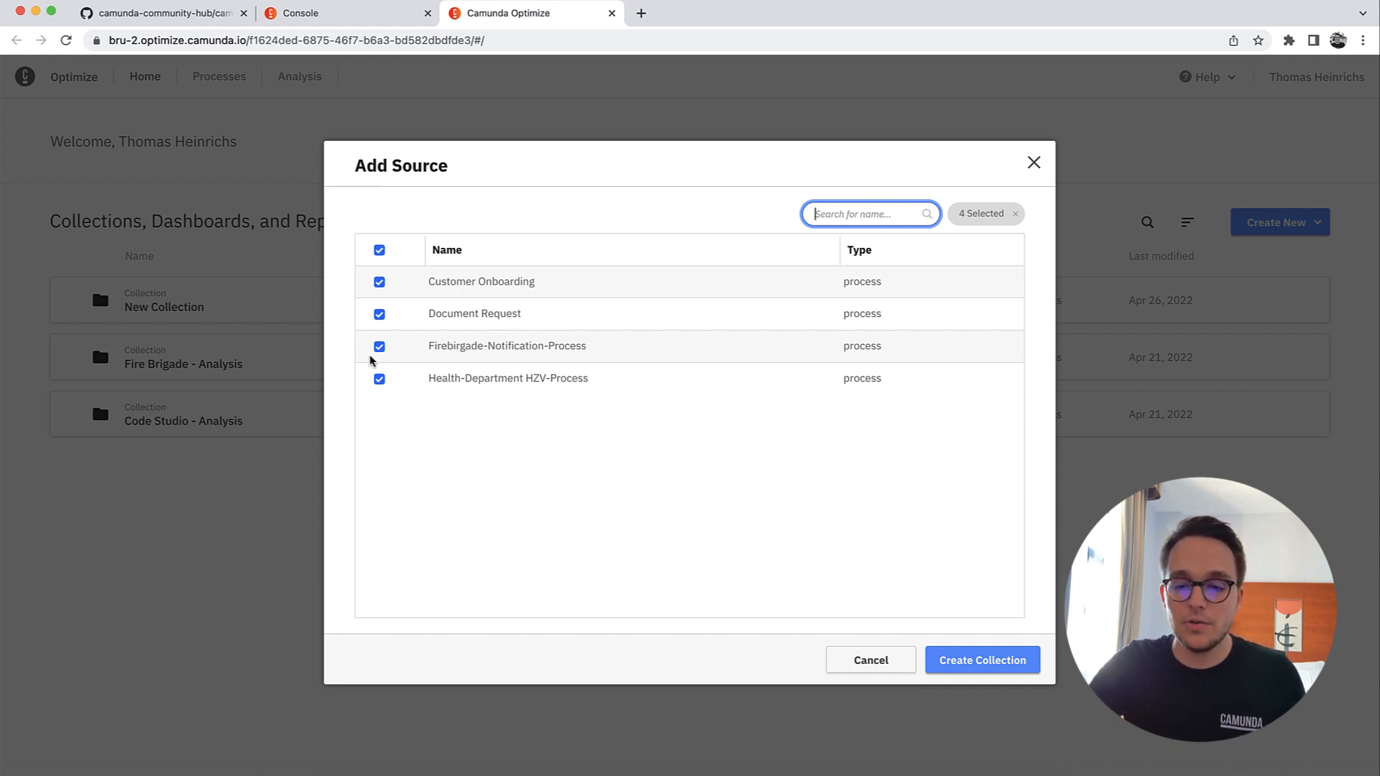
left_click(380, 250)
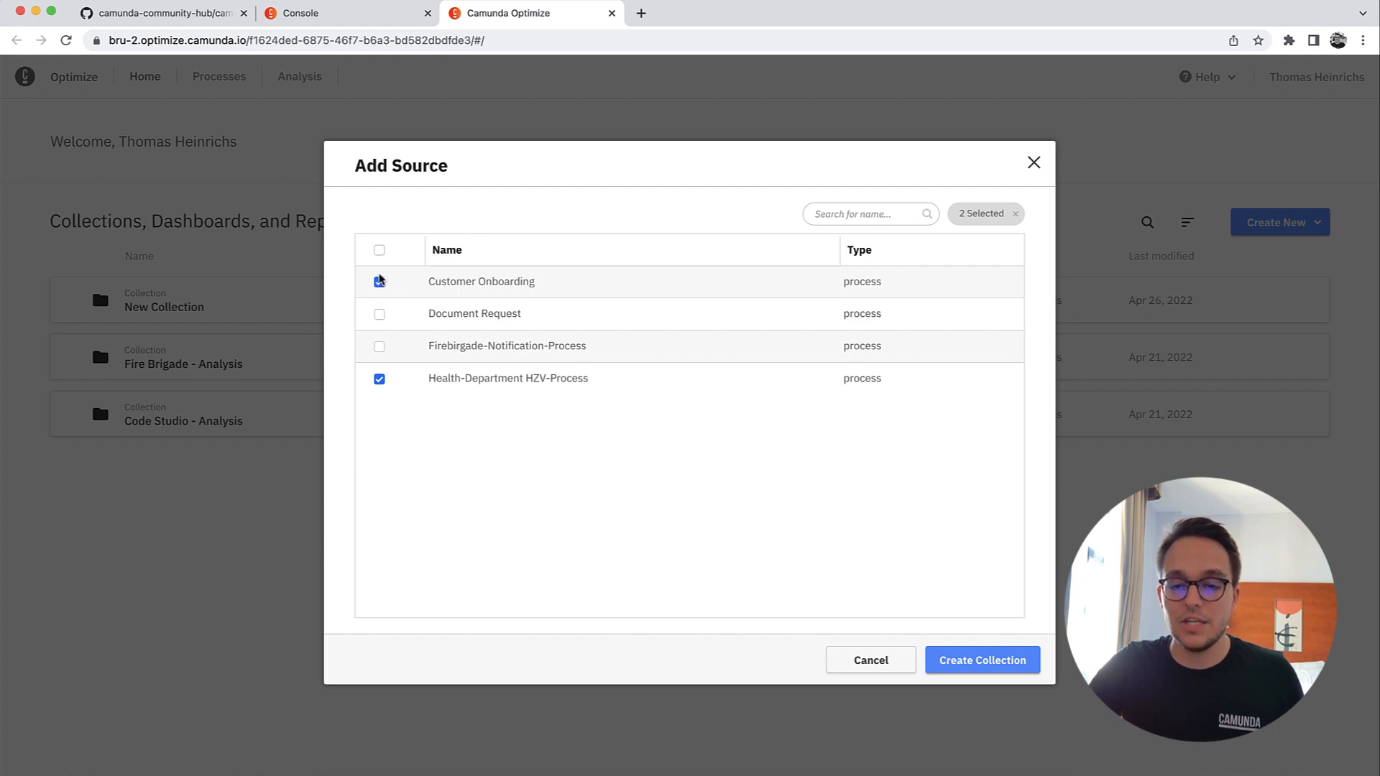
left_click(380, 280)
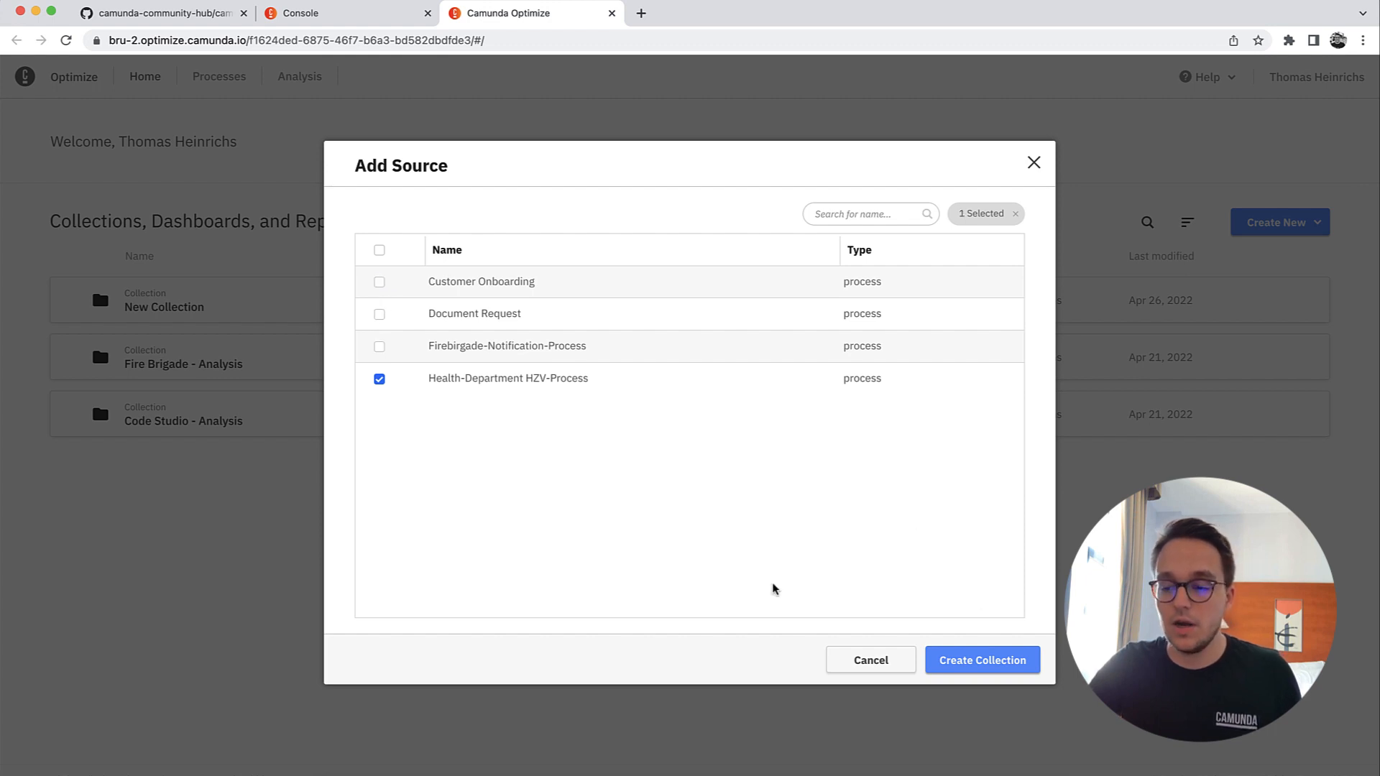
mouse_move(982, 659)
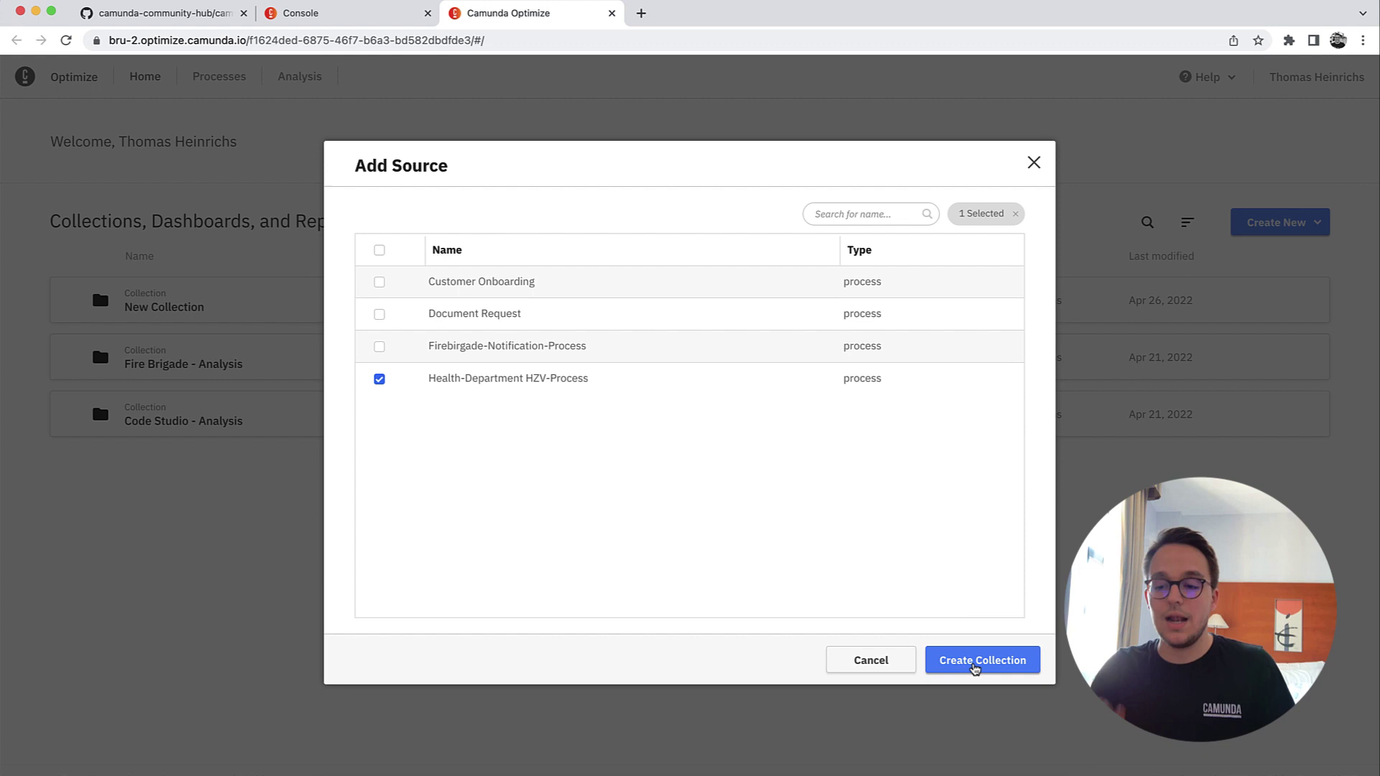
Step: Create the collection, glance at its Users and Alerts lists, and bring up the Create New choices
left_click(981, 660)
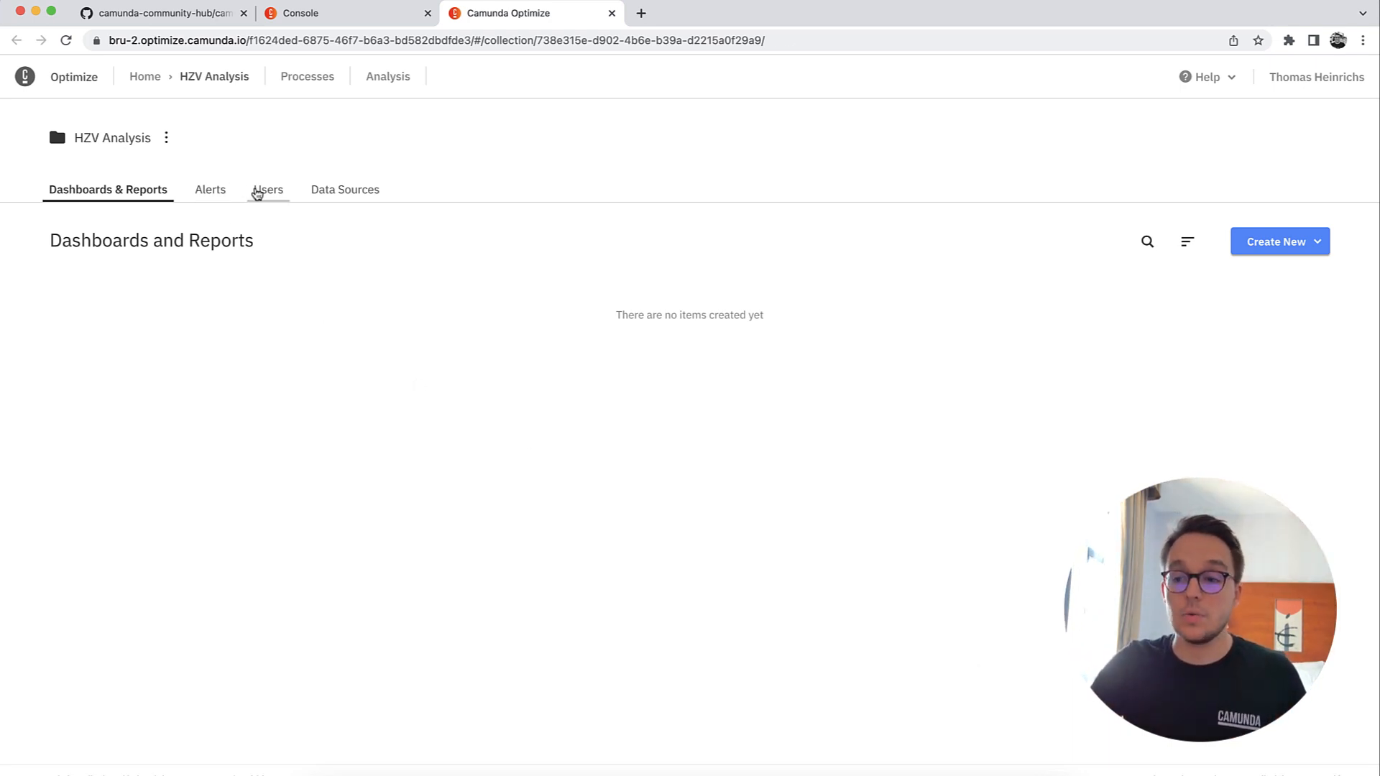
left_click(267, 190)
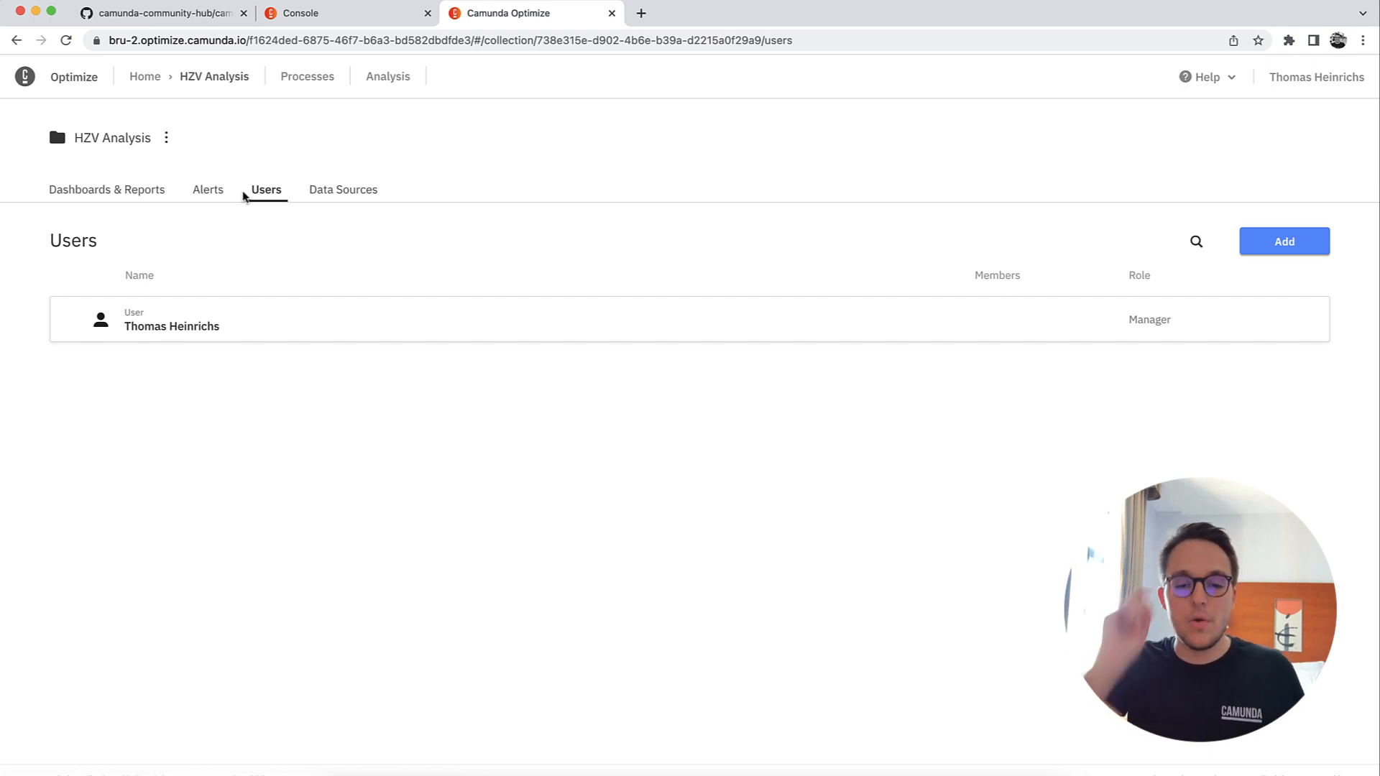
left_click(207, 190)
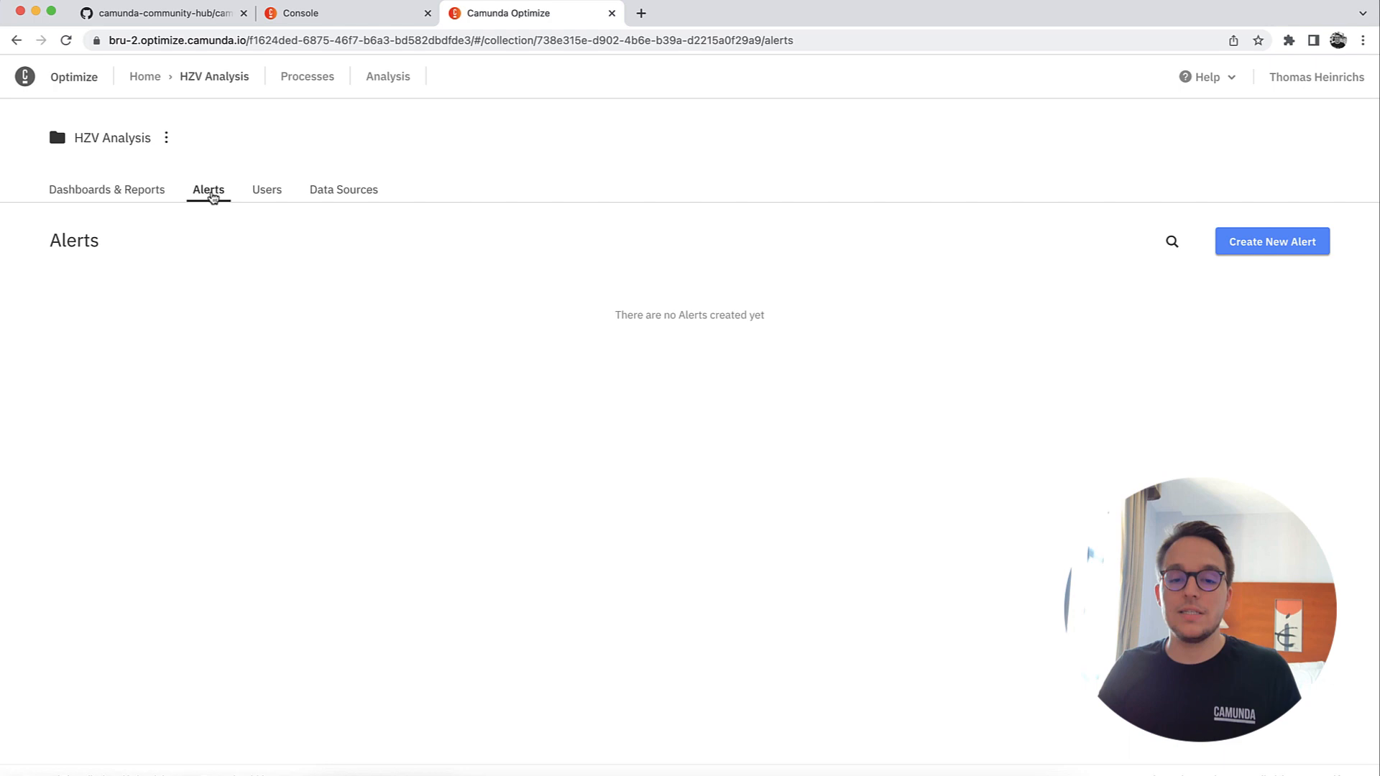
left_click(107, 189)
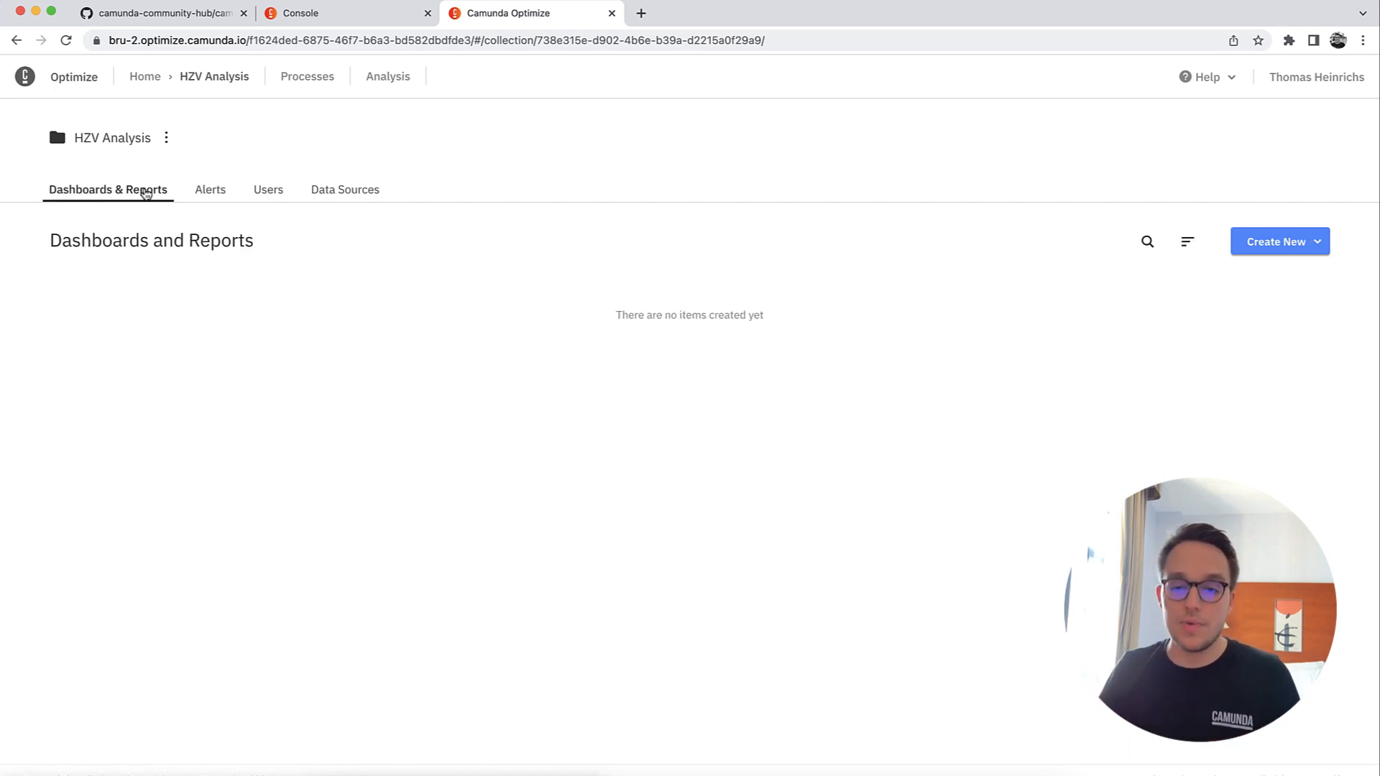
mouse_move(445, 316)
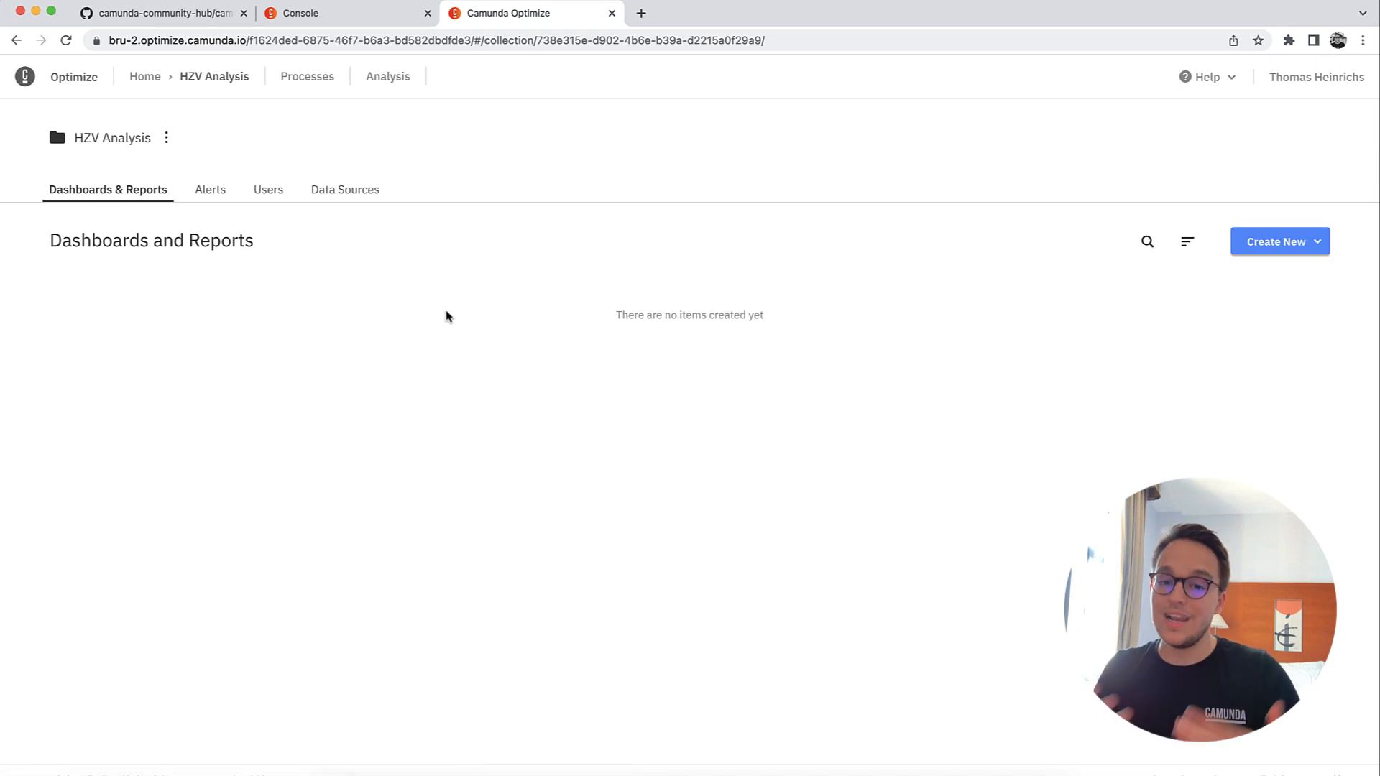
mouse_move(779, 285)
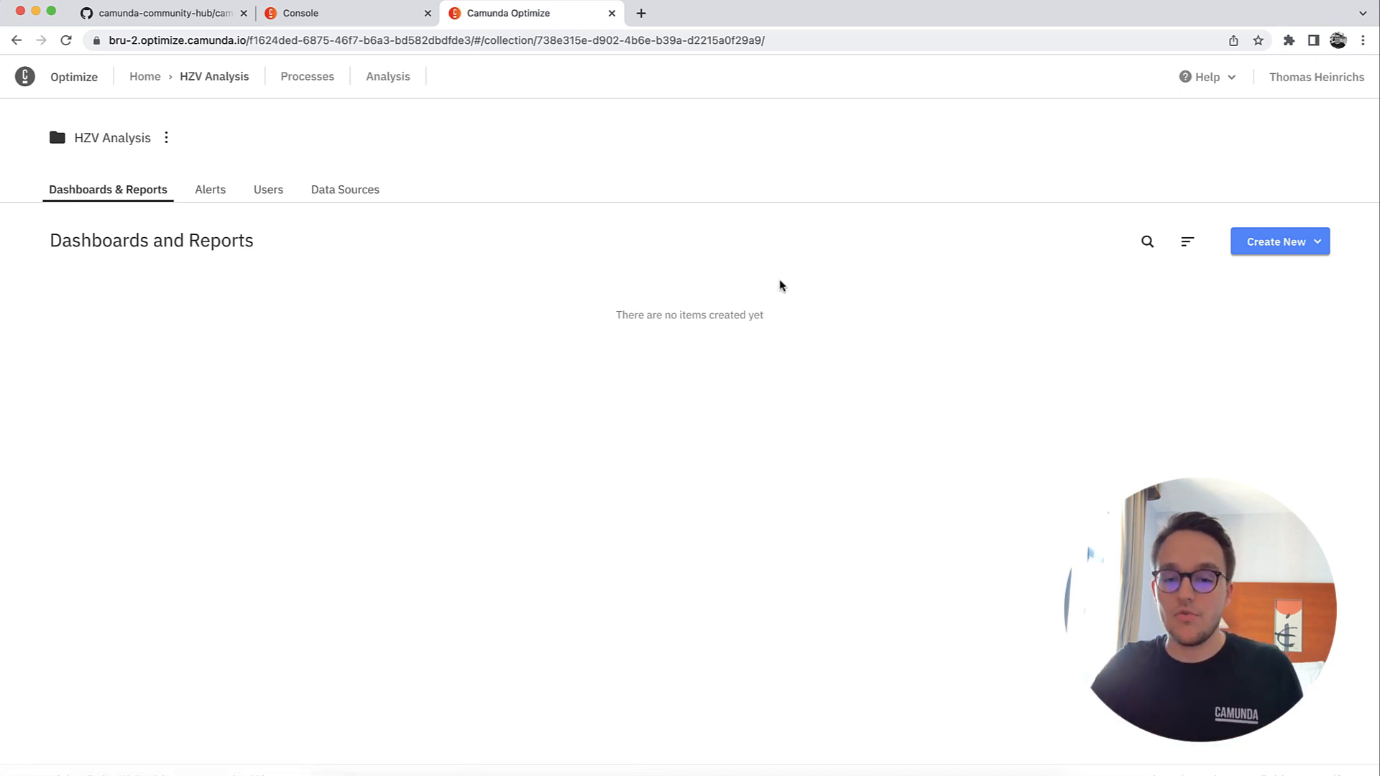
mouse_move(1275, 242)
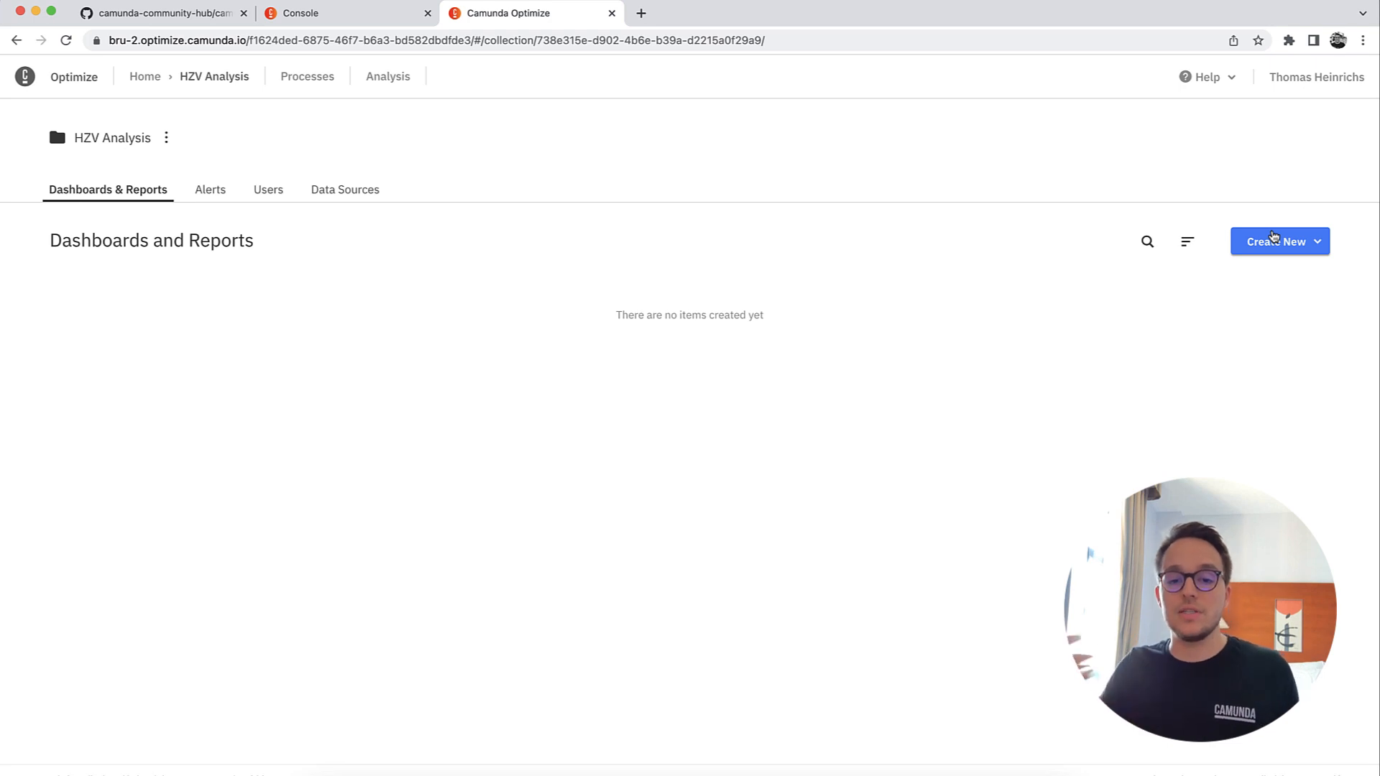
left_click(1278, 242)
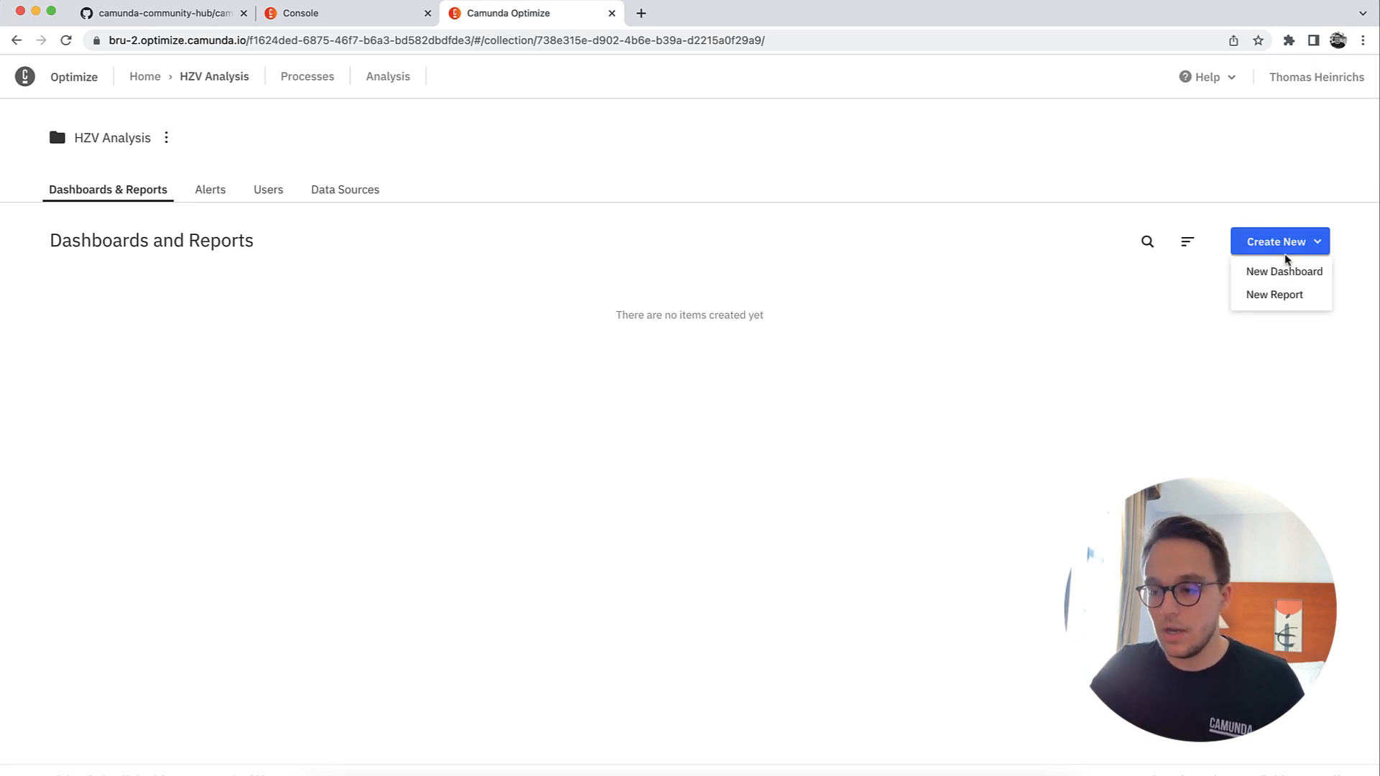
Step: Start a new dashboard on Health-Department HZV-Process with the Process performance overview template
left_click(1284, 271)
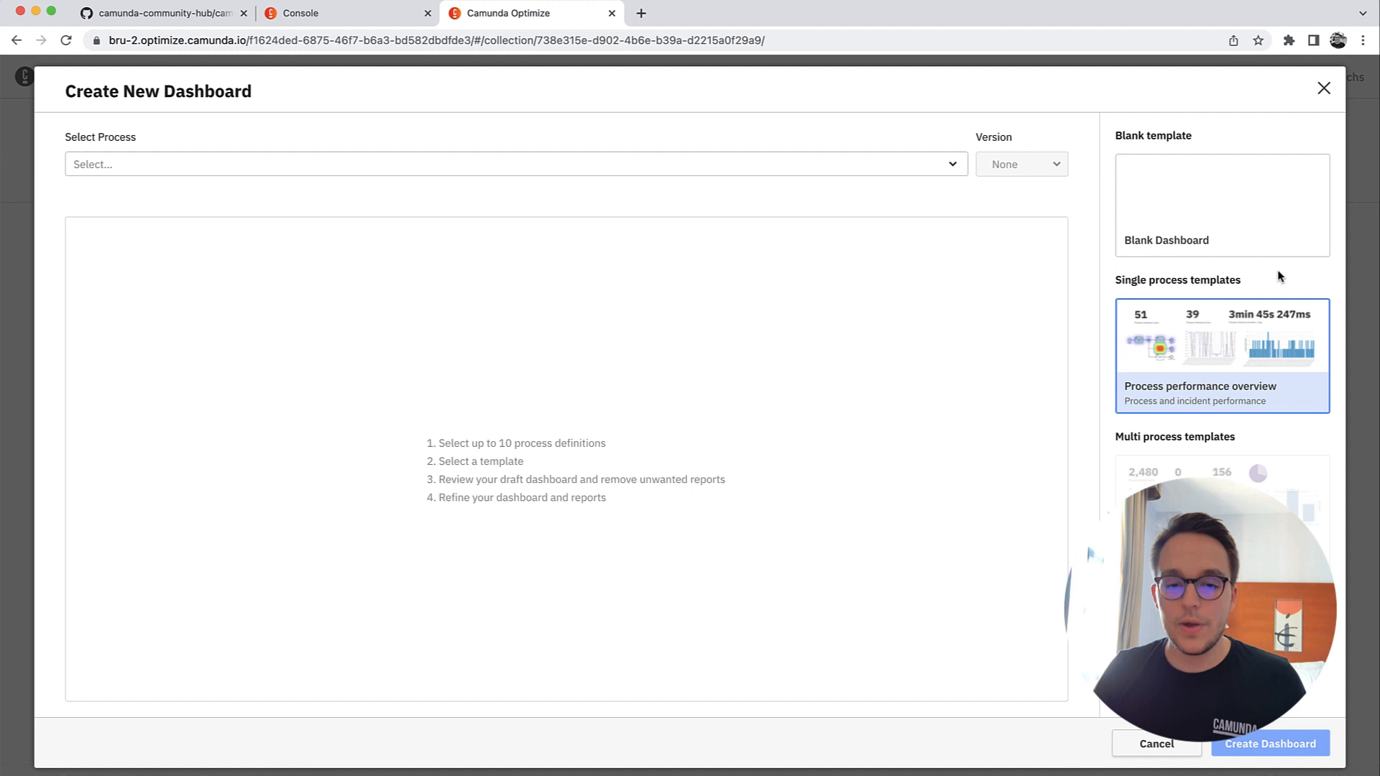
mouse_move(562, 171)
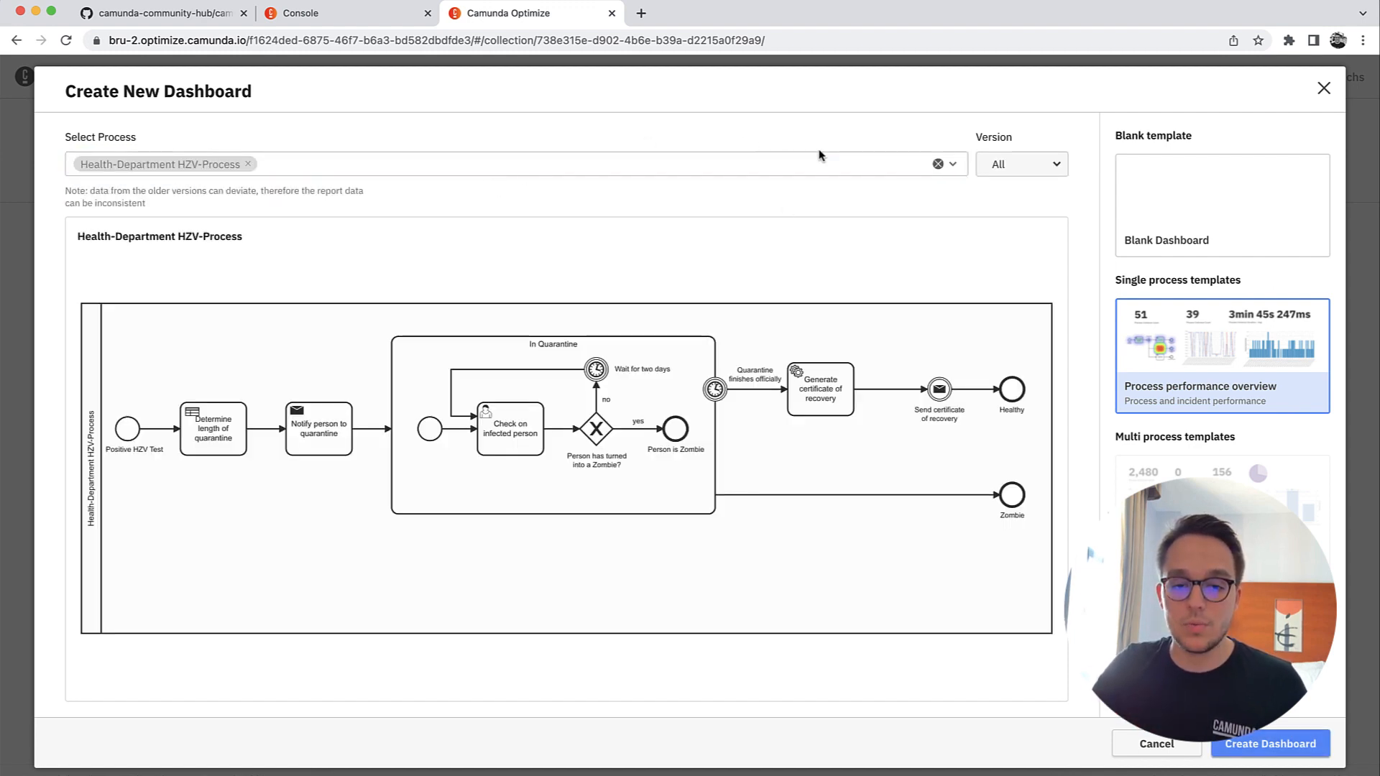
left_click(1020, 164)
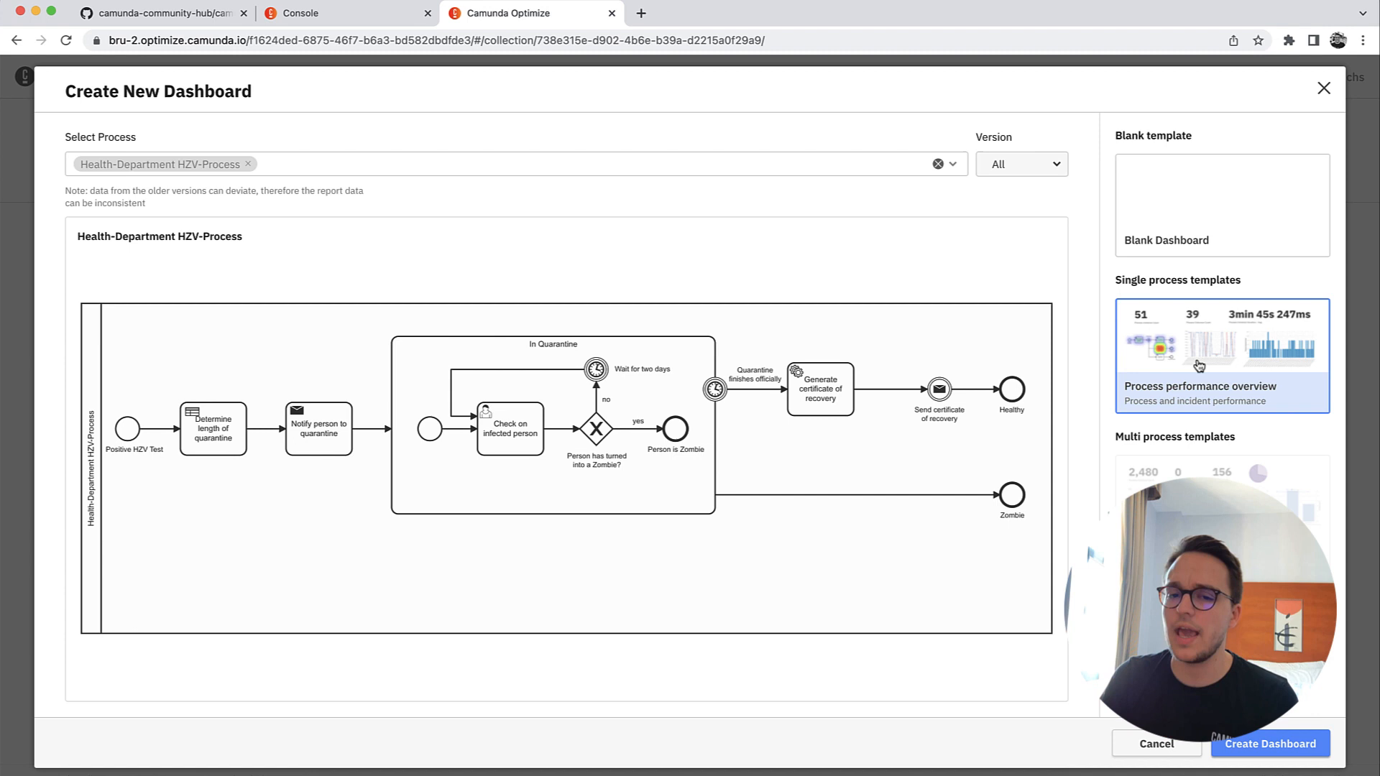
mouse_move(1238, 755)
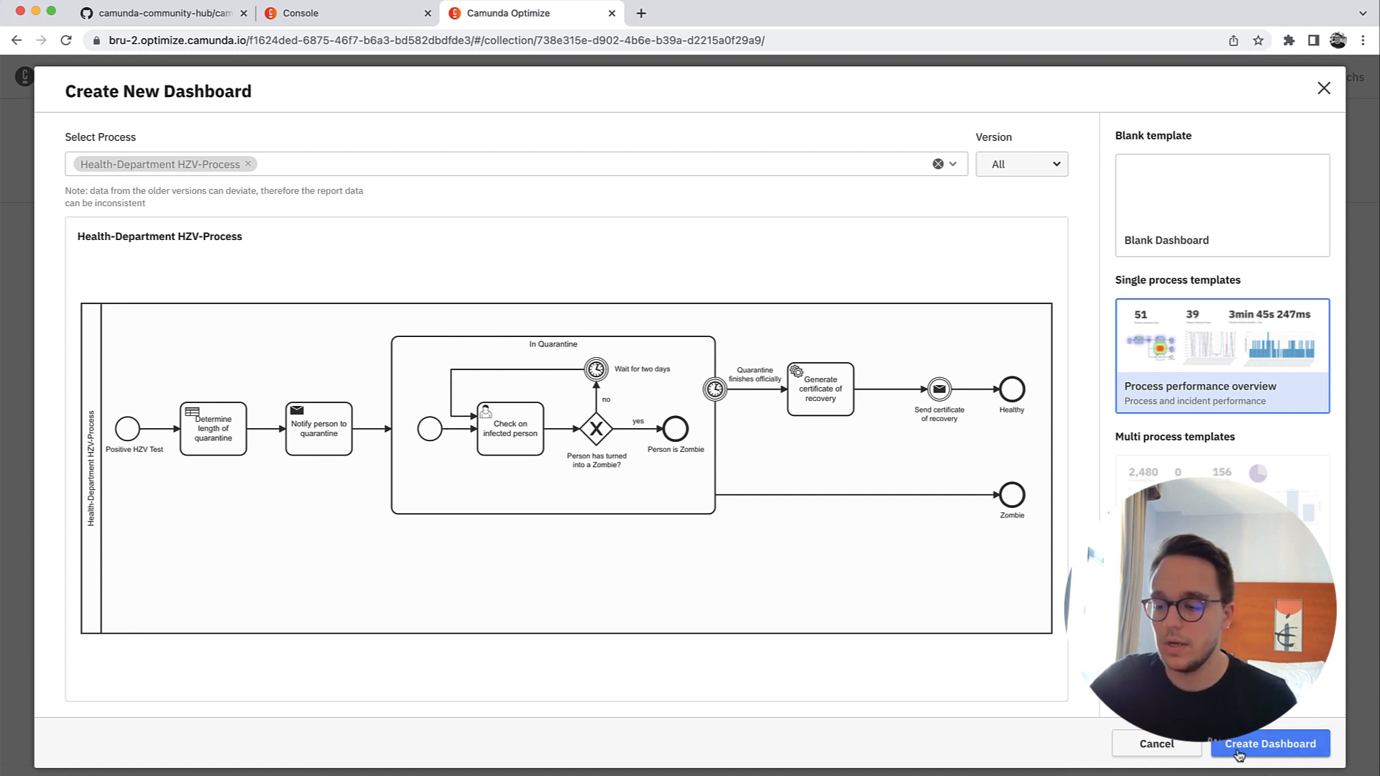
left_click(1269, 743)
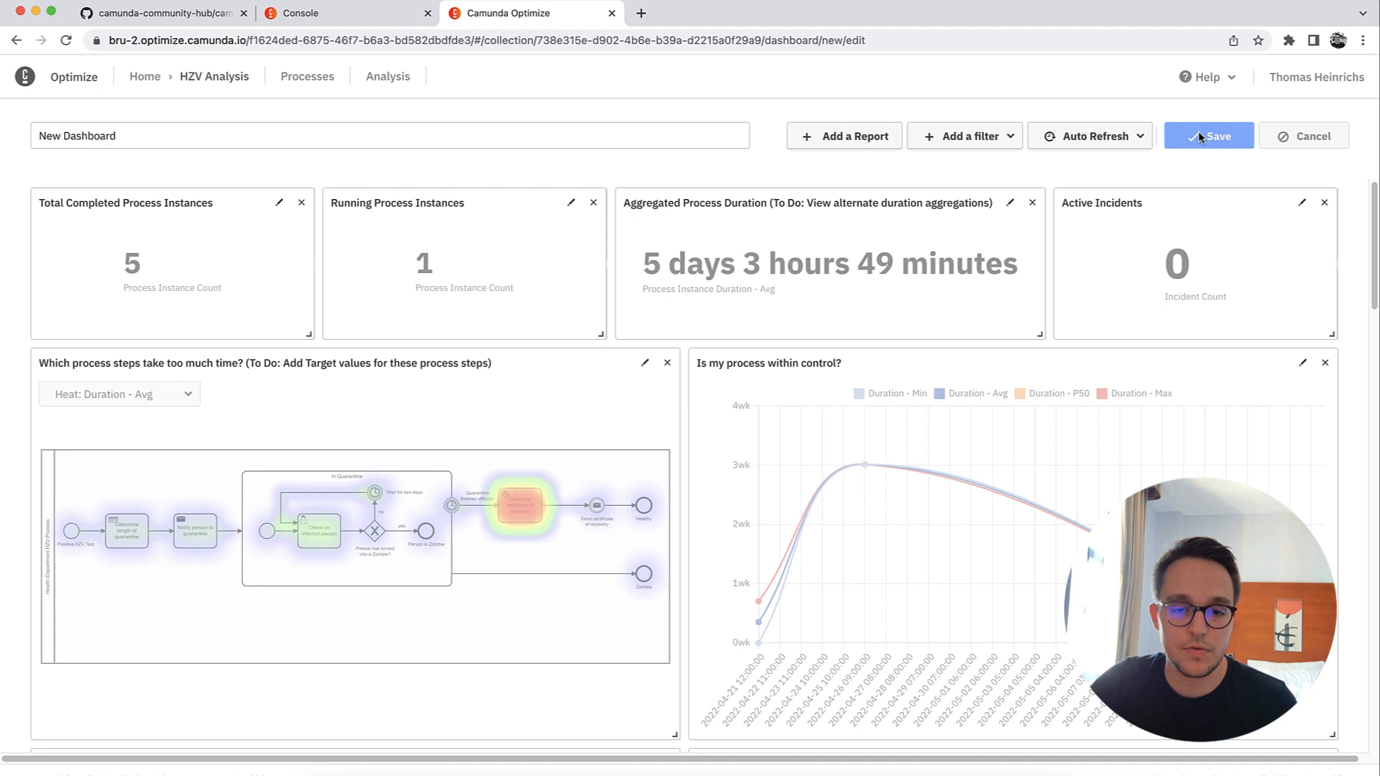
left_click(1216, 135)
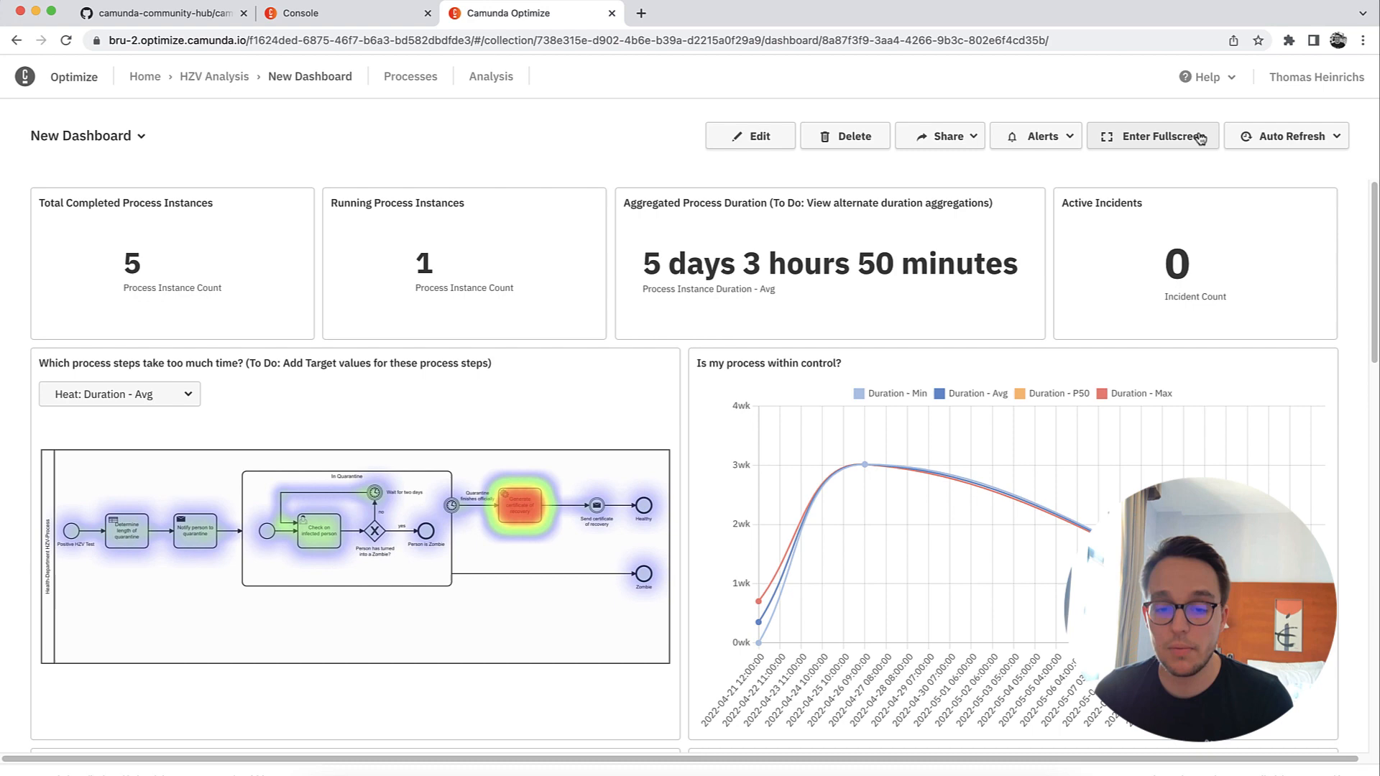
scroll("down", 3)
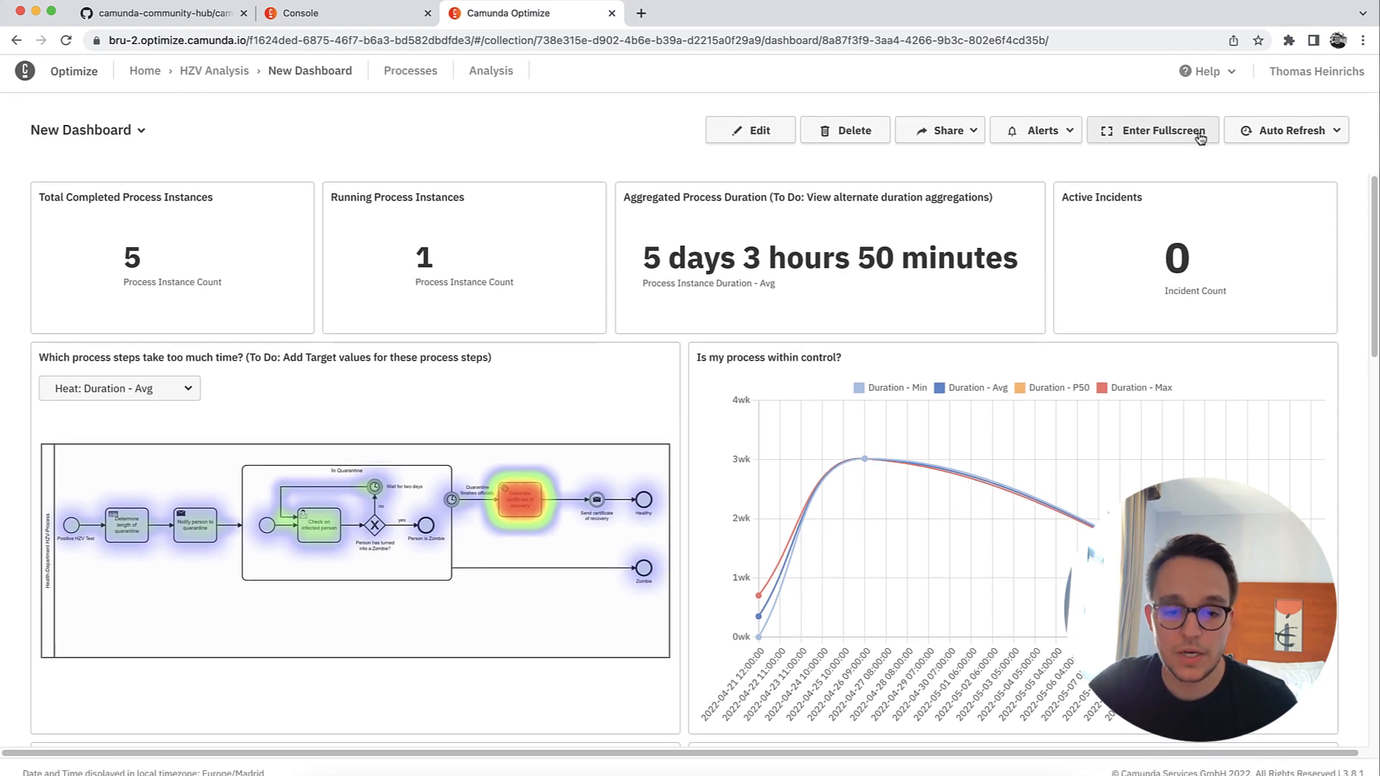
scroll("down", 3)
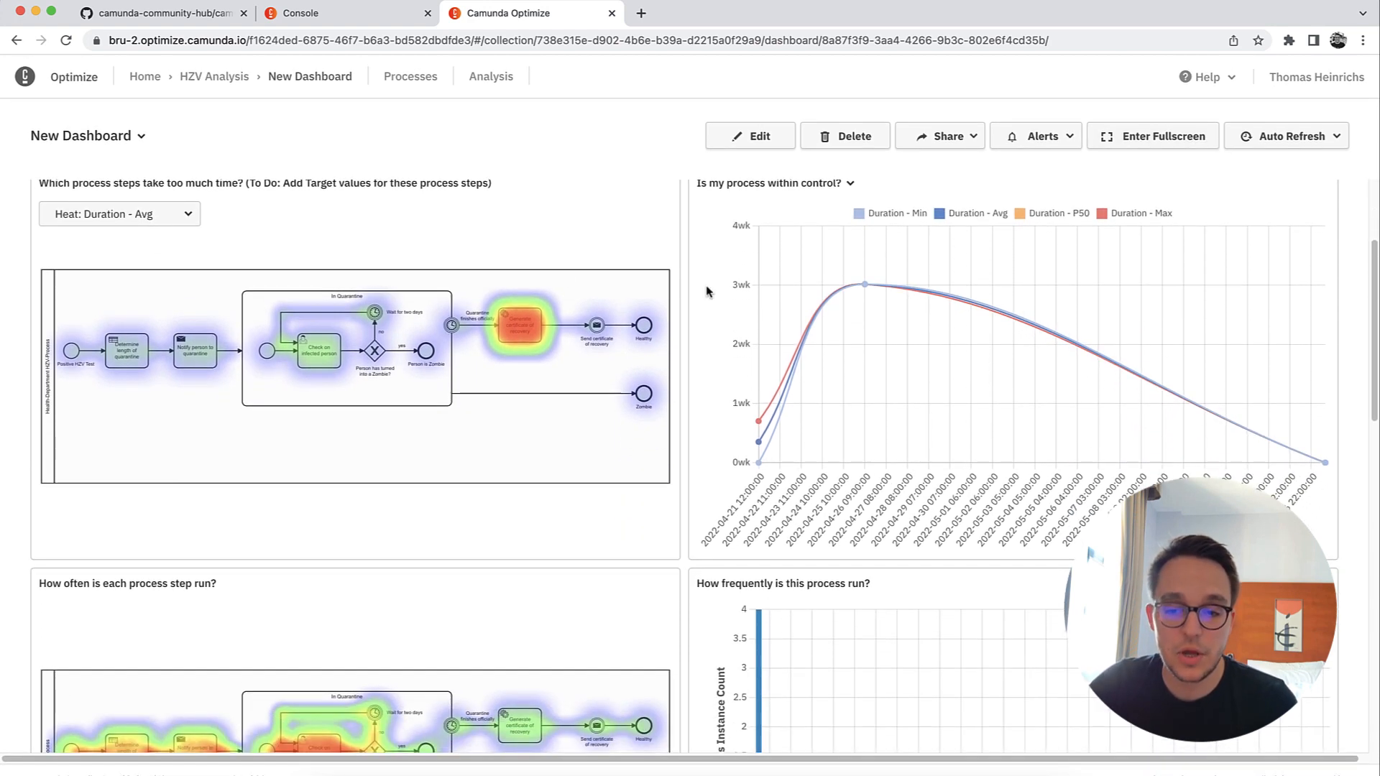
mouse_move(138, 388)
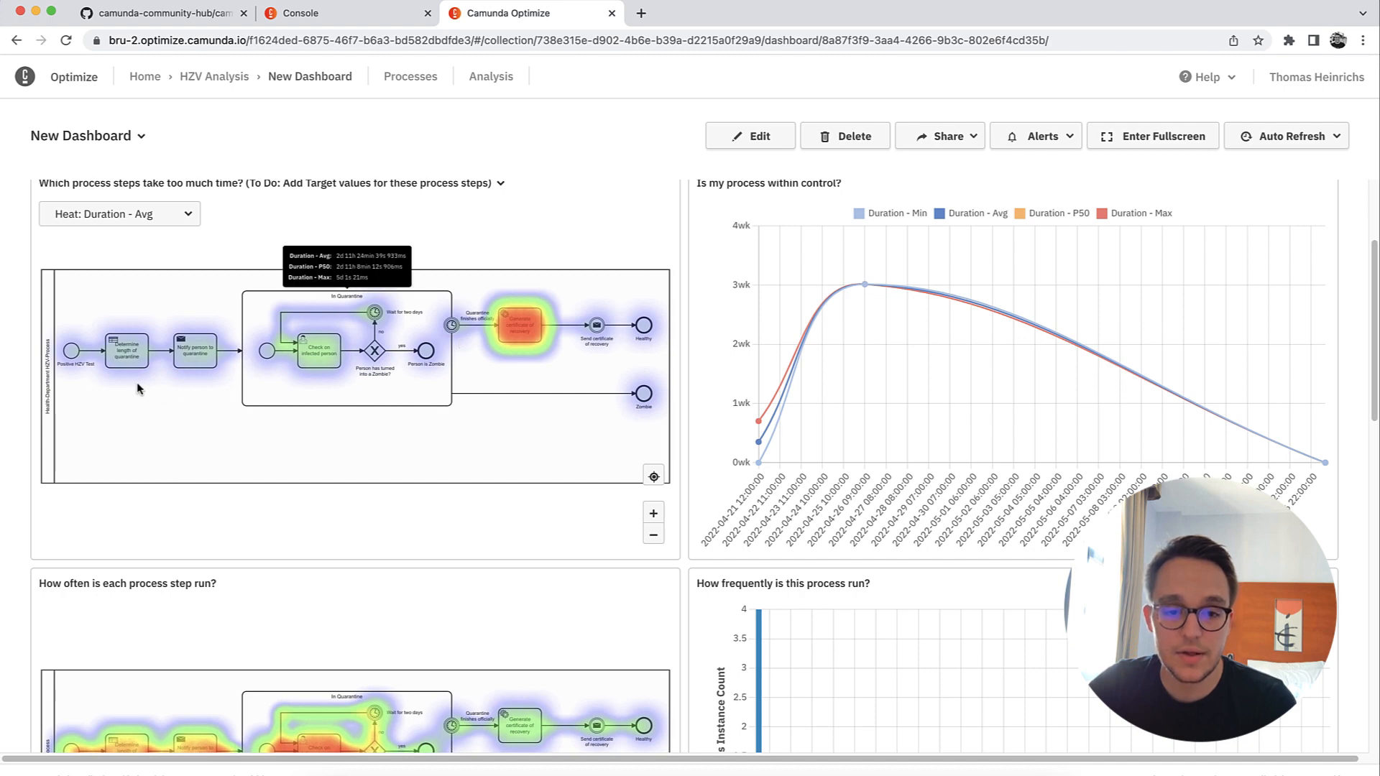
scroll("down", 3)
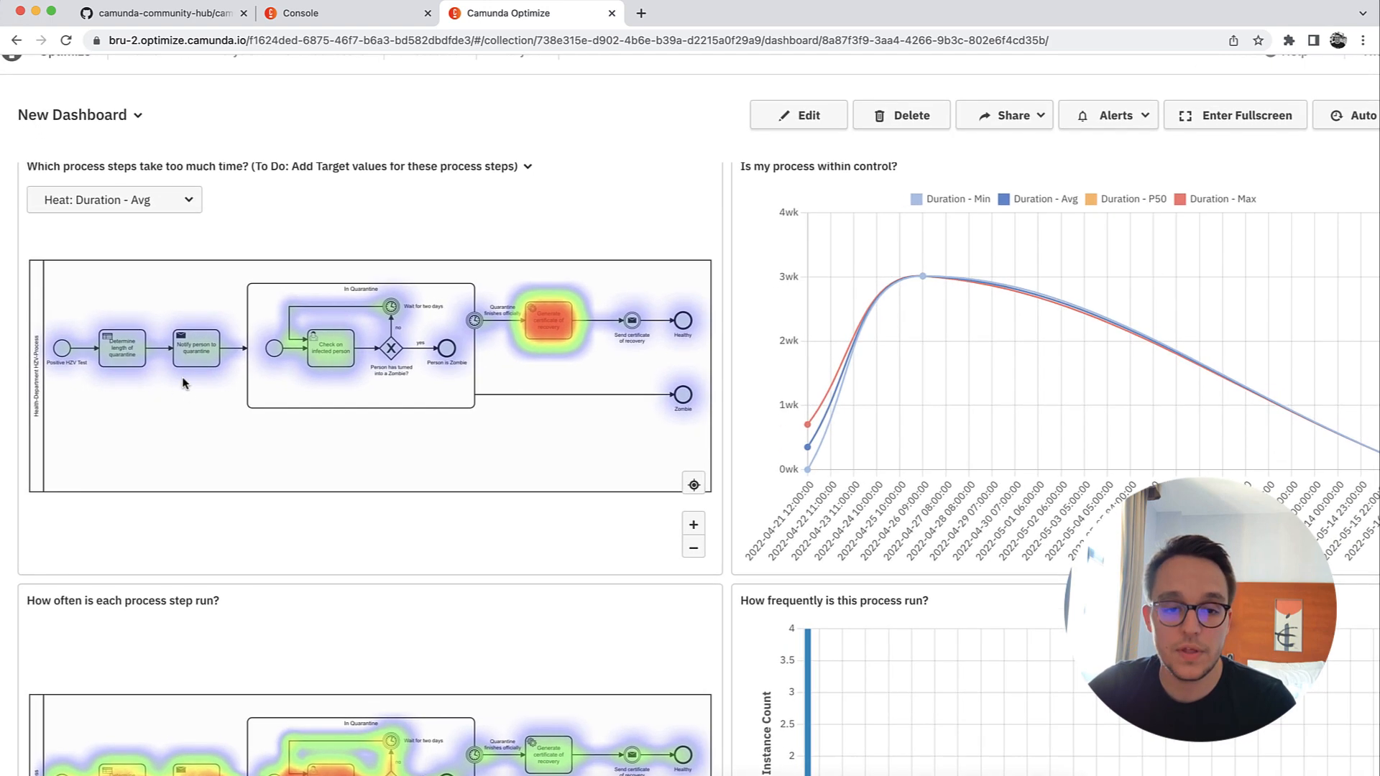
scroll("down", 3)
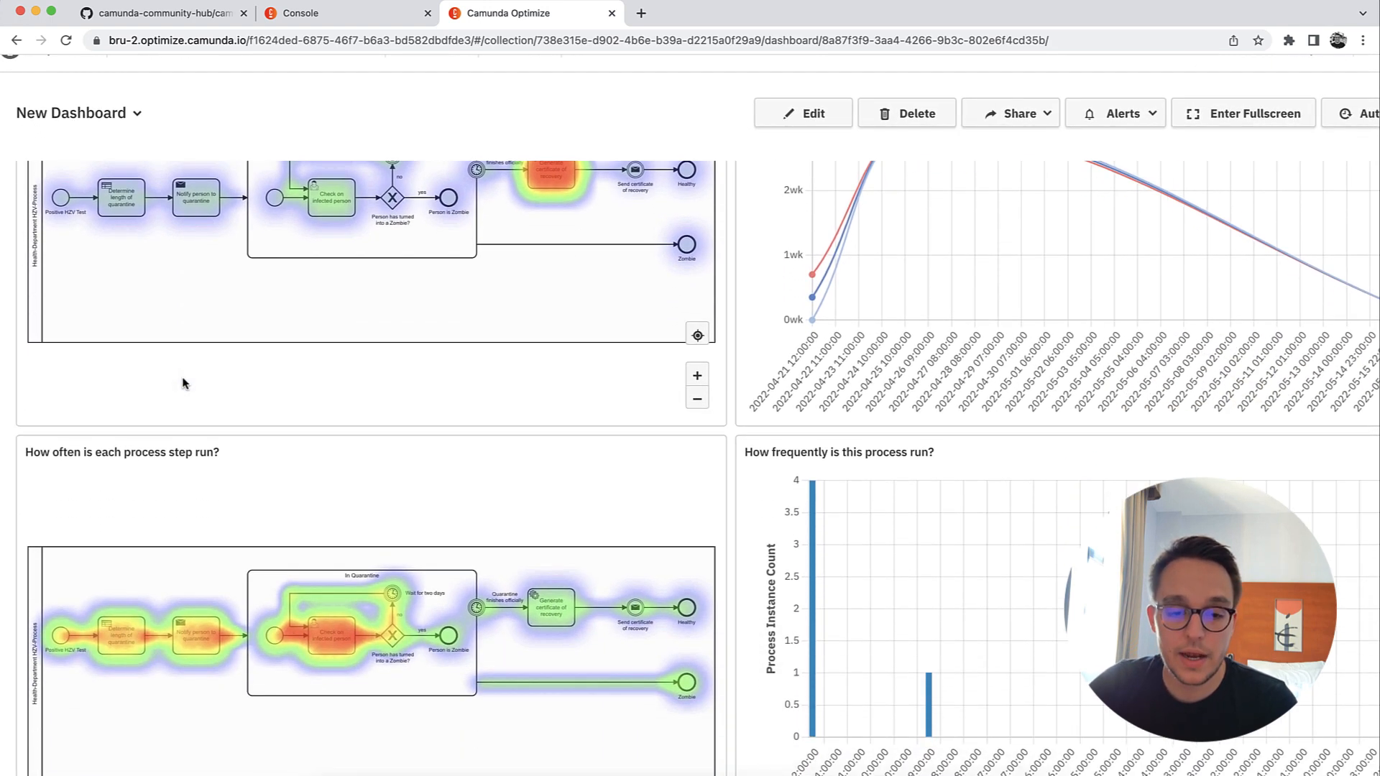
scroll("down", 3)
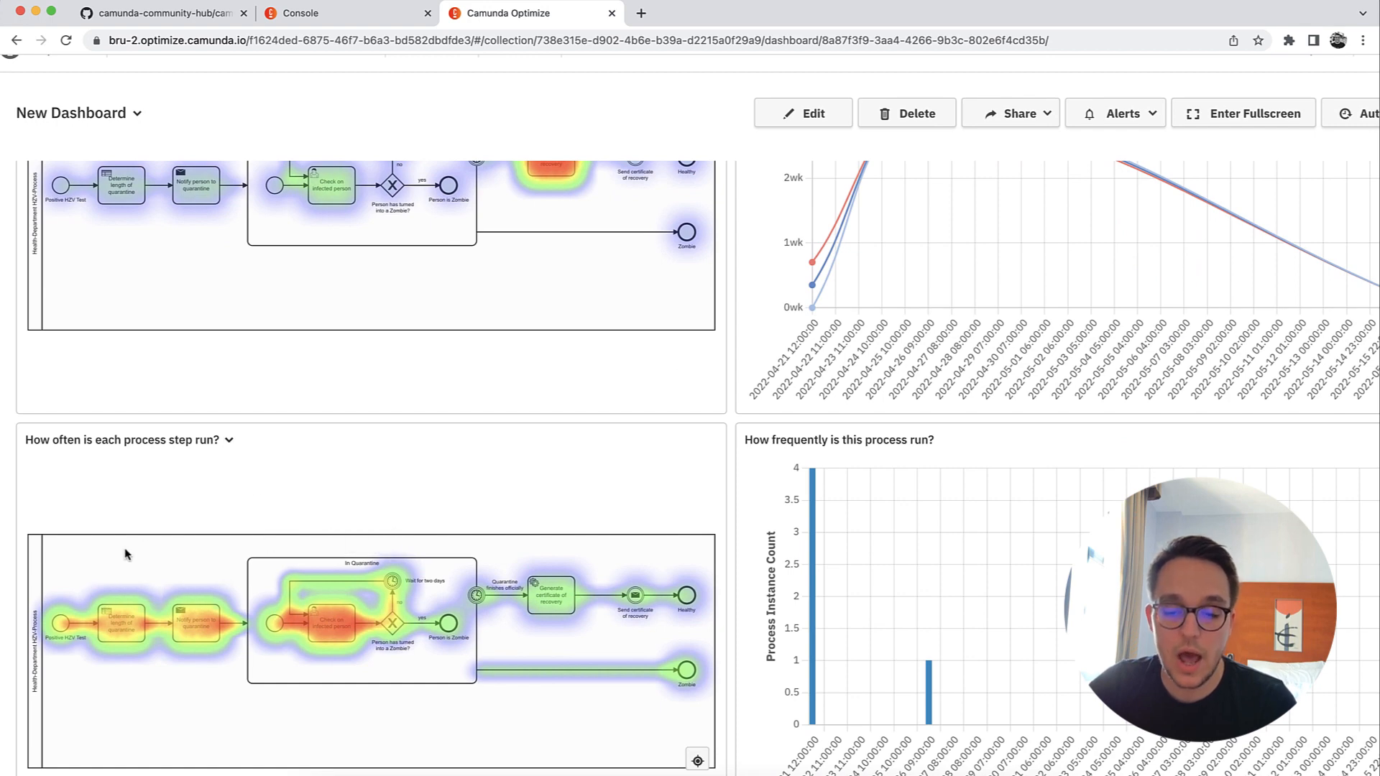
mouse_move(472, 617)
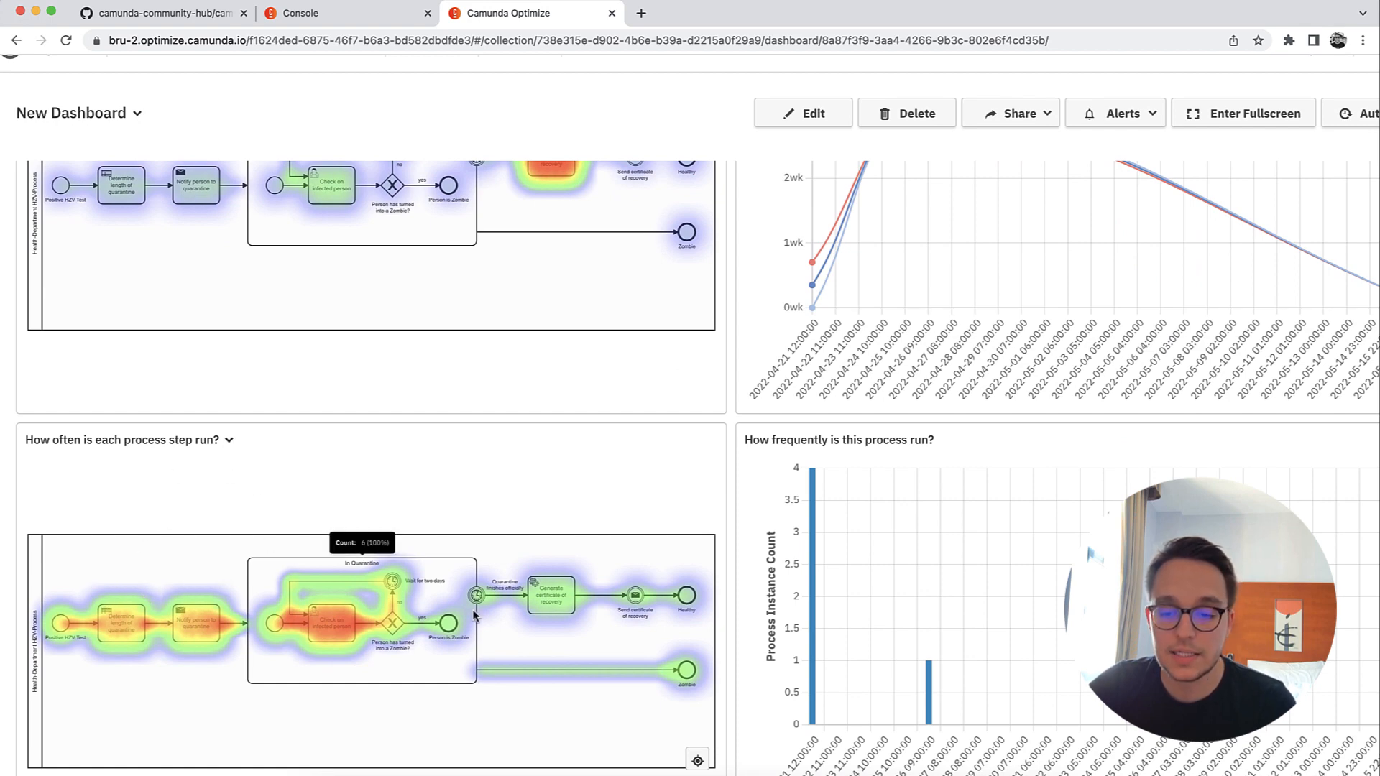
mouse_move(685, 671)
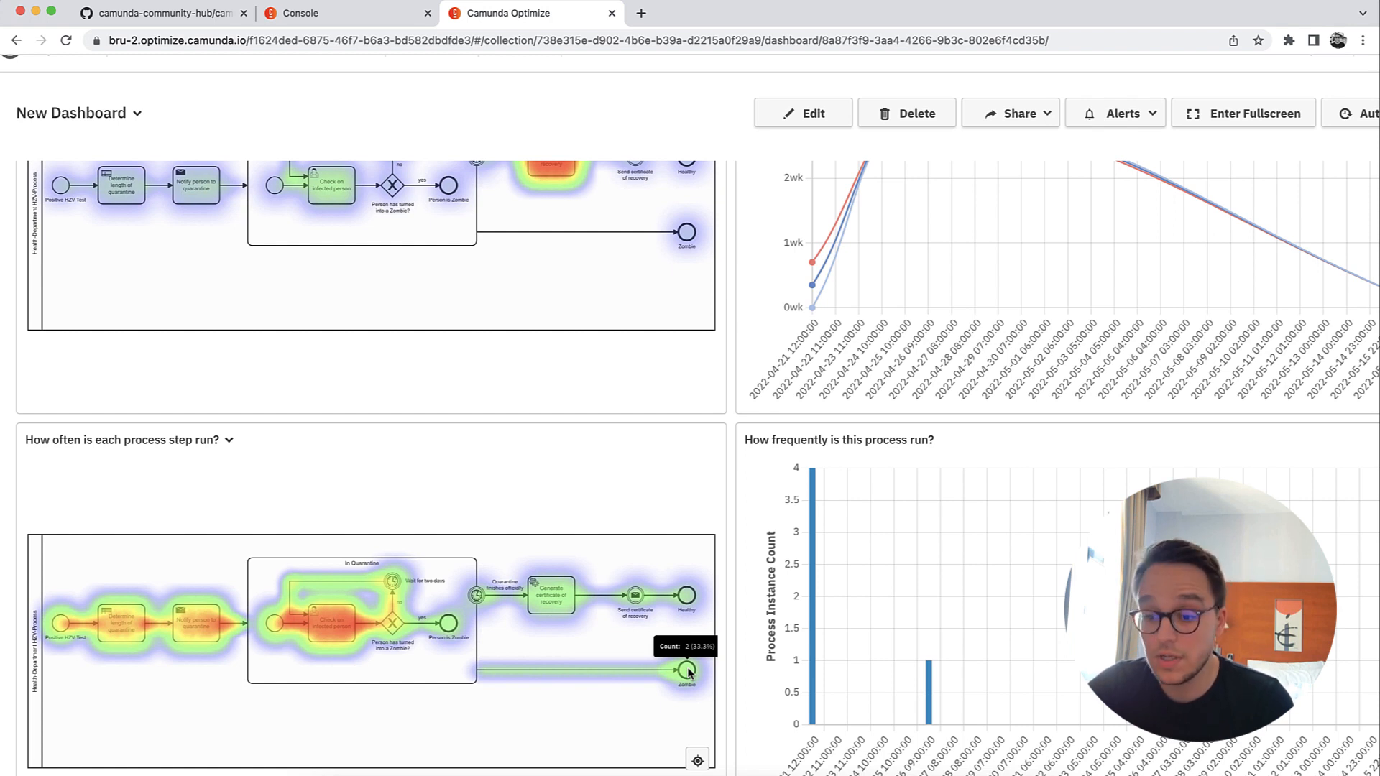
mouse_move(686, 612)
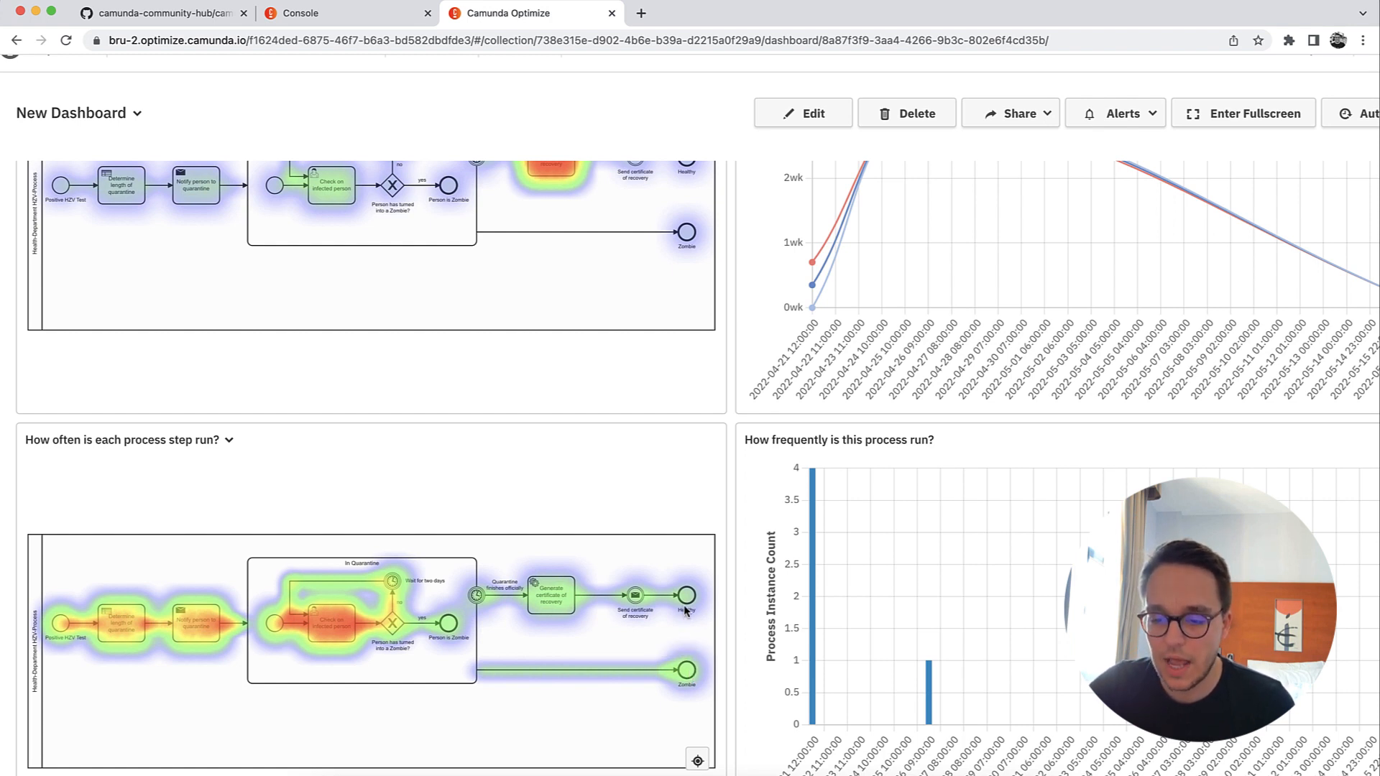
mouse_move(687, 597)
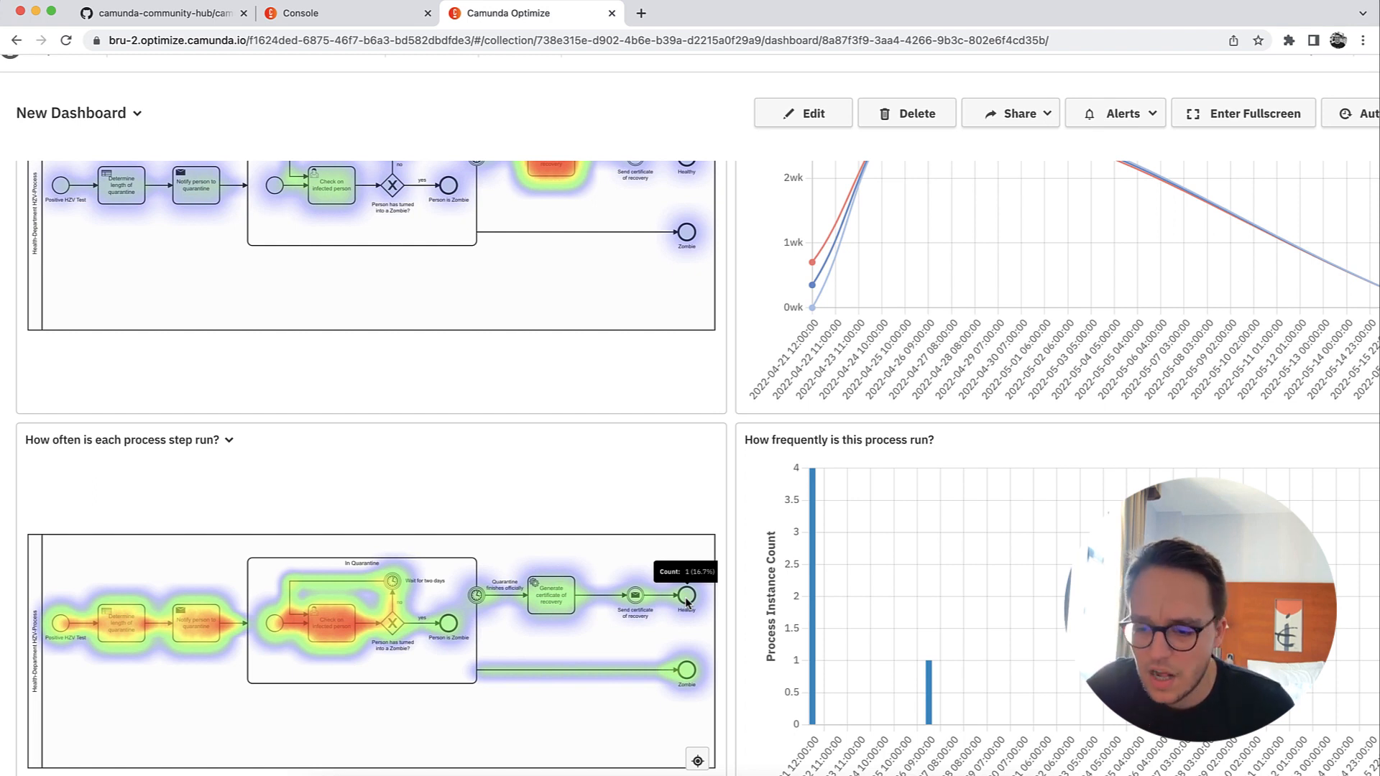
mouse_move(556, 657)
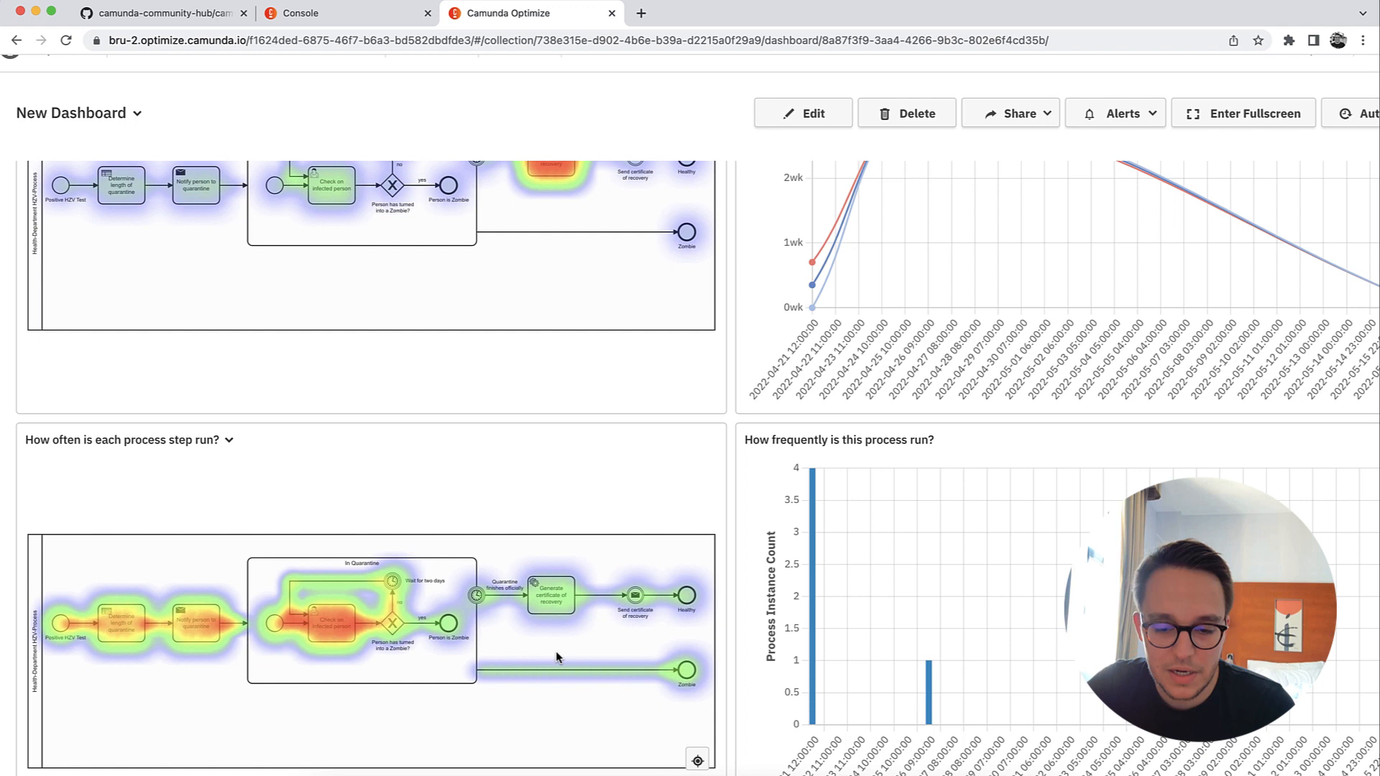
mouse_move(394, 597)
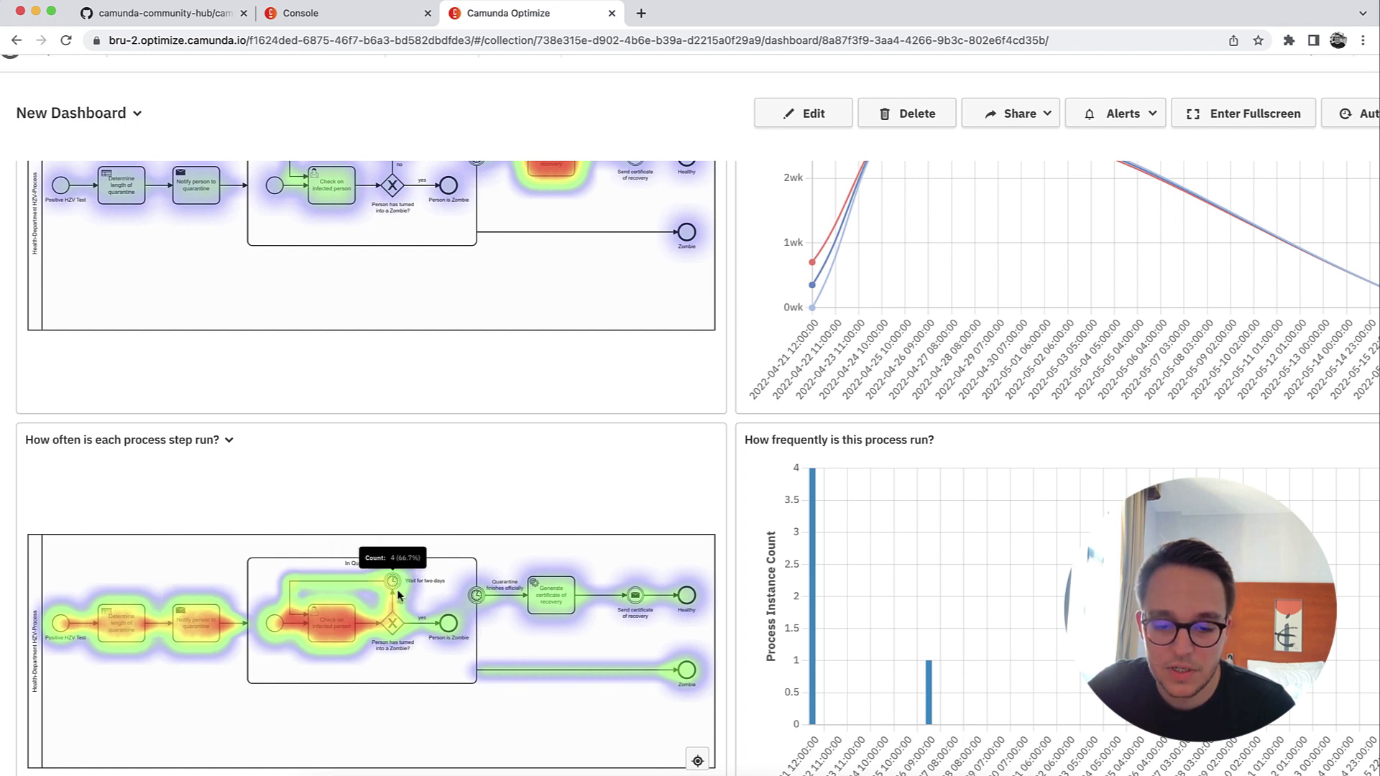
mouse_move(700, 504)
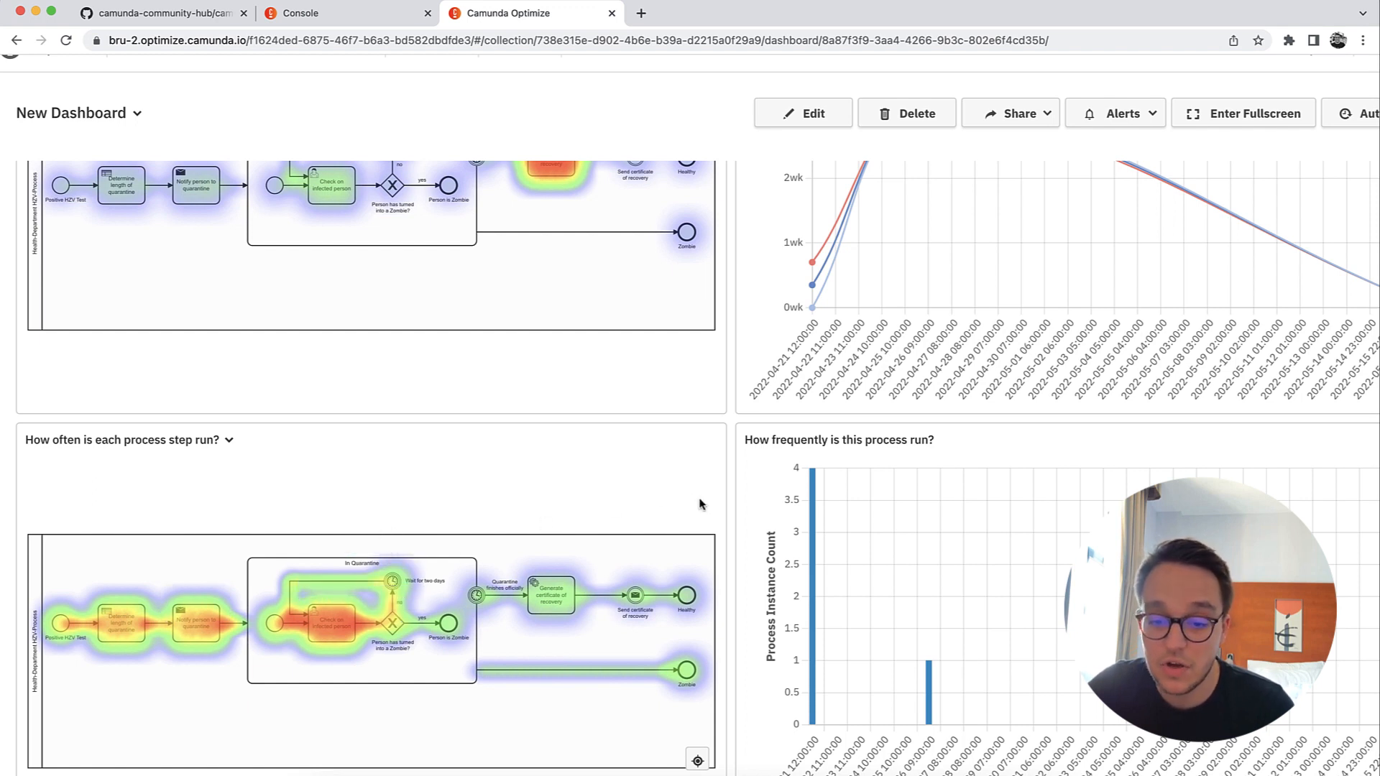
mouse_move(618, 562)
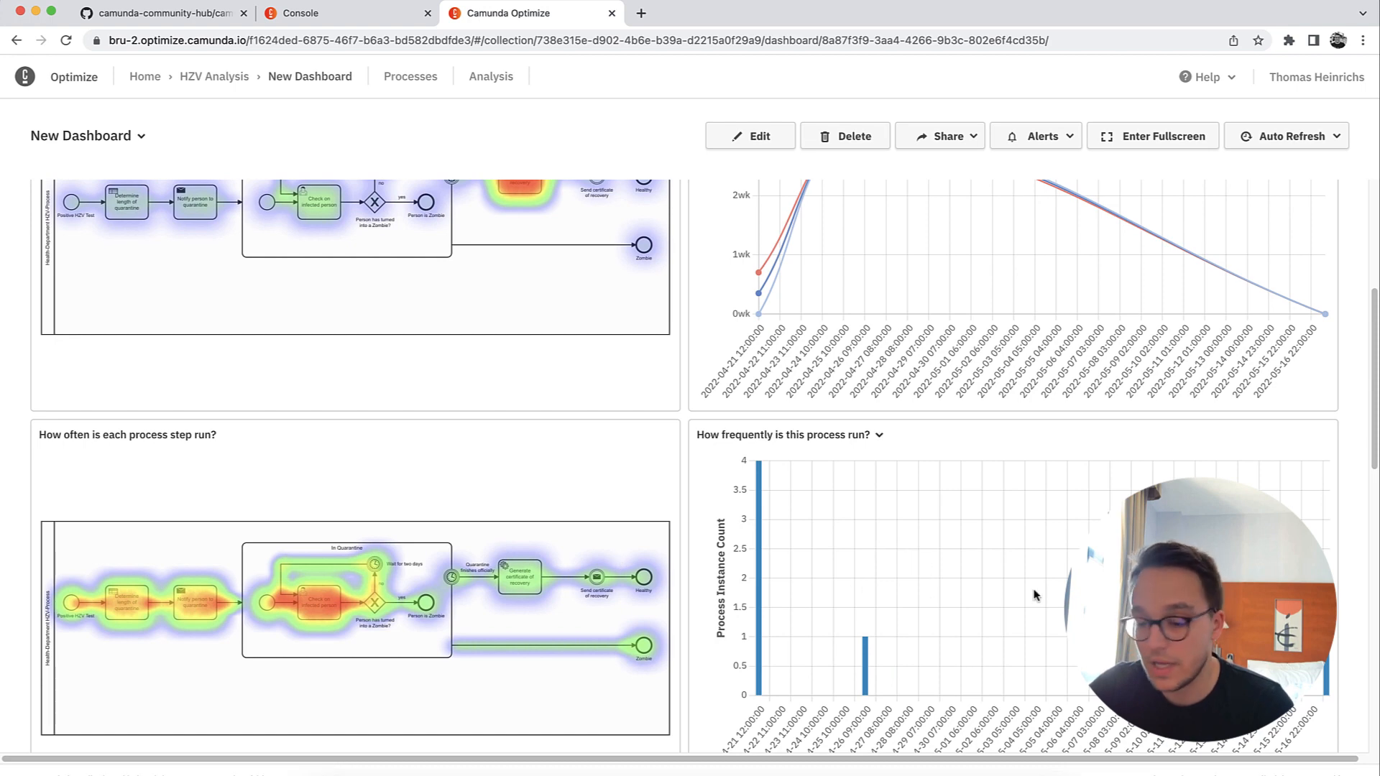
scroll("down", 3)
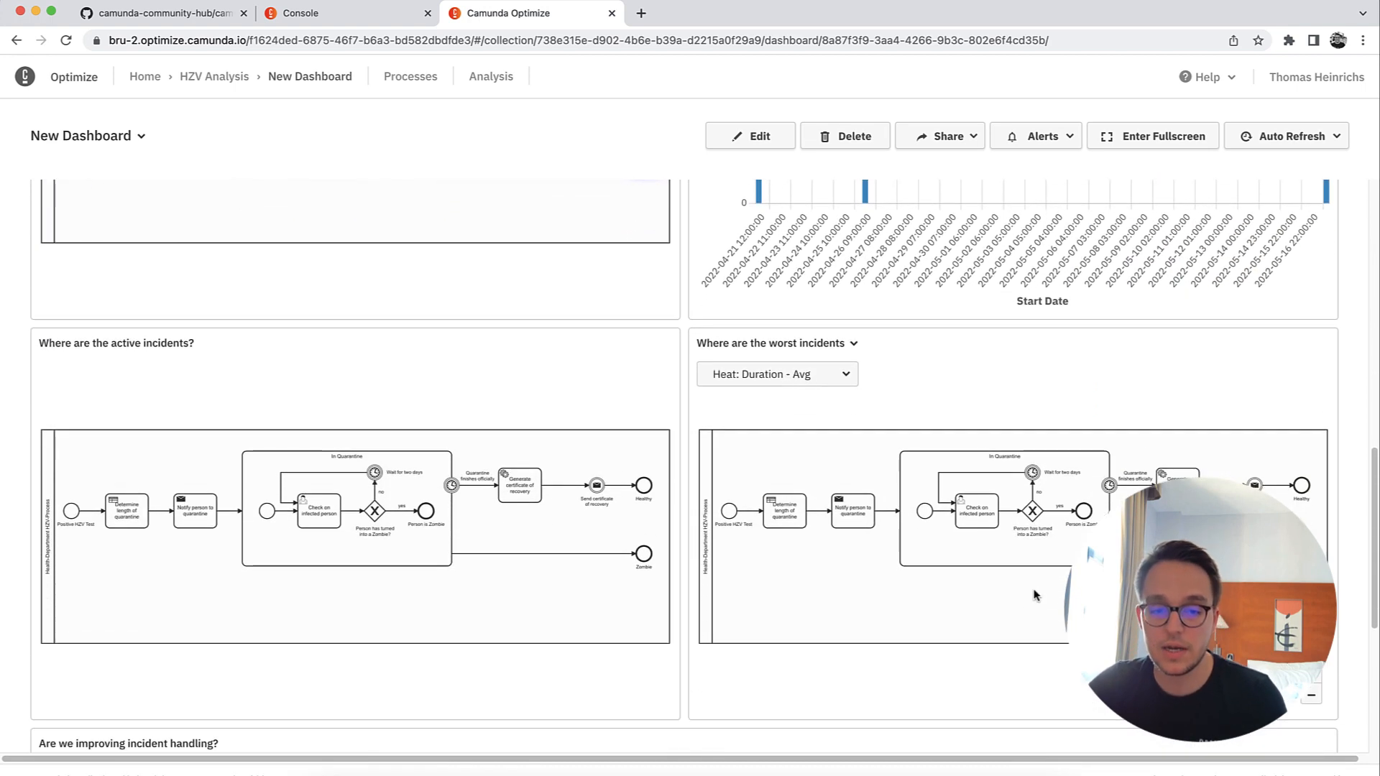
scroll("down", 3)
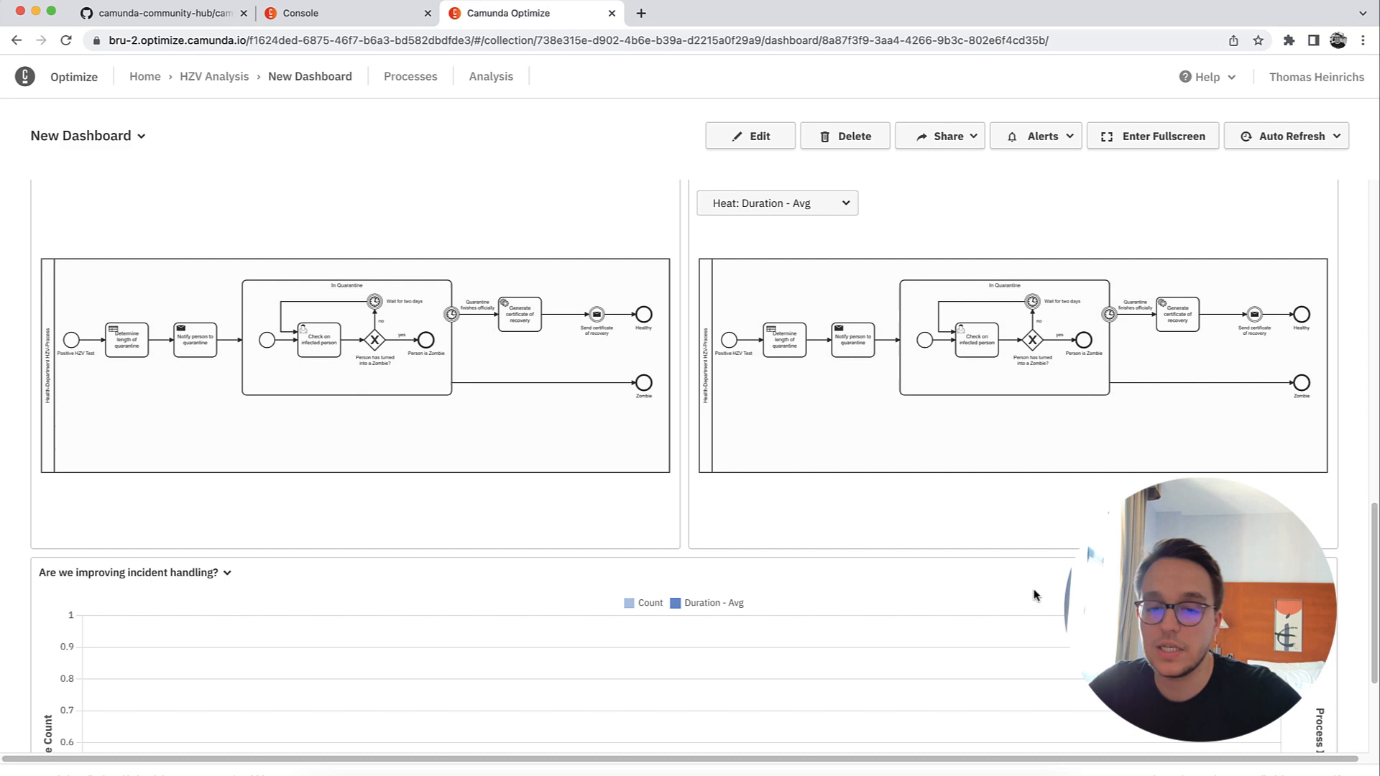
scroll("down", 3)
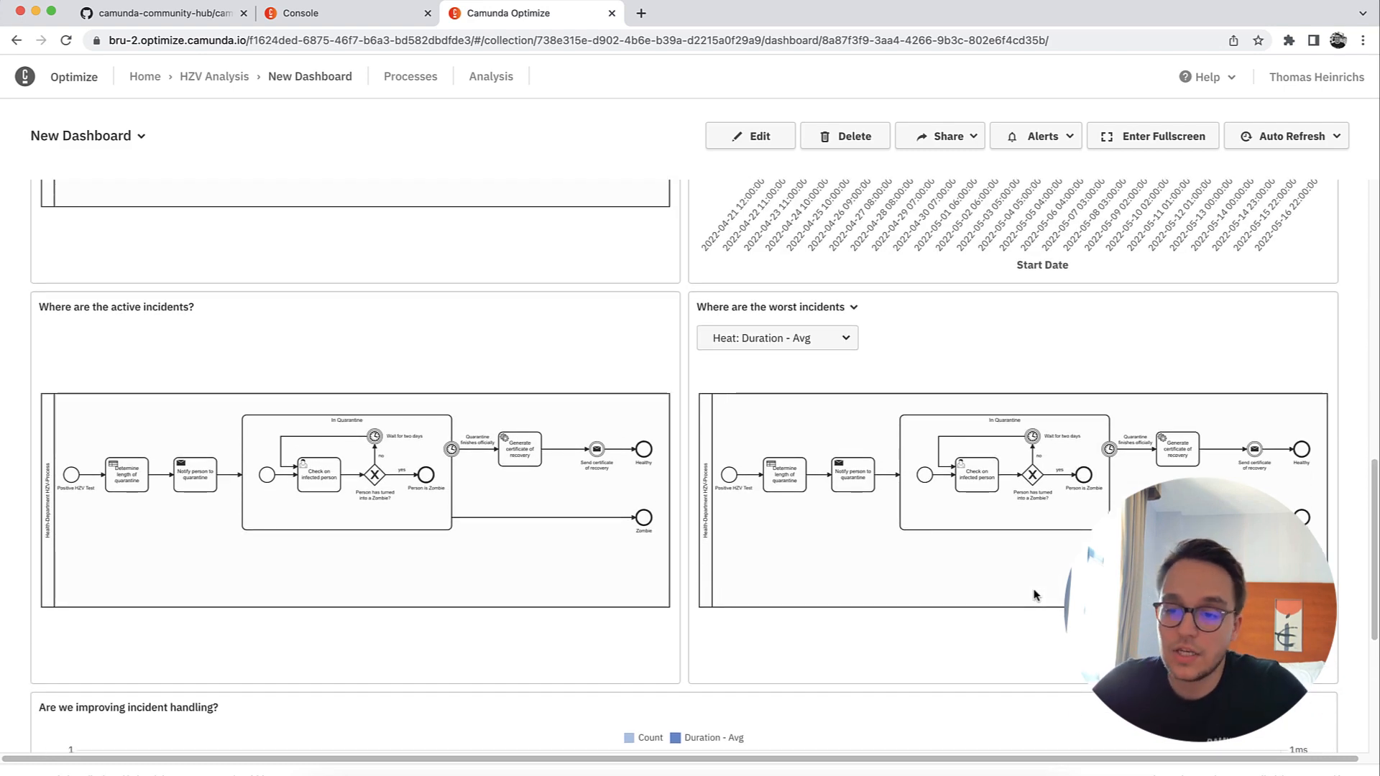
scroll("down", 3)
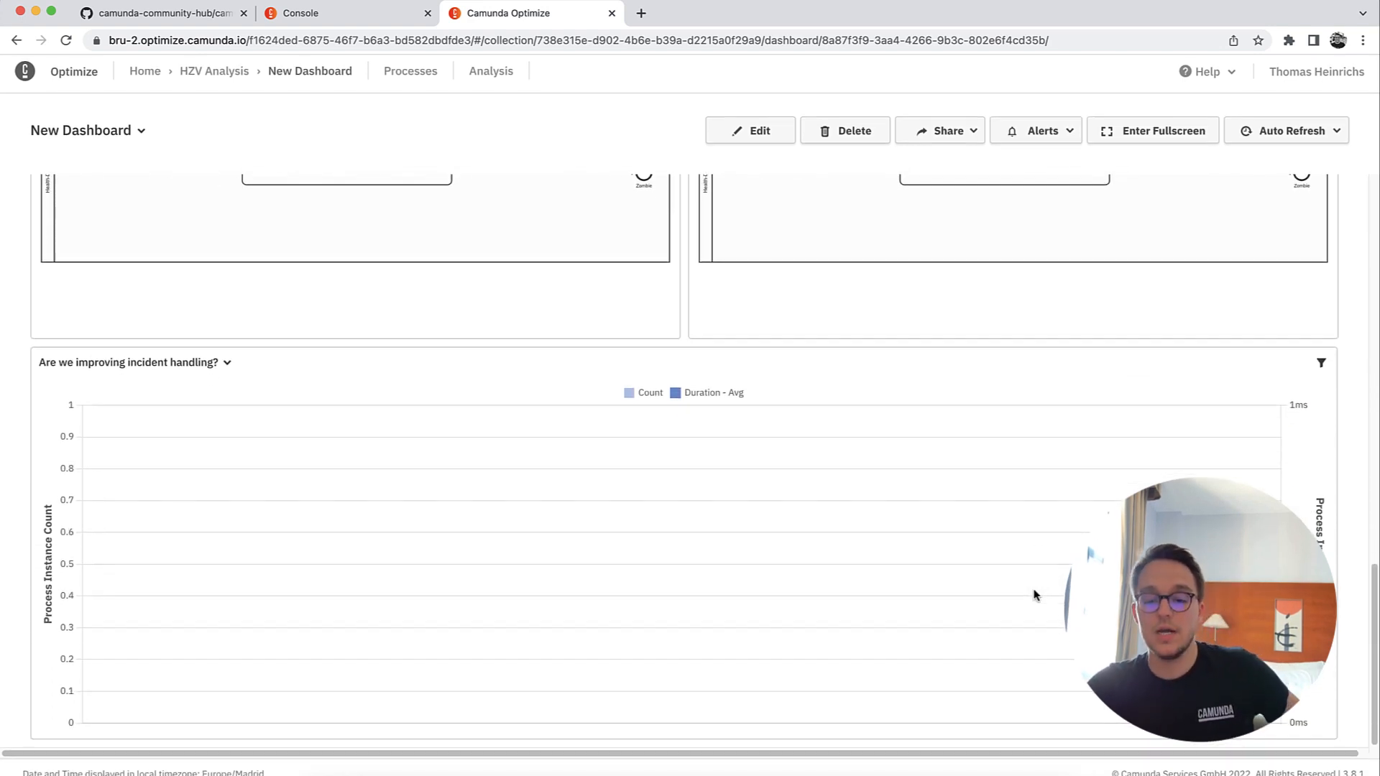
scroll("up", 3)
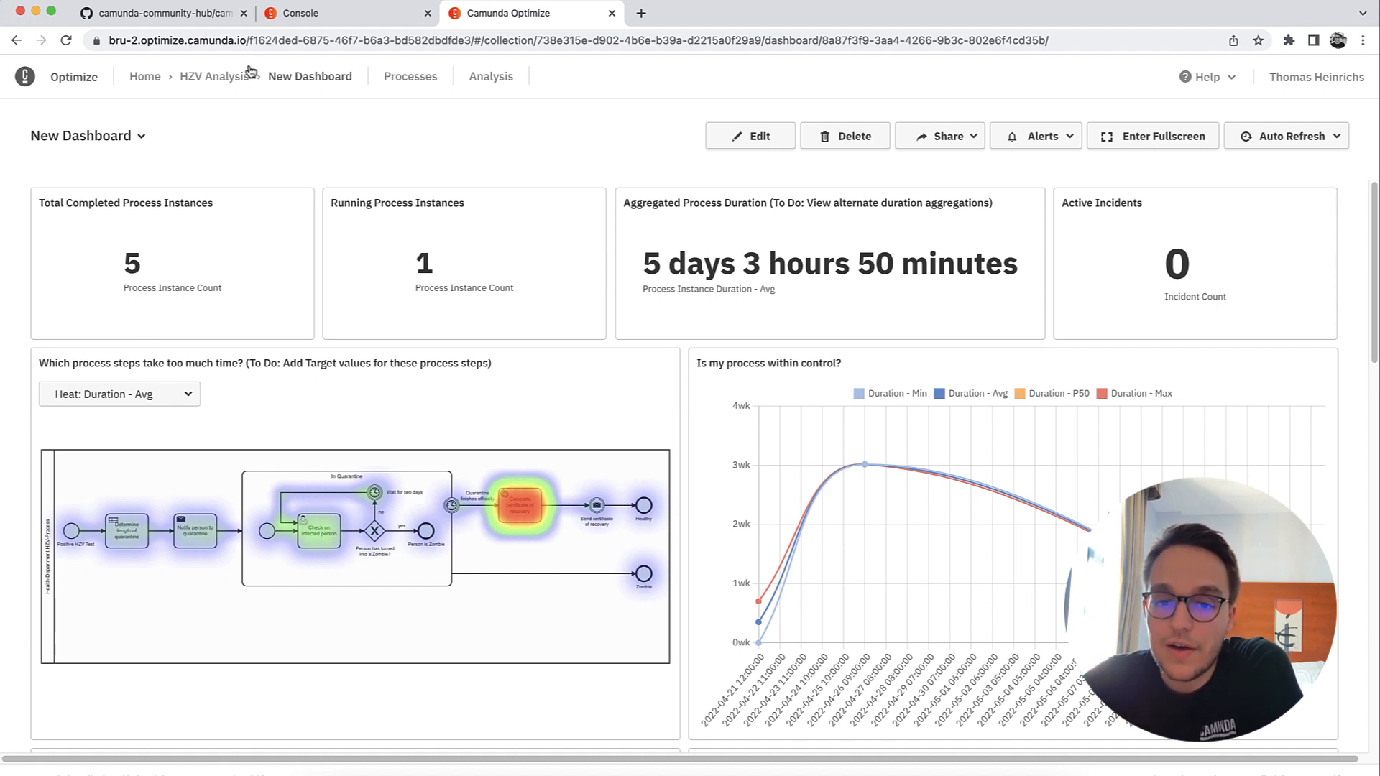
left_click(214, 77)
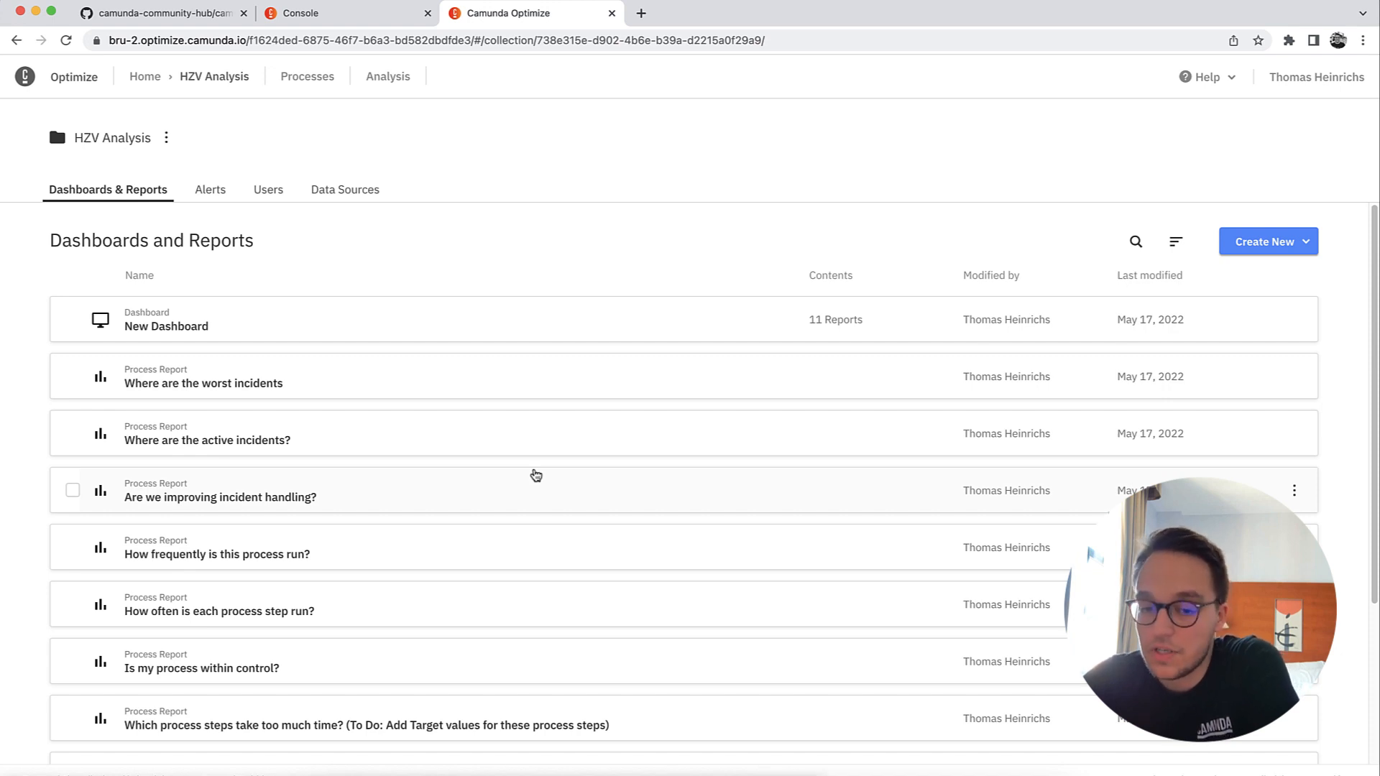
mouse_move(321, 362)
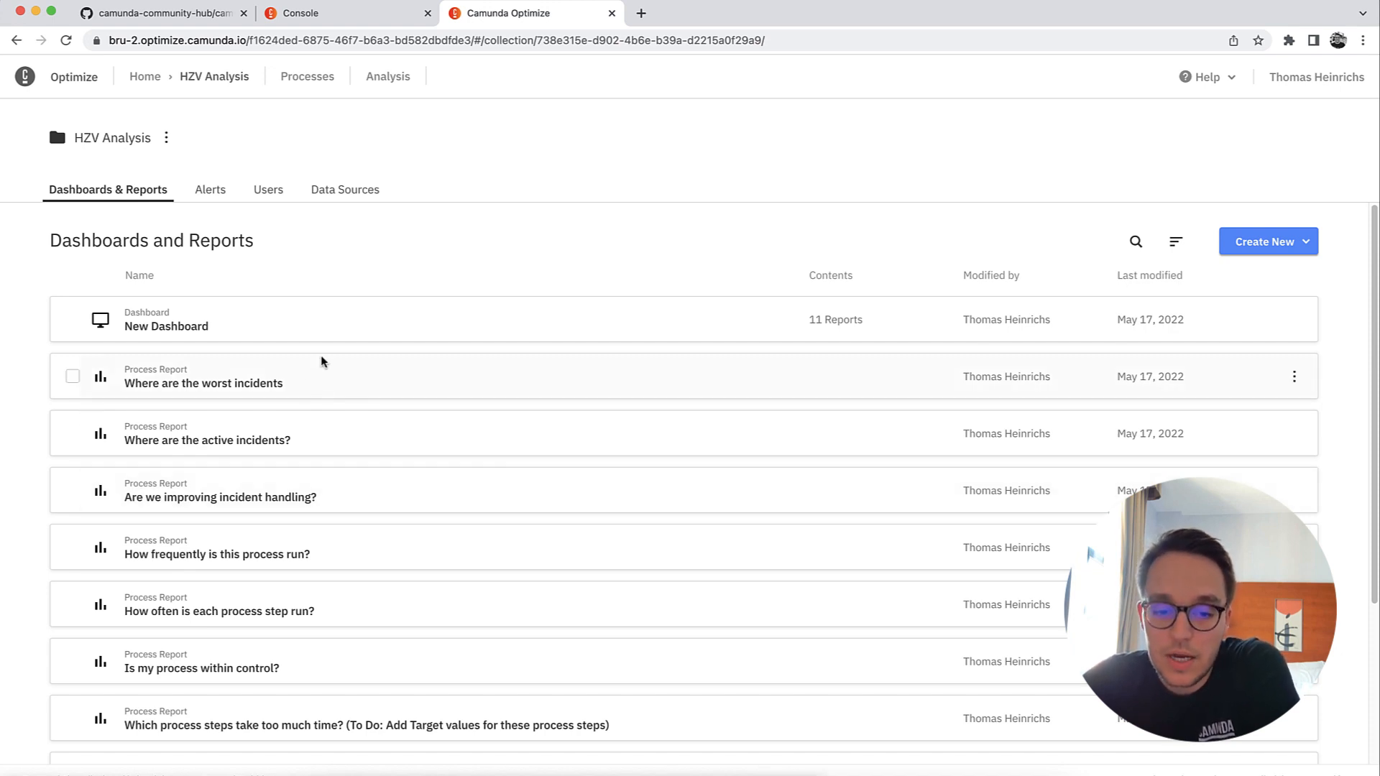
mouse_move(175, 319)
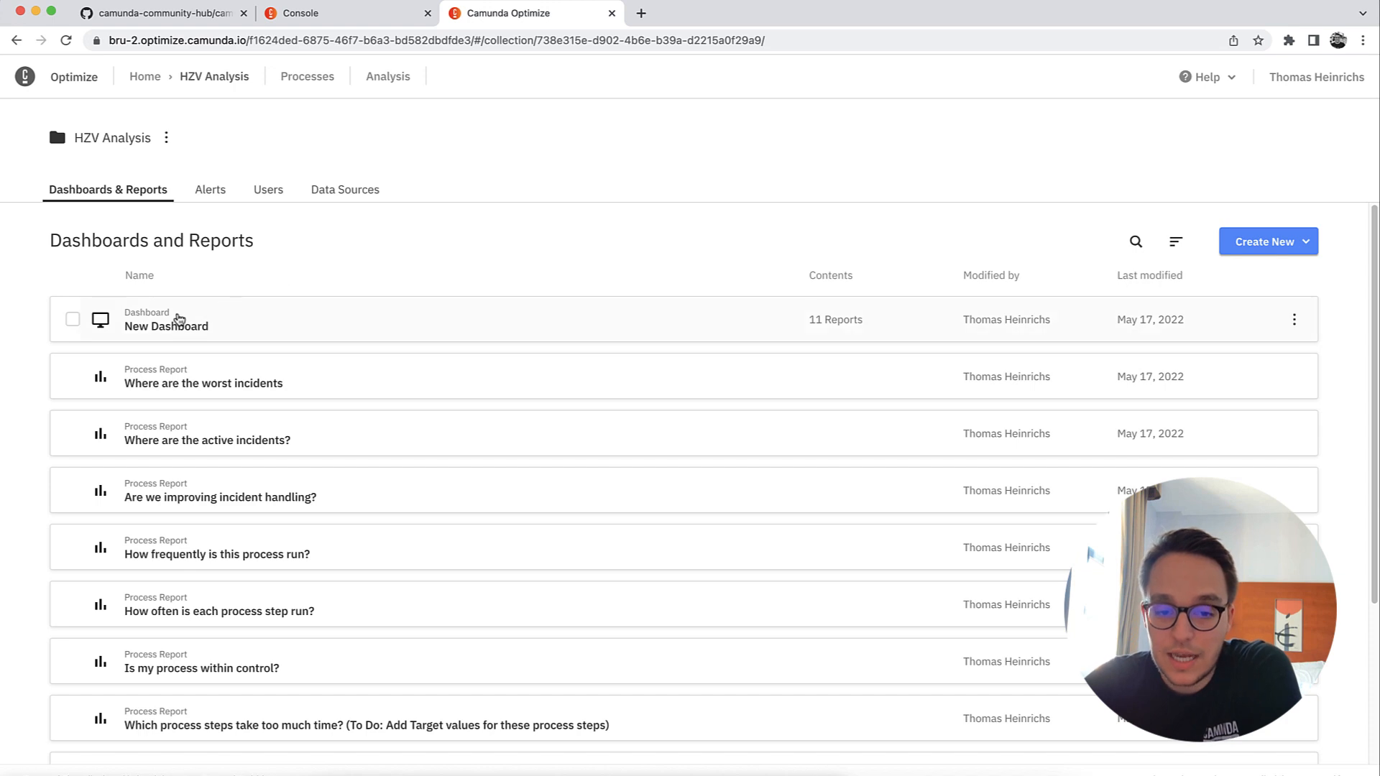
scroll("down", 3)
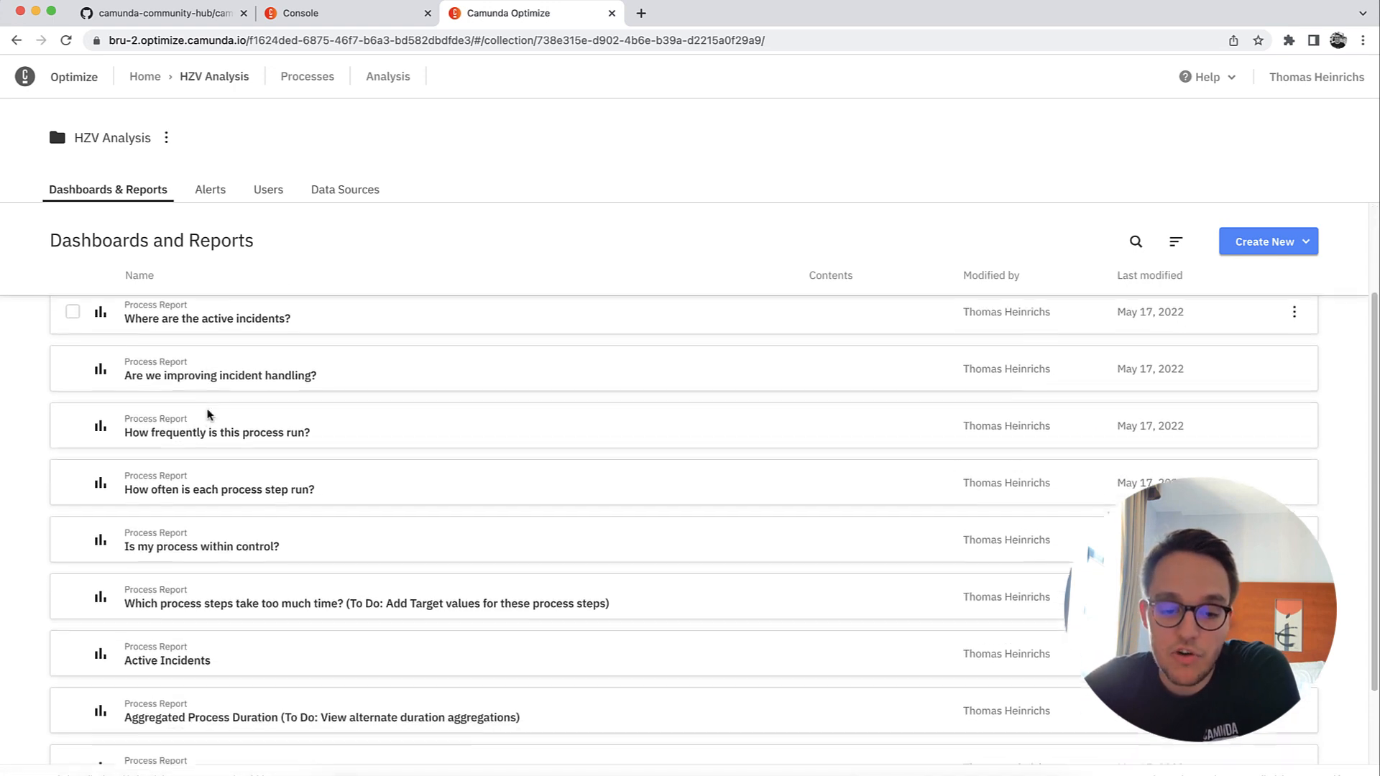
scroll("down", 3)
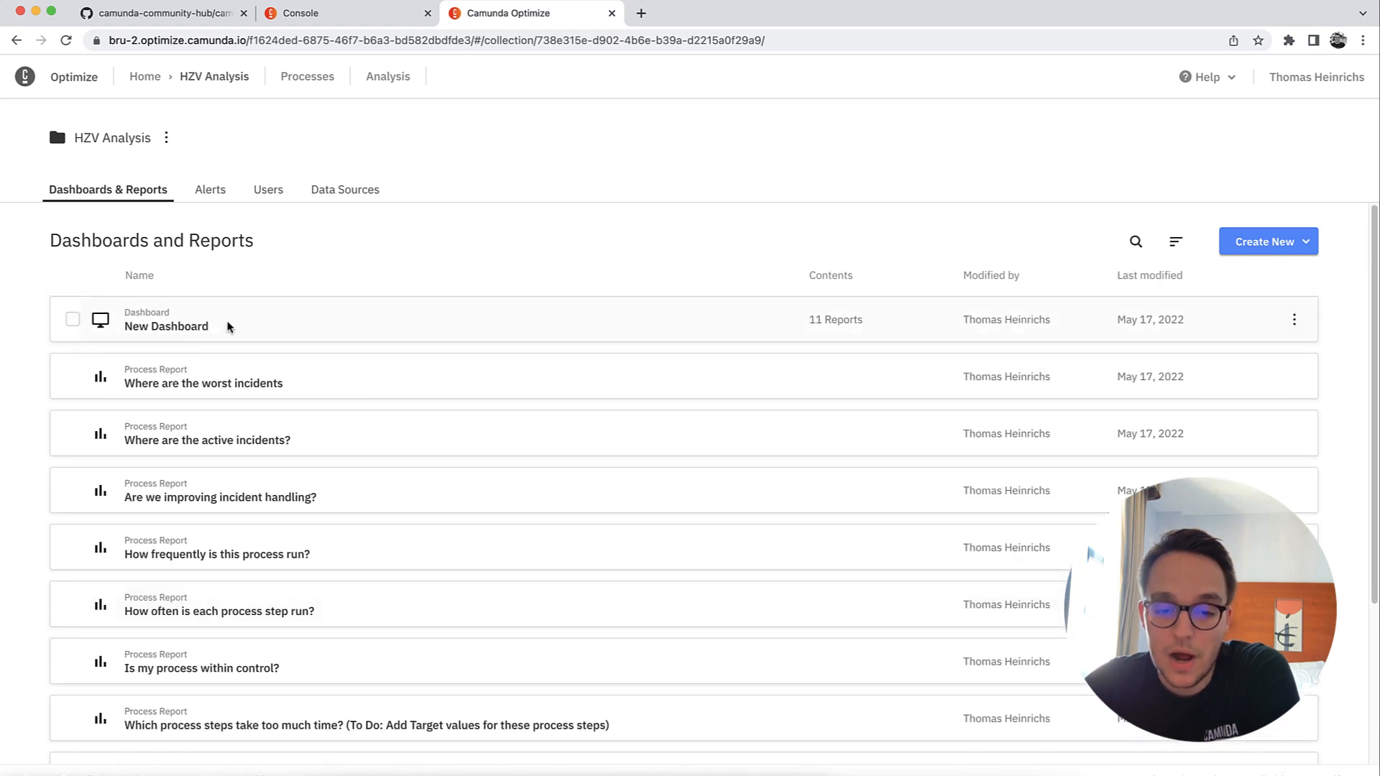
mouse_move(203, 390)
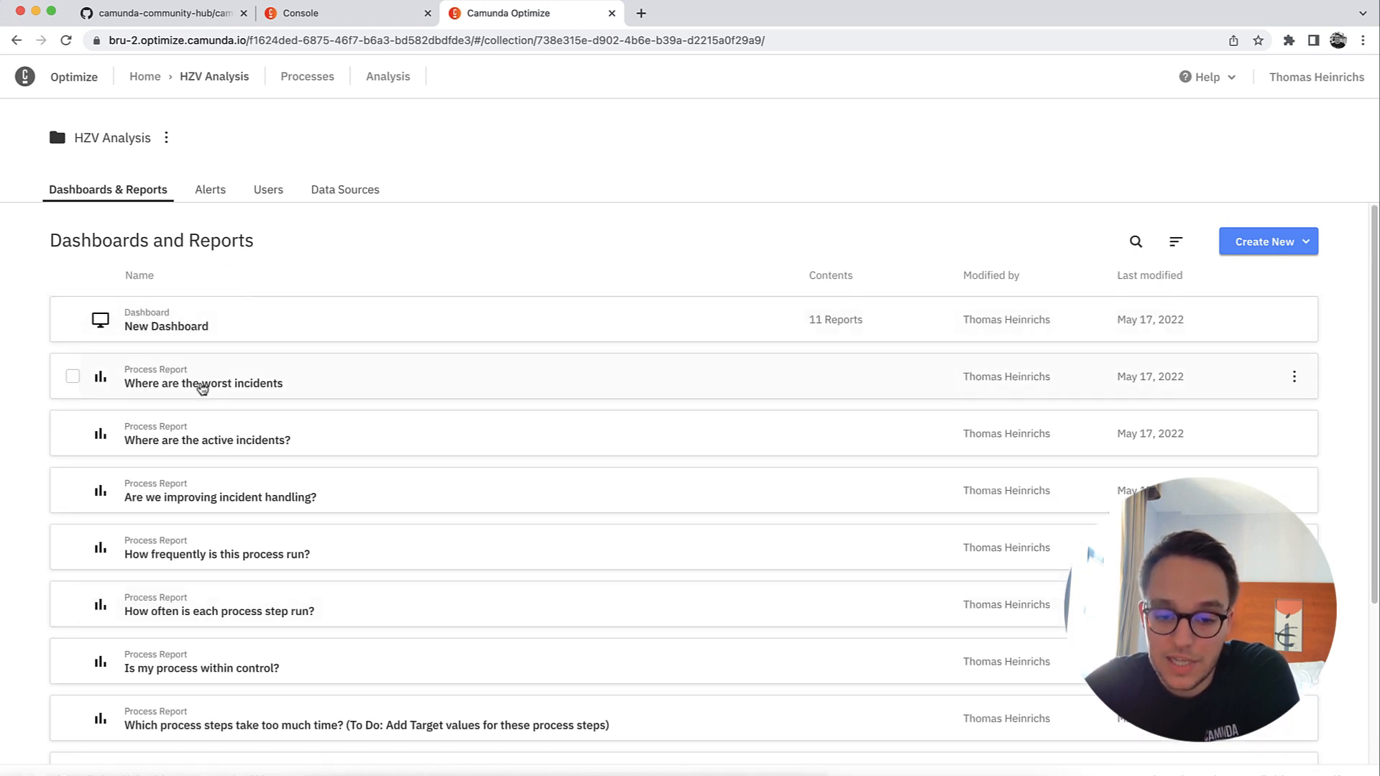
mouse_move(261, 520)
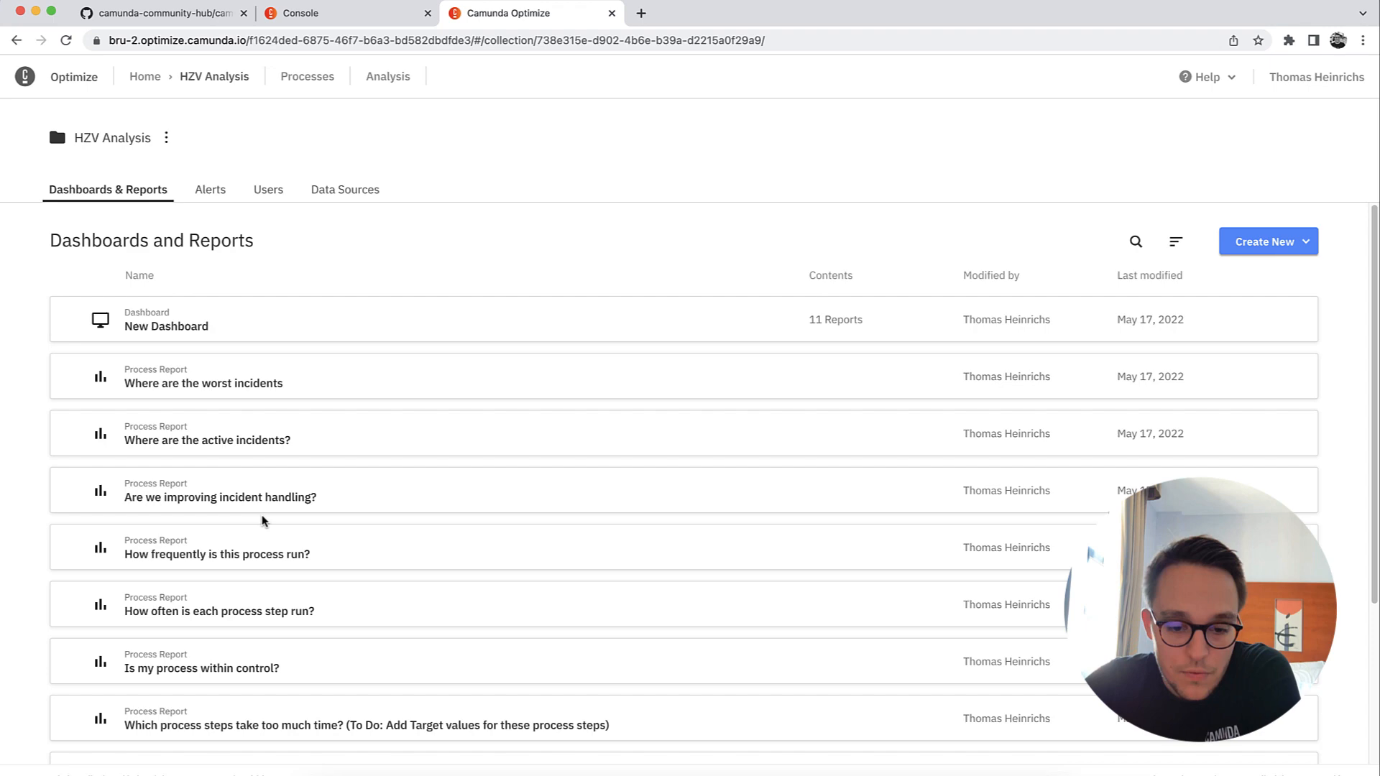
scroll("down", 3)
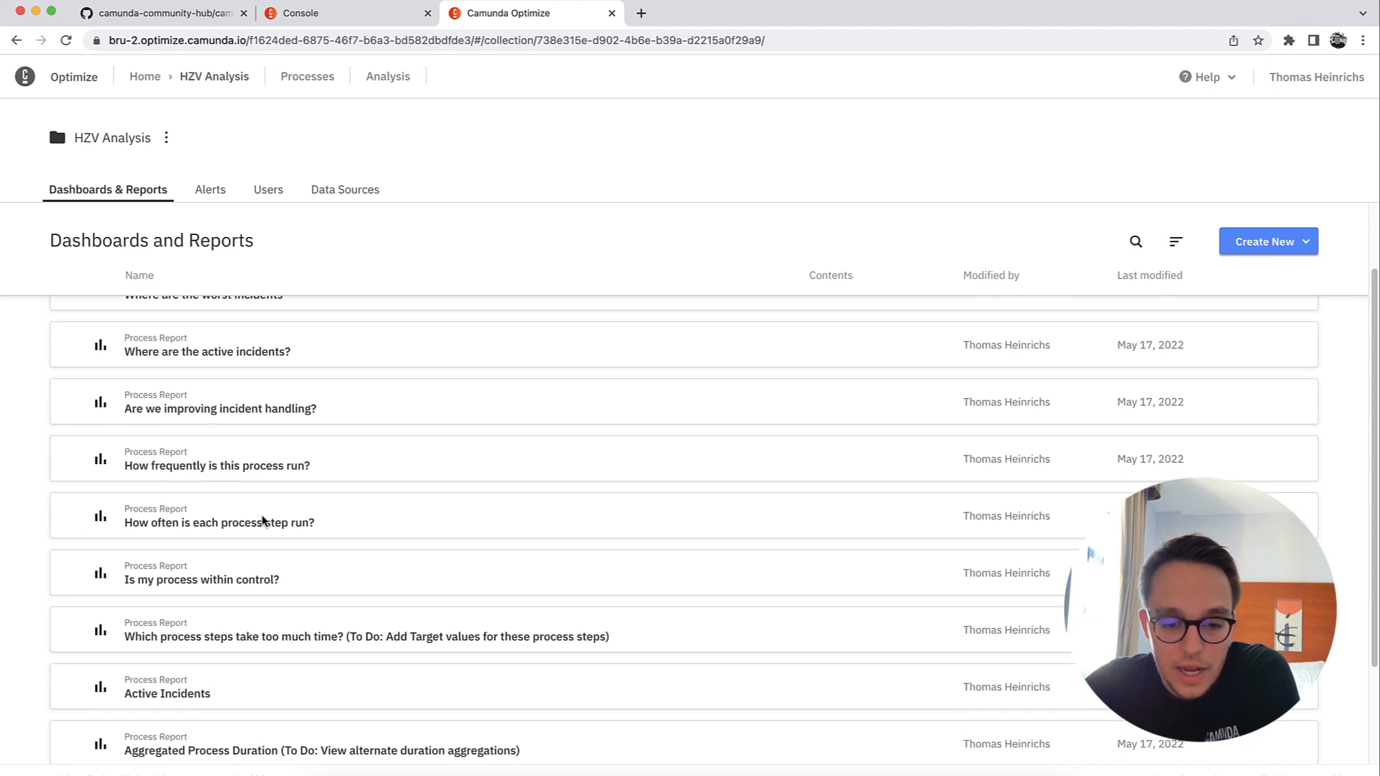
scroll("down", 3)
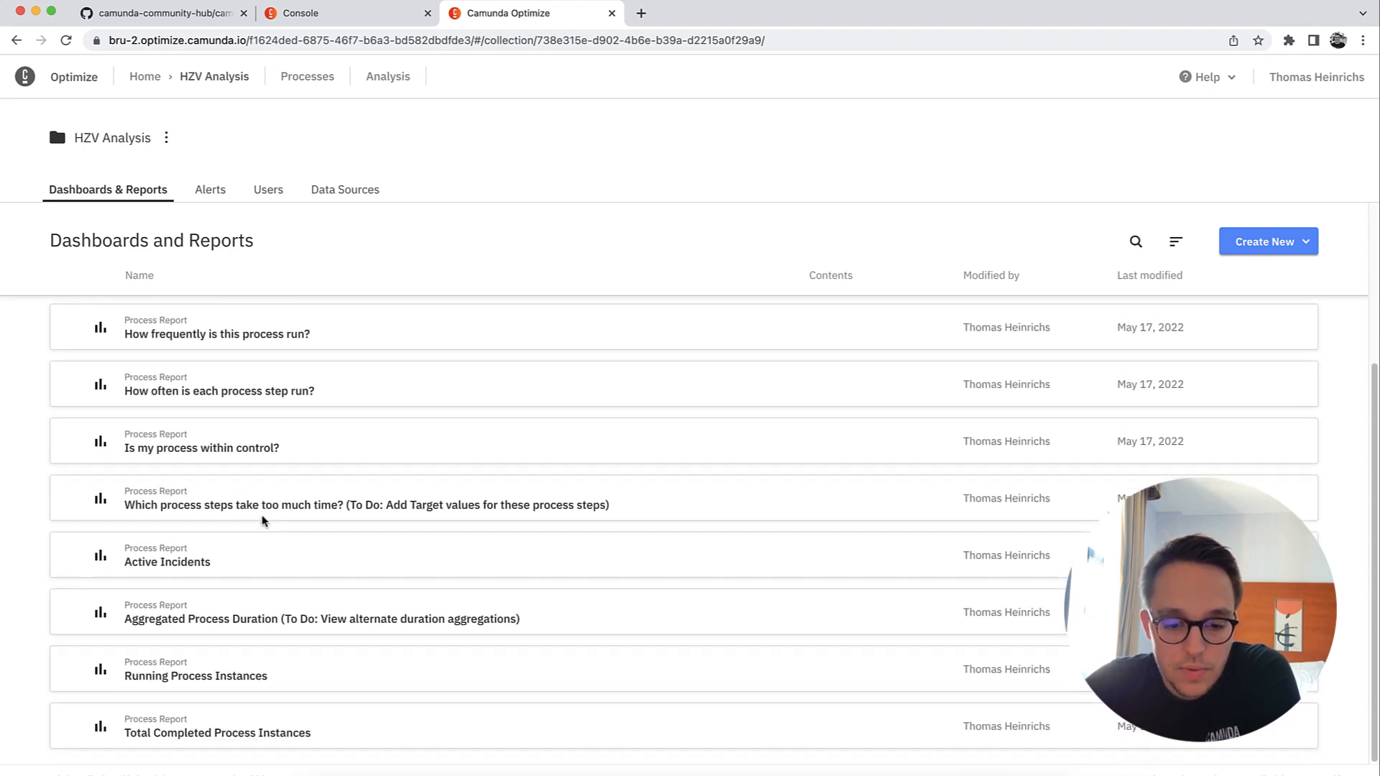
scroll("up", 3)
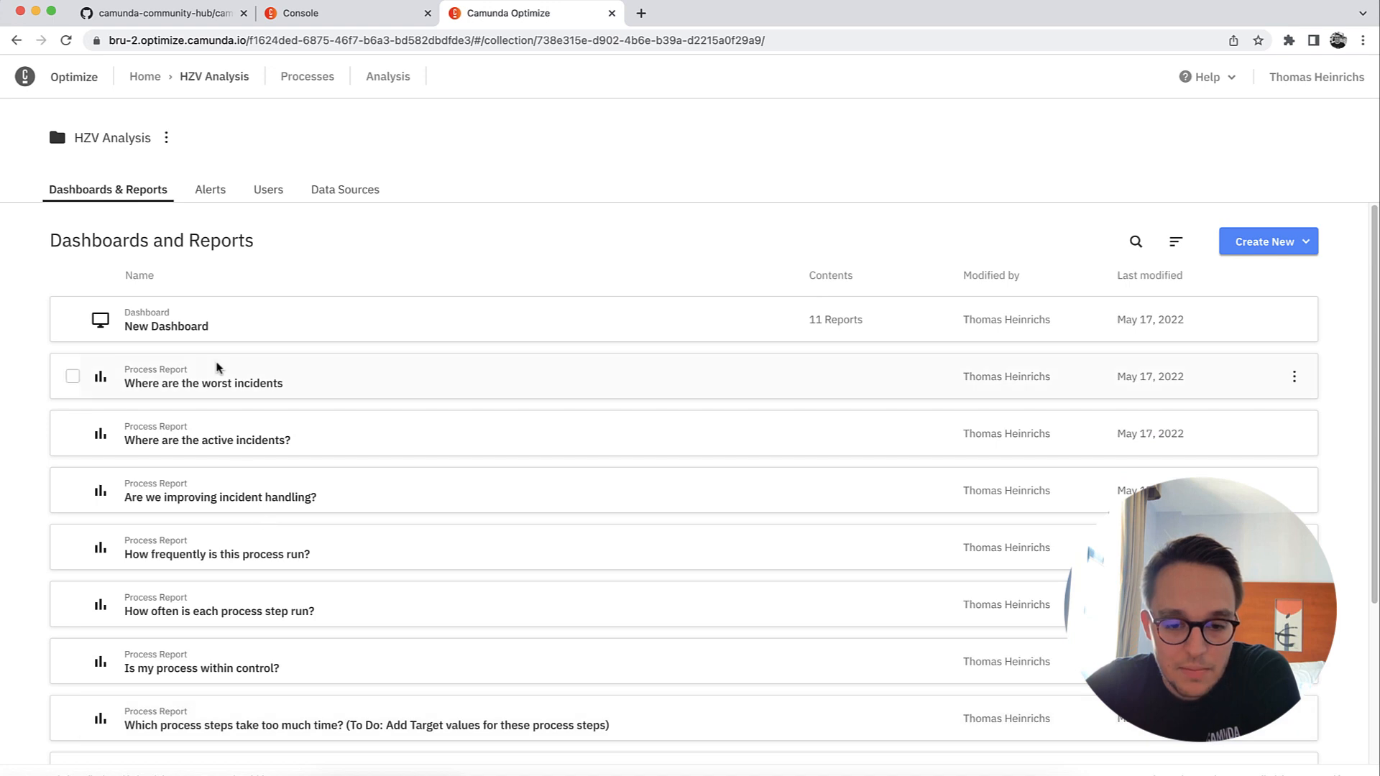
scroll("down", 3)
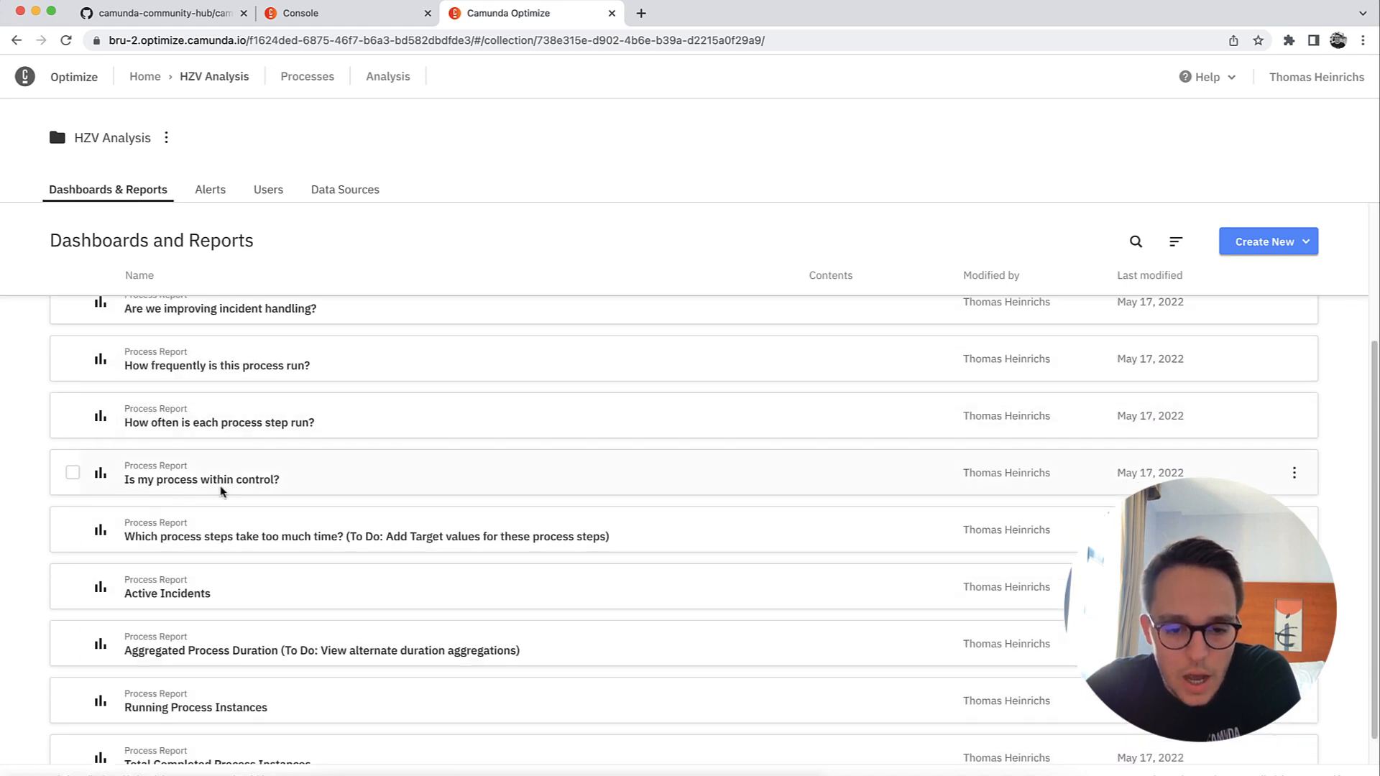
mouse_move(240, 370)
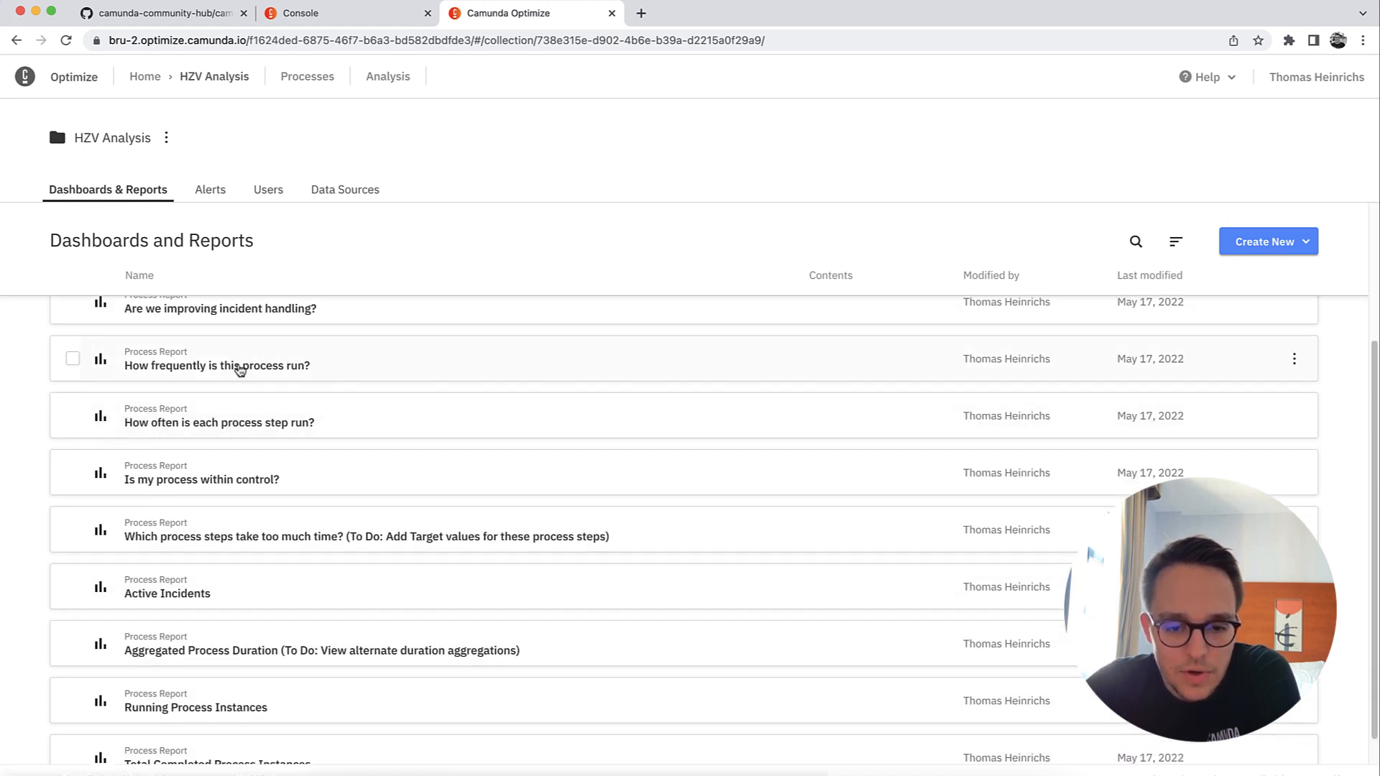
Step: Enable sharing on the 'How often is each process step run?' heatmap report
left_click(218, 422)
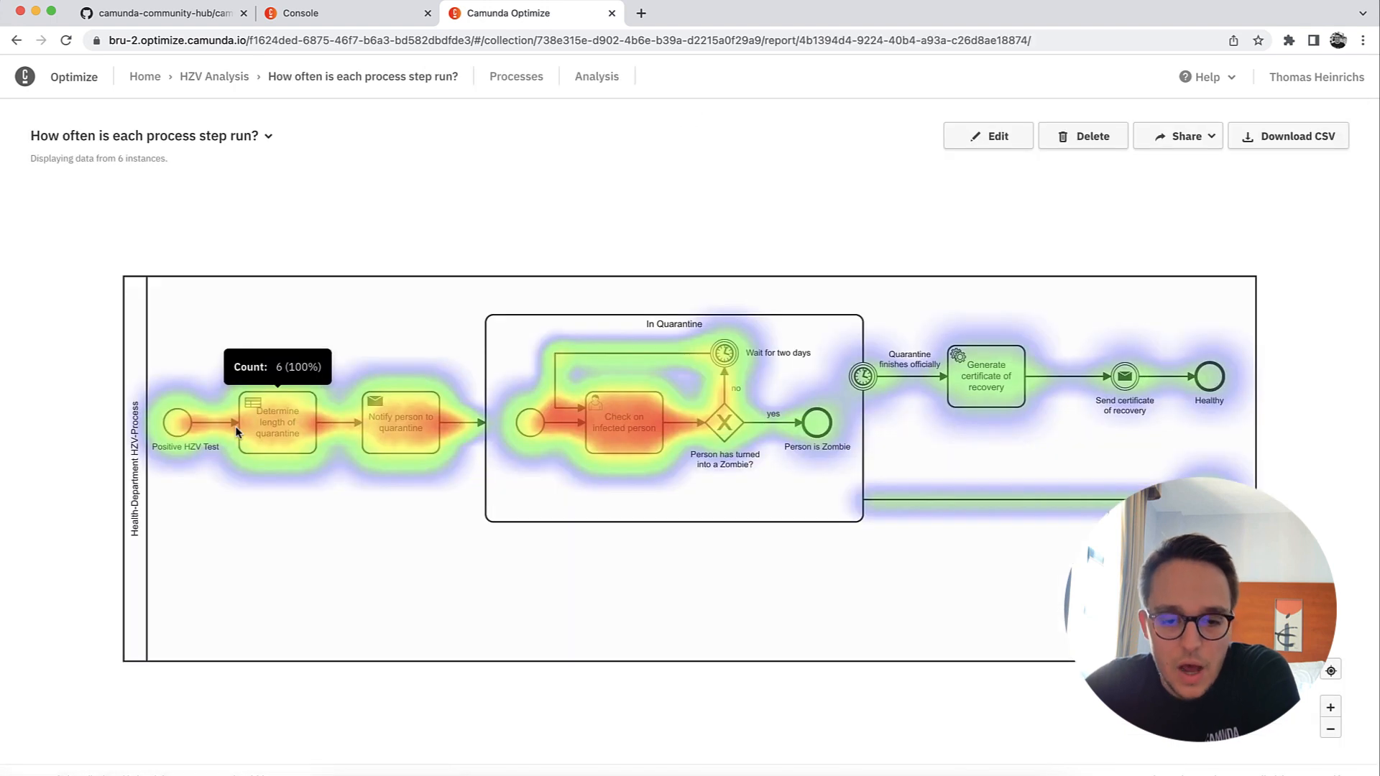
mouse_move(437, 491)
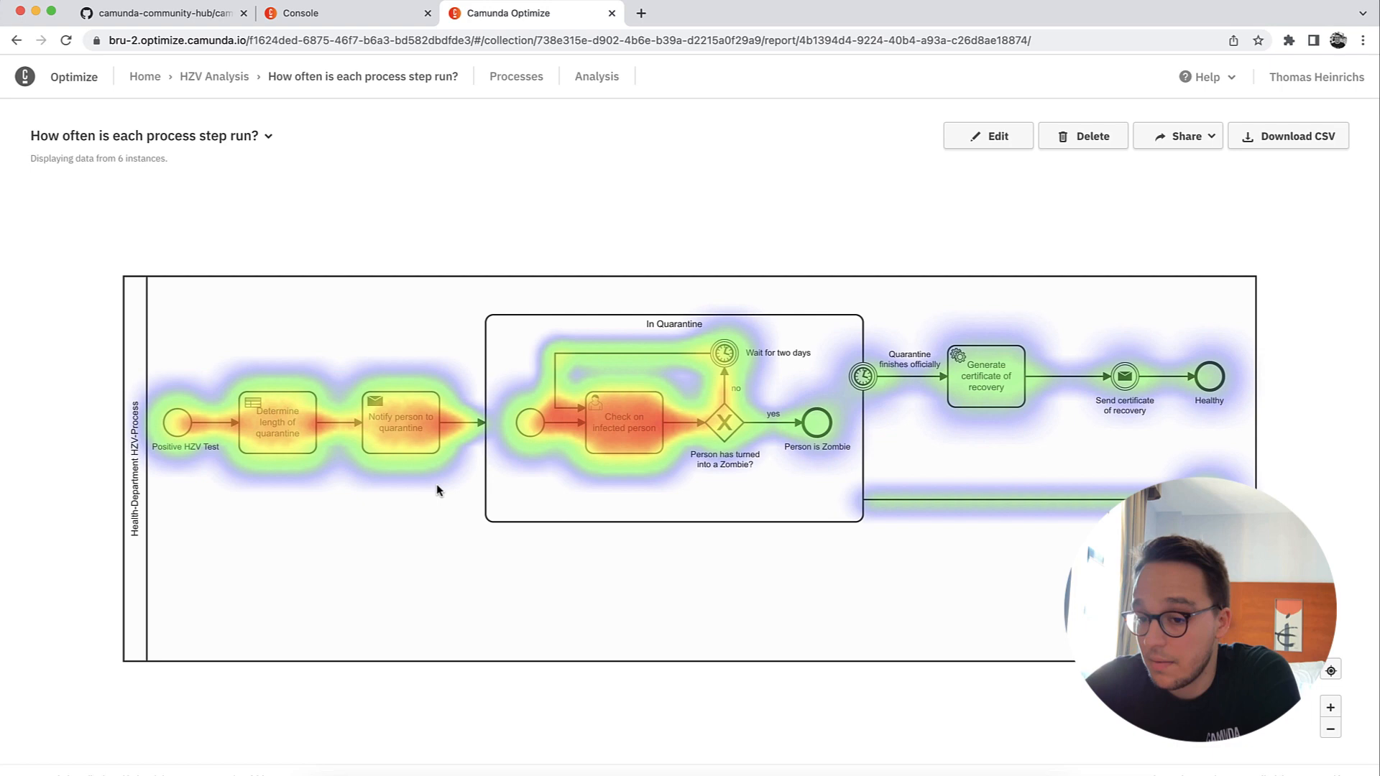
mouse_move(456, 128)
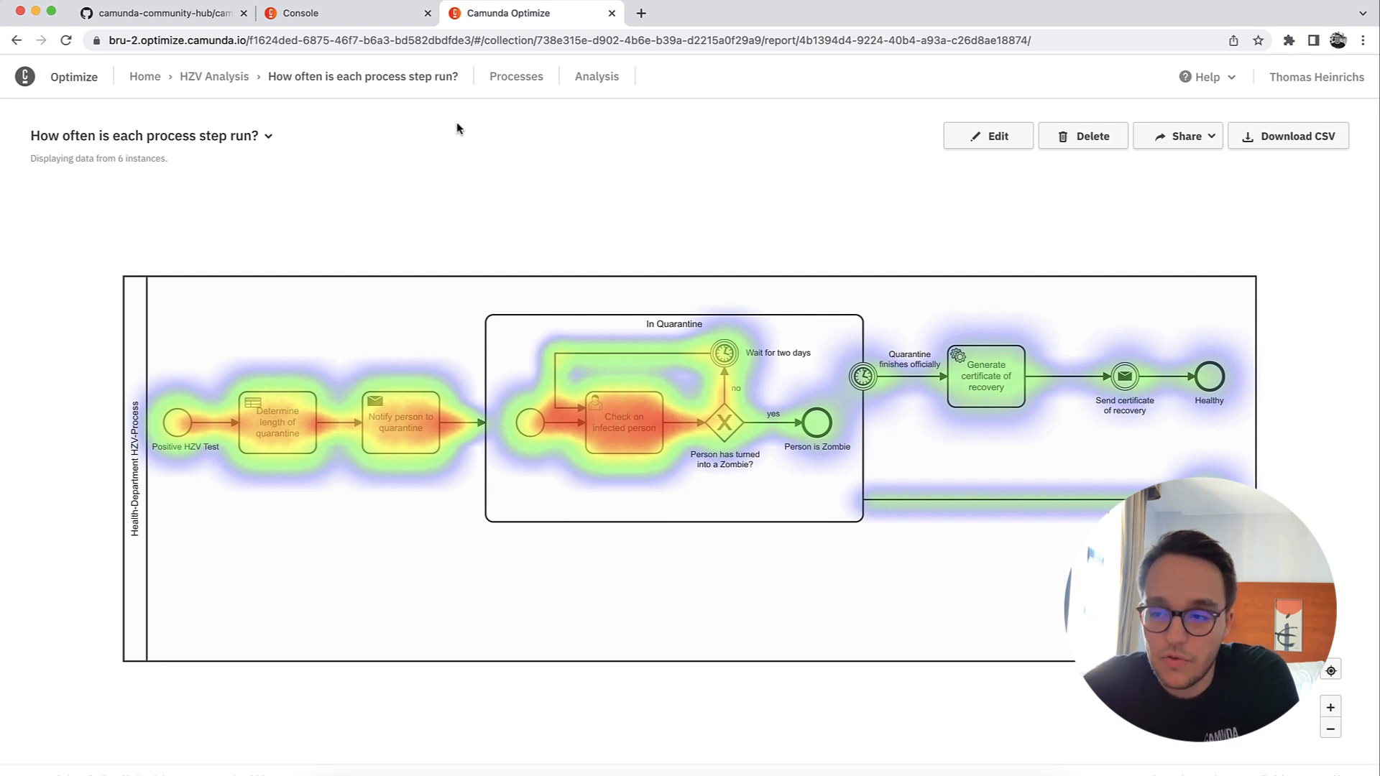
left_click(1179, 135)
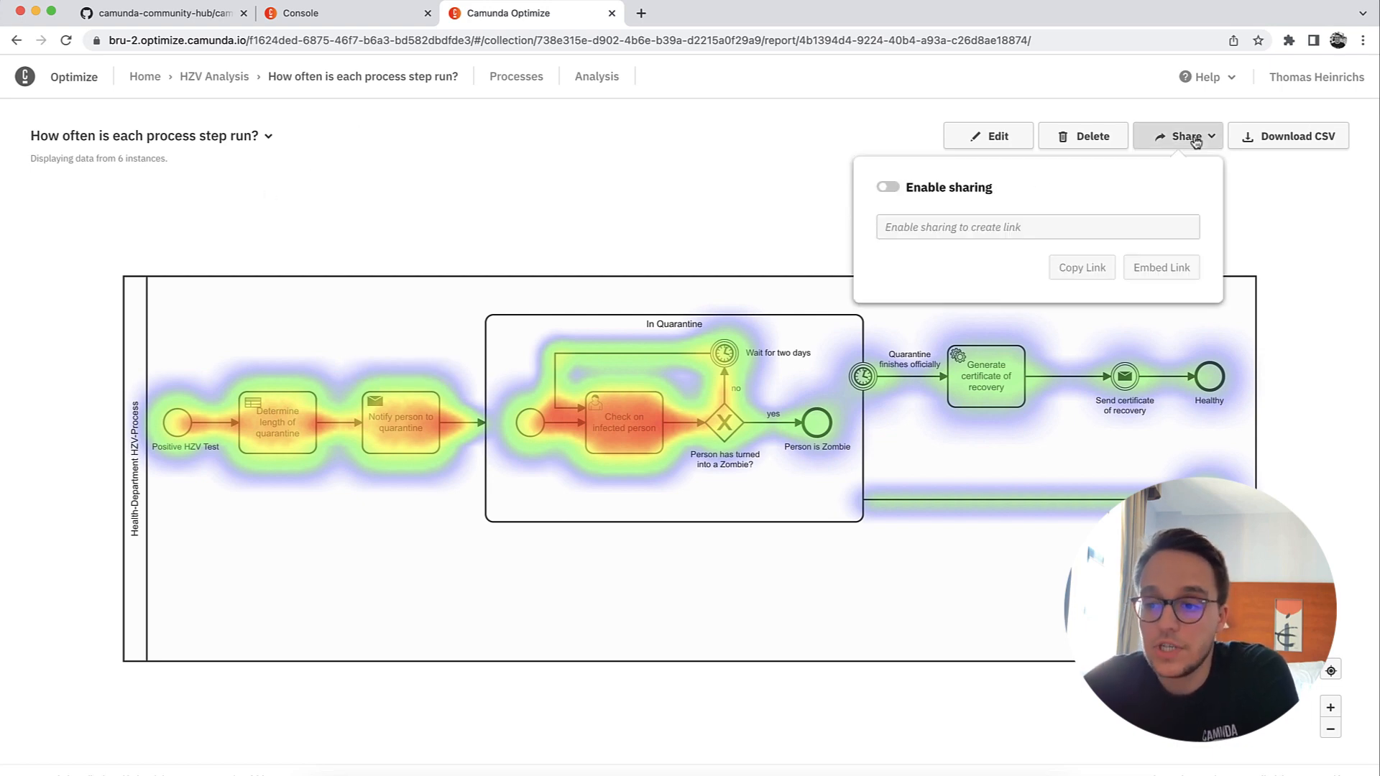
left_click(886, 187)
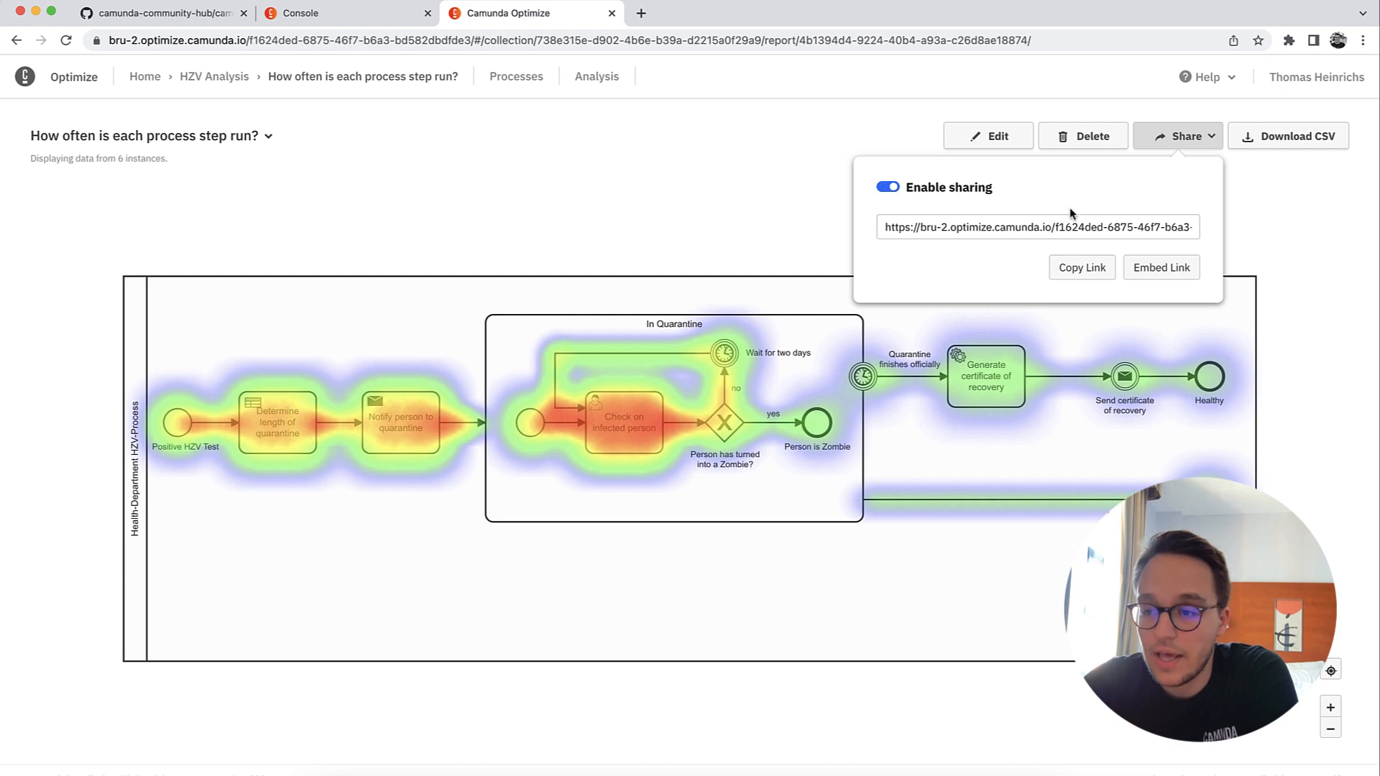
mouse_move(1160, 268)
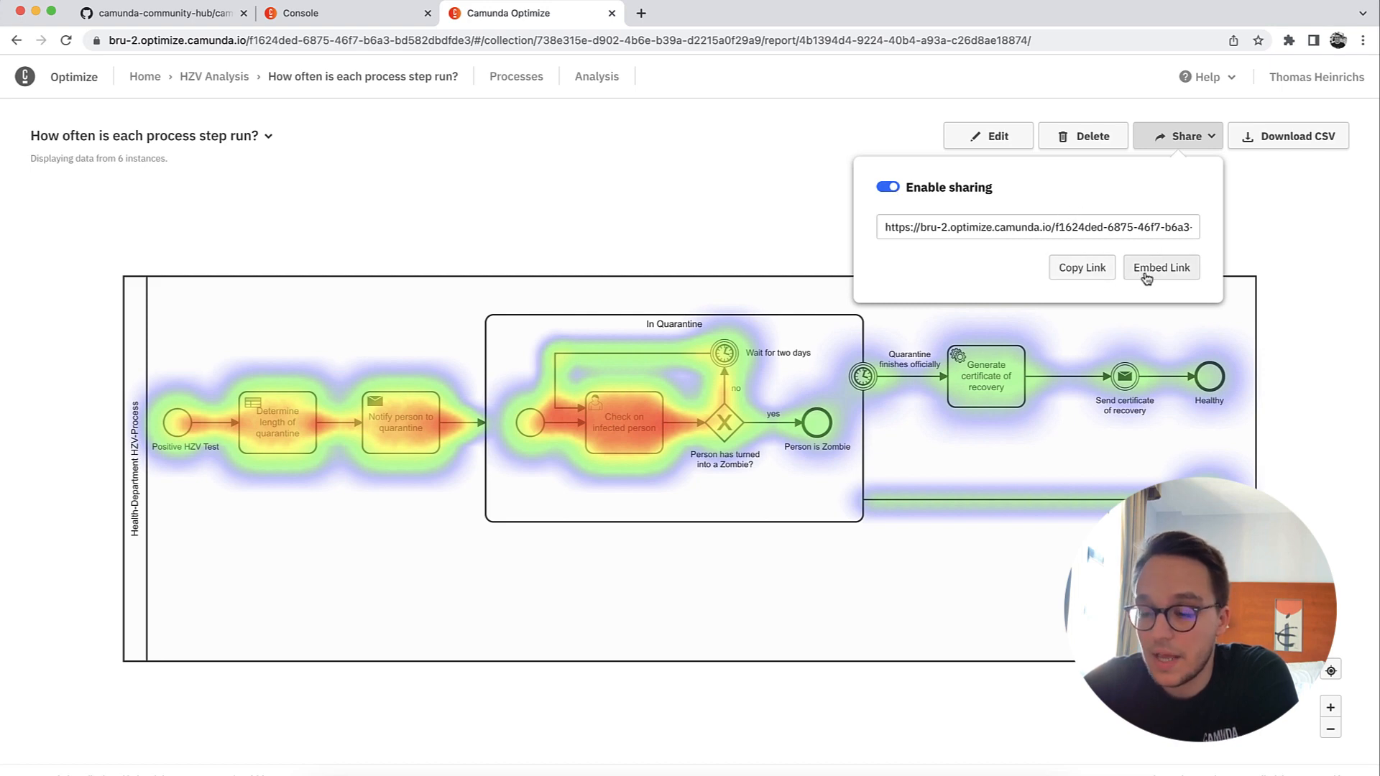
mouse_move(677, 293)
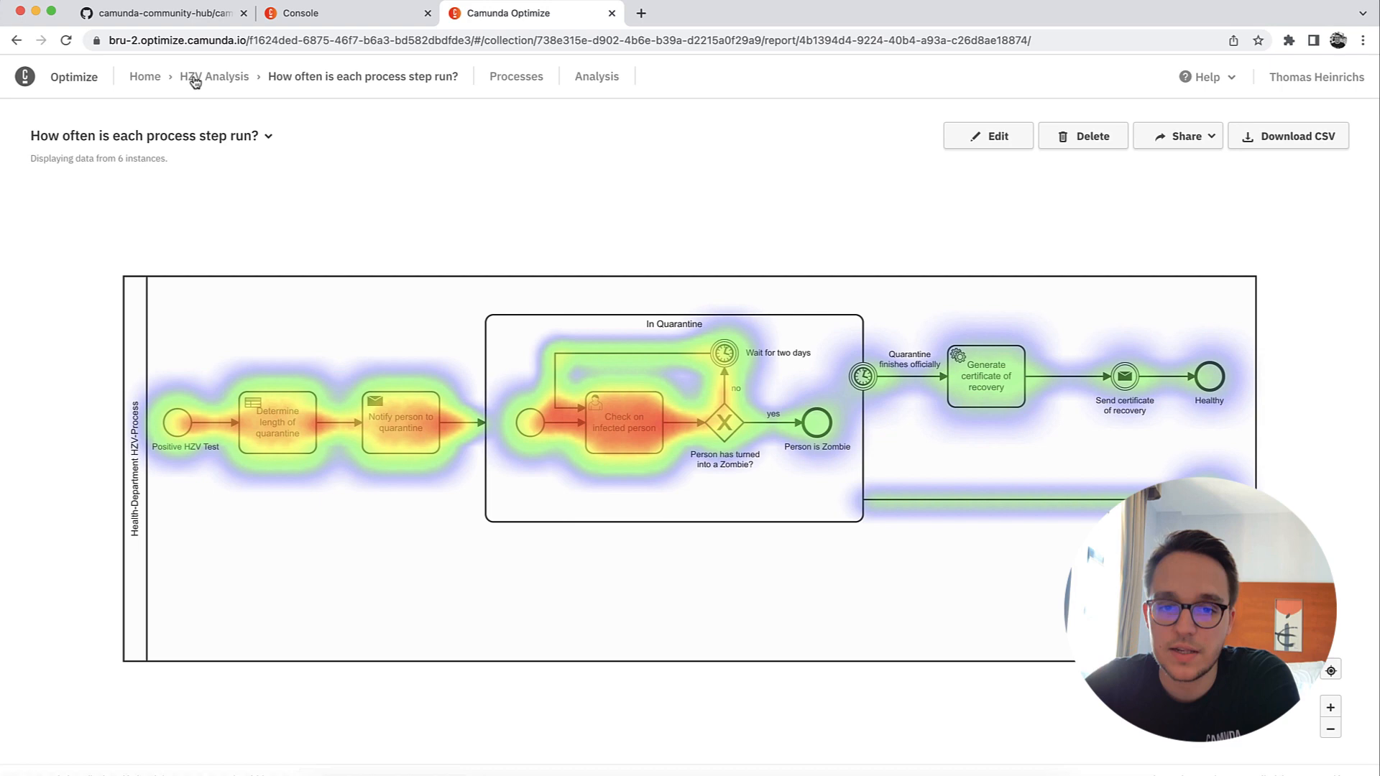
Step: Create a blank report on the Health-Department HZV-Process from the HZV Analysis collection
left_click(214, 76)
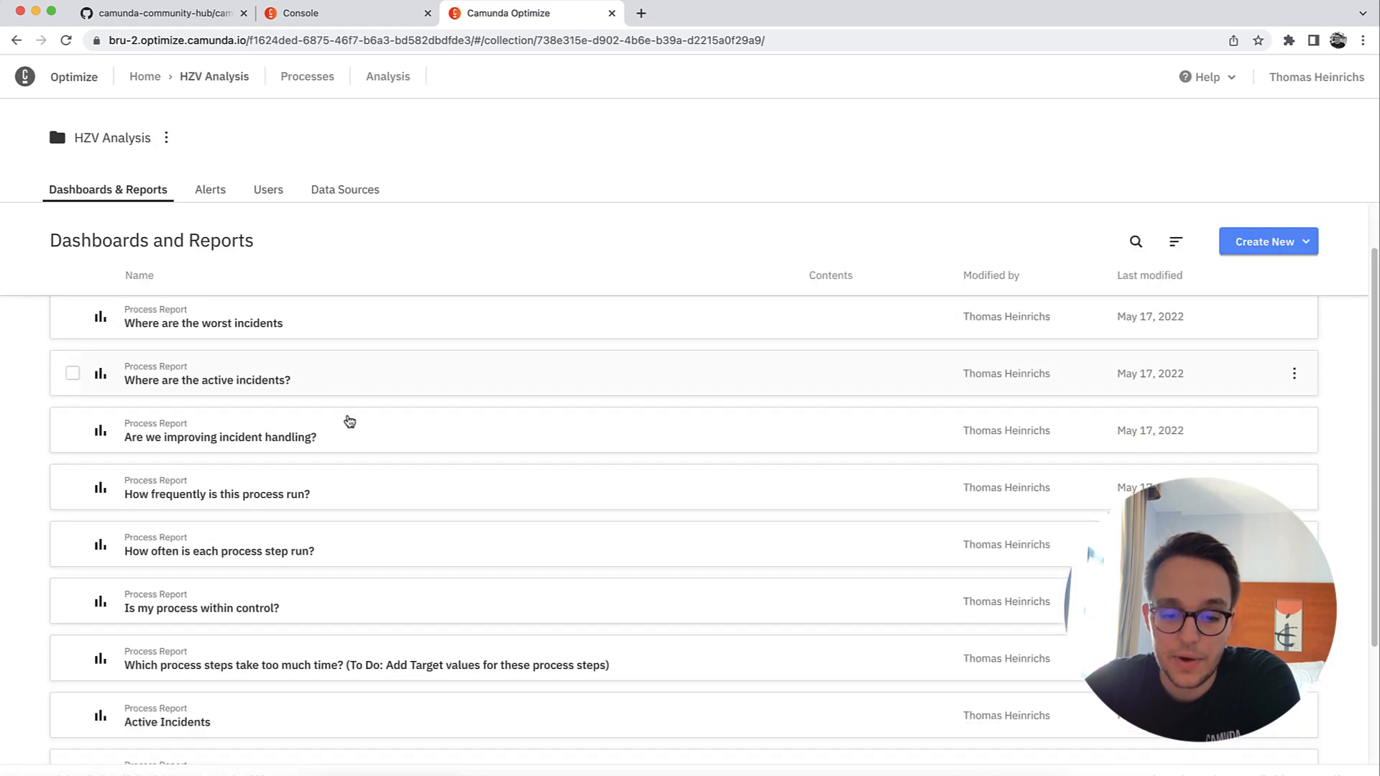
scroll("down", 3)
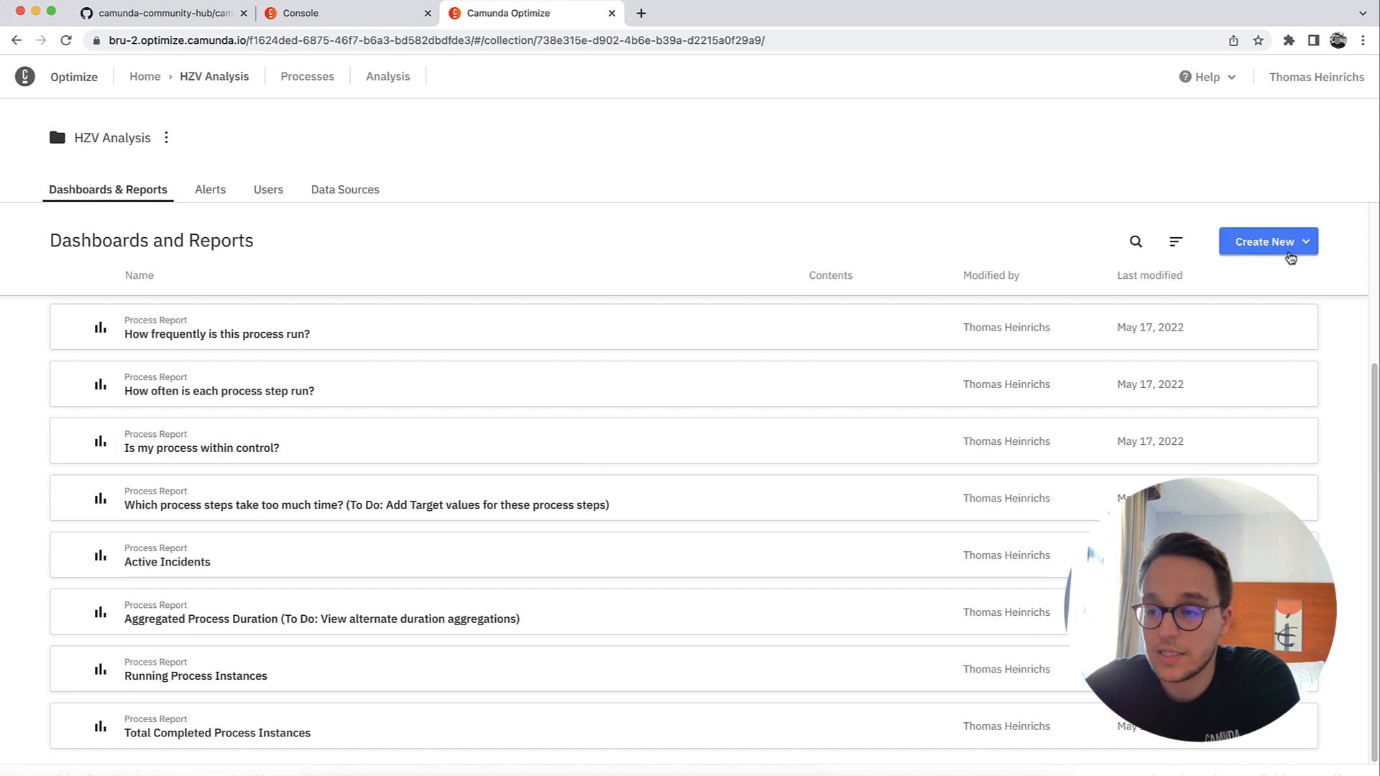
left_click(1268, 241)
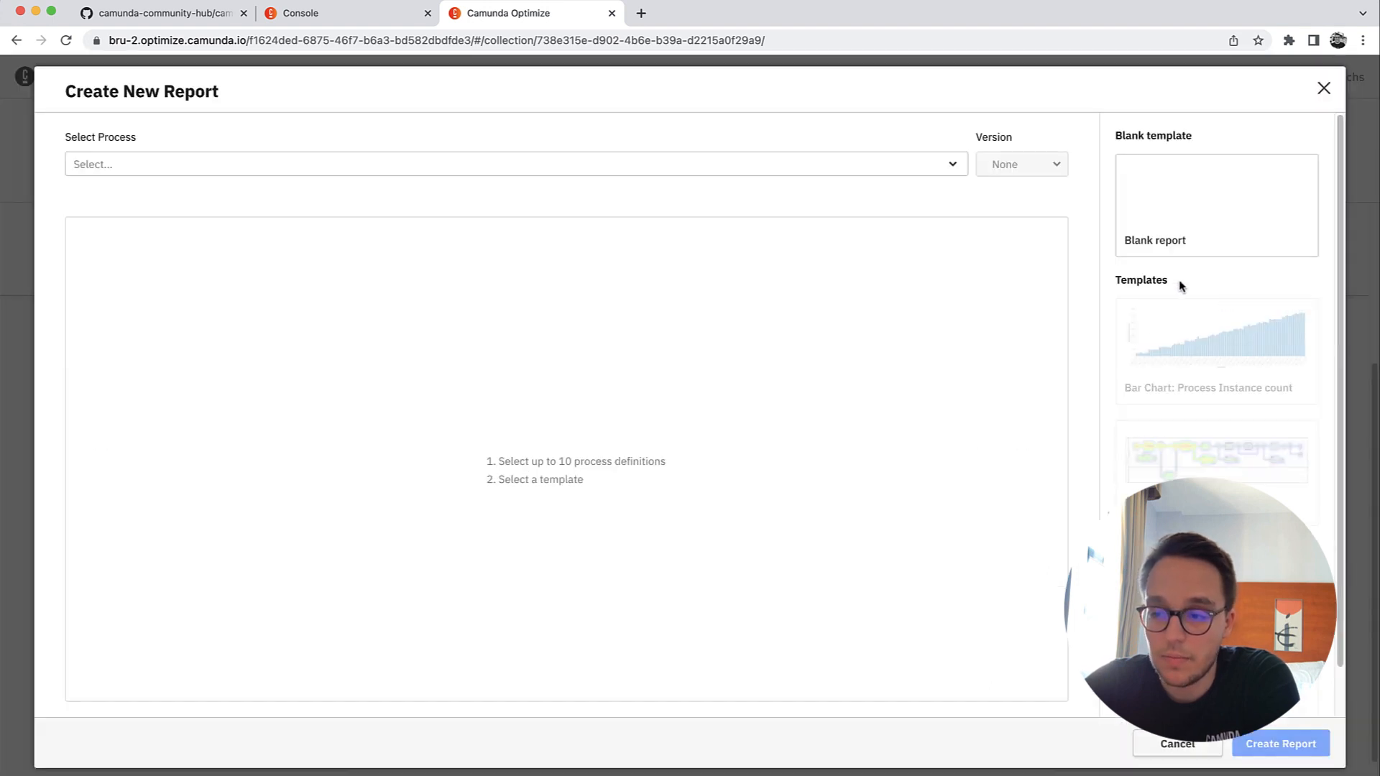
left_click(515, 164)
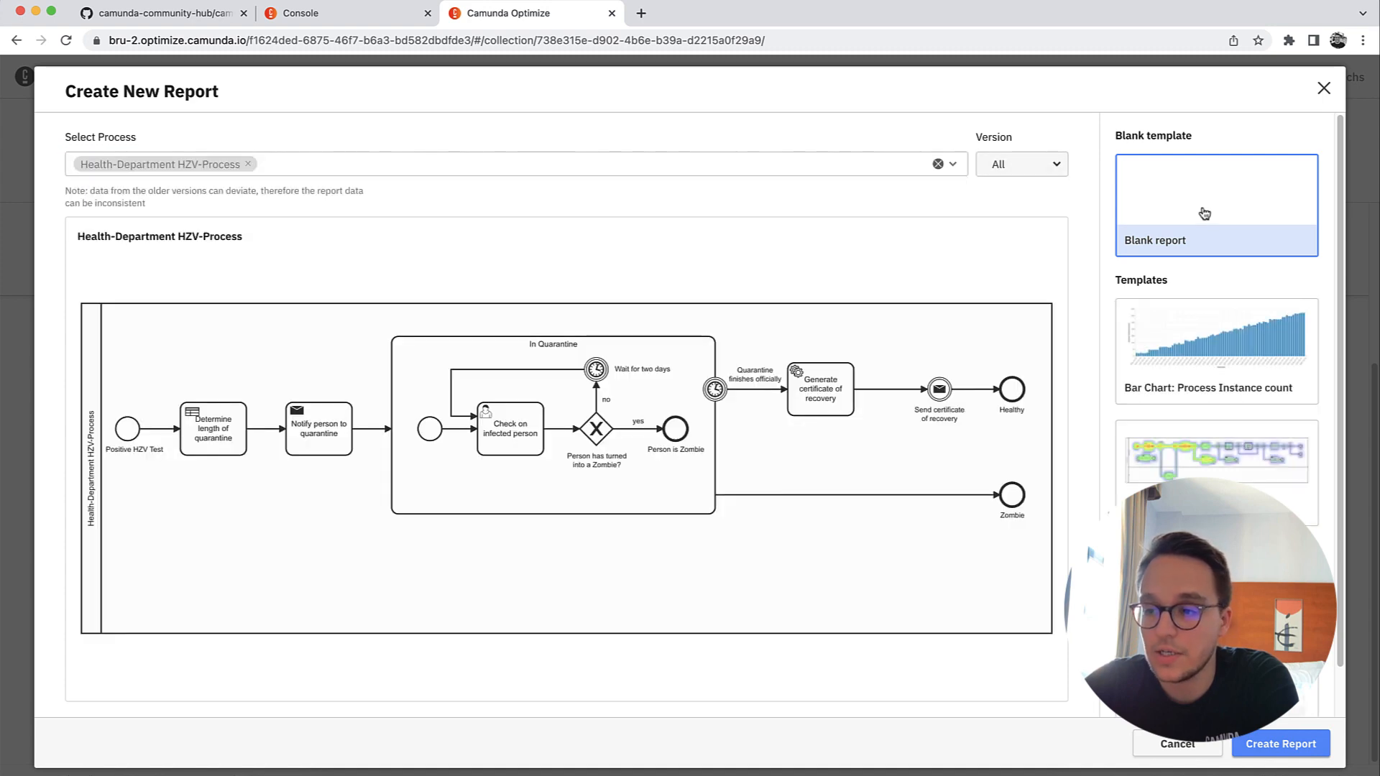
left_click(1280, 743)
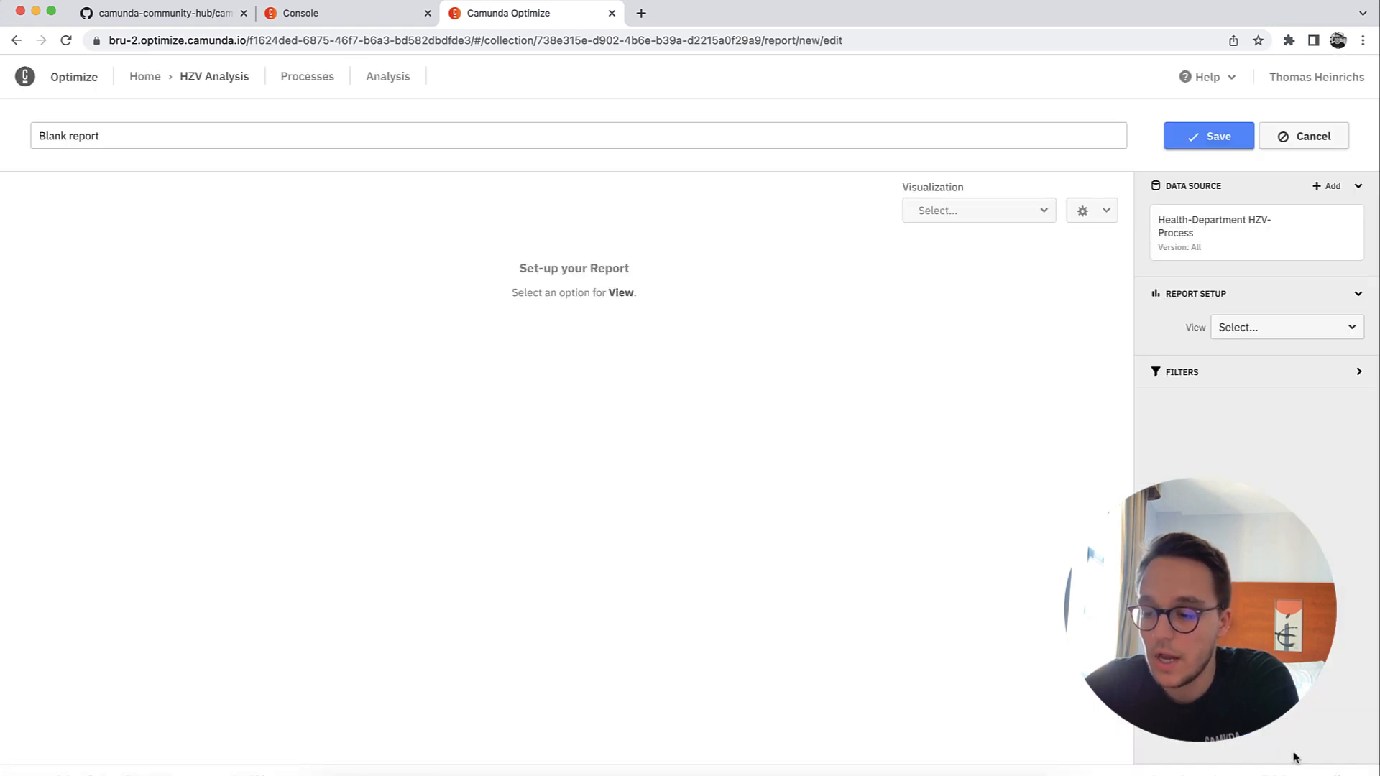
Step: Show the report as a flow-node heatmap measuring duration instead of count
left_click(1285, 326)
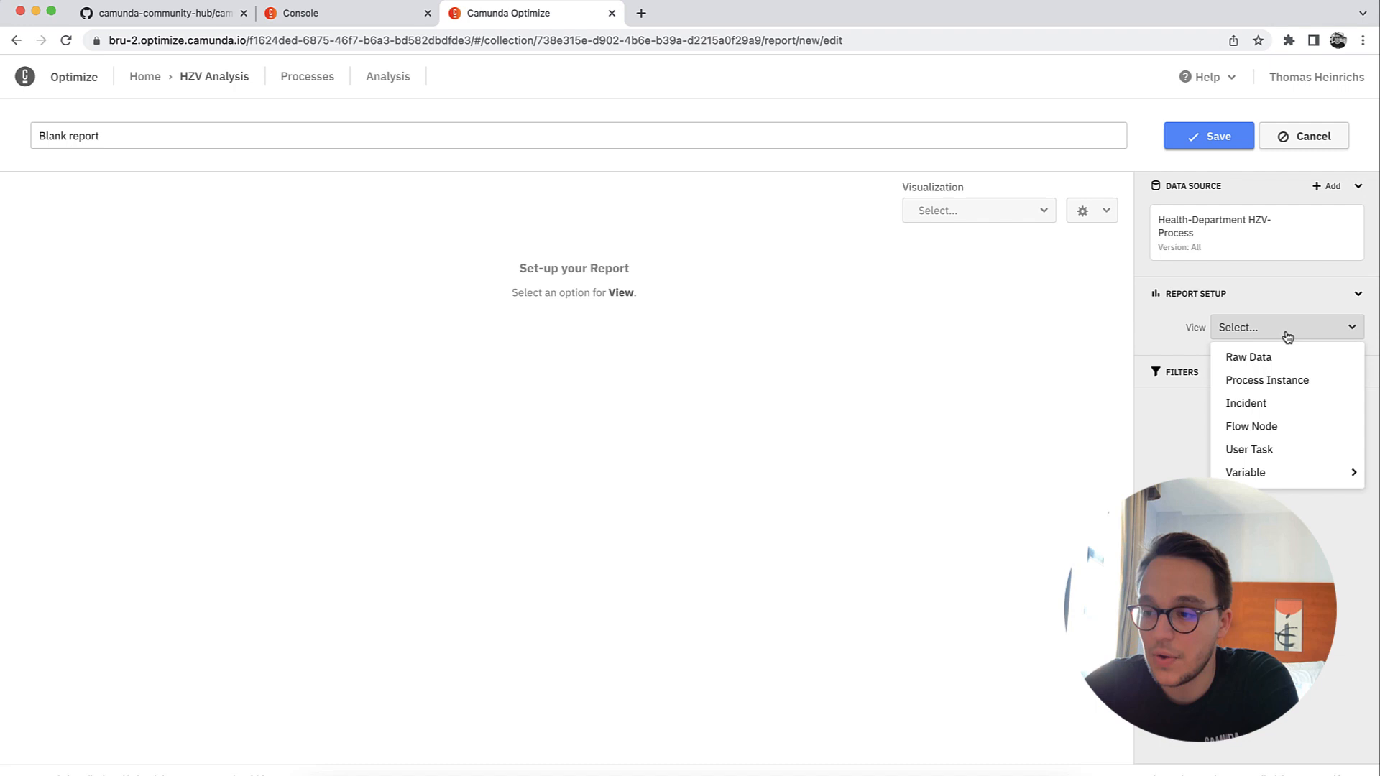
mouse_move(1247, 403)
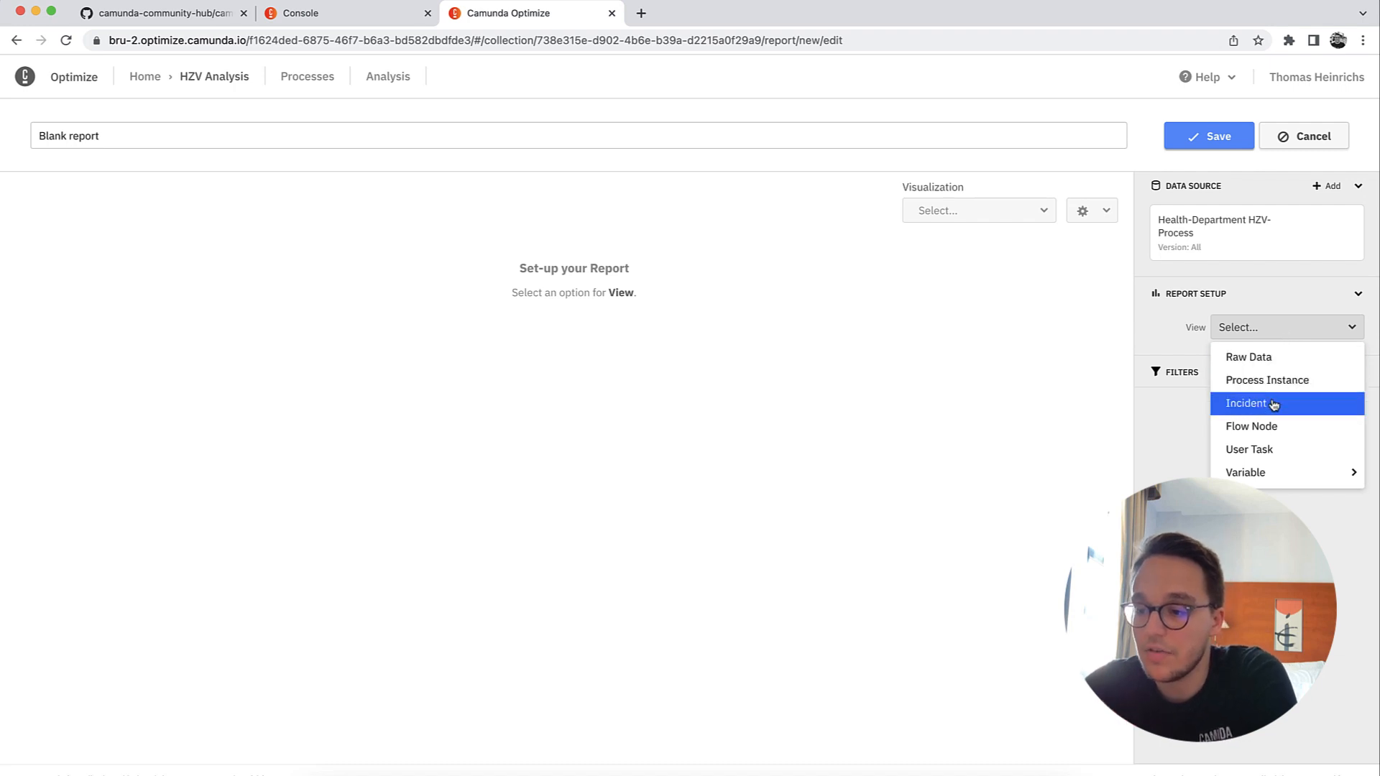
mouse_move(1252, 426)
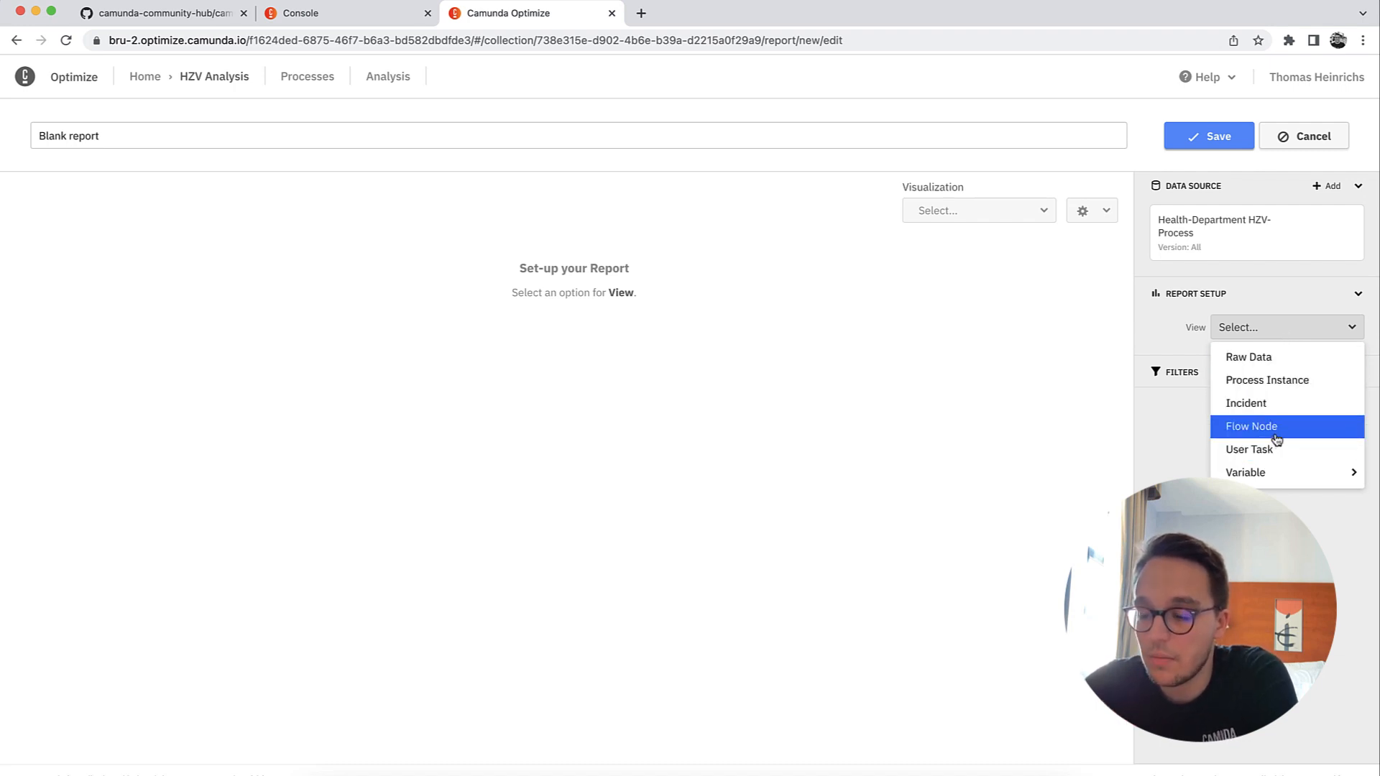
left_click(1250, 426)
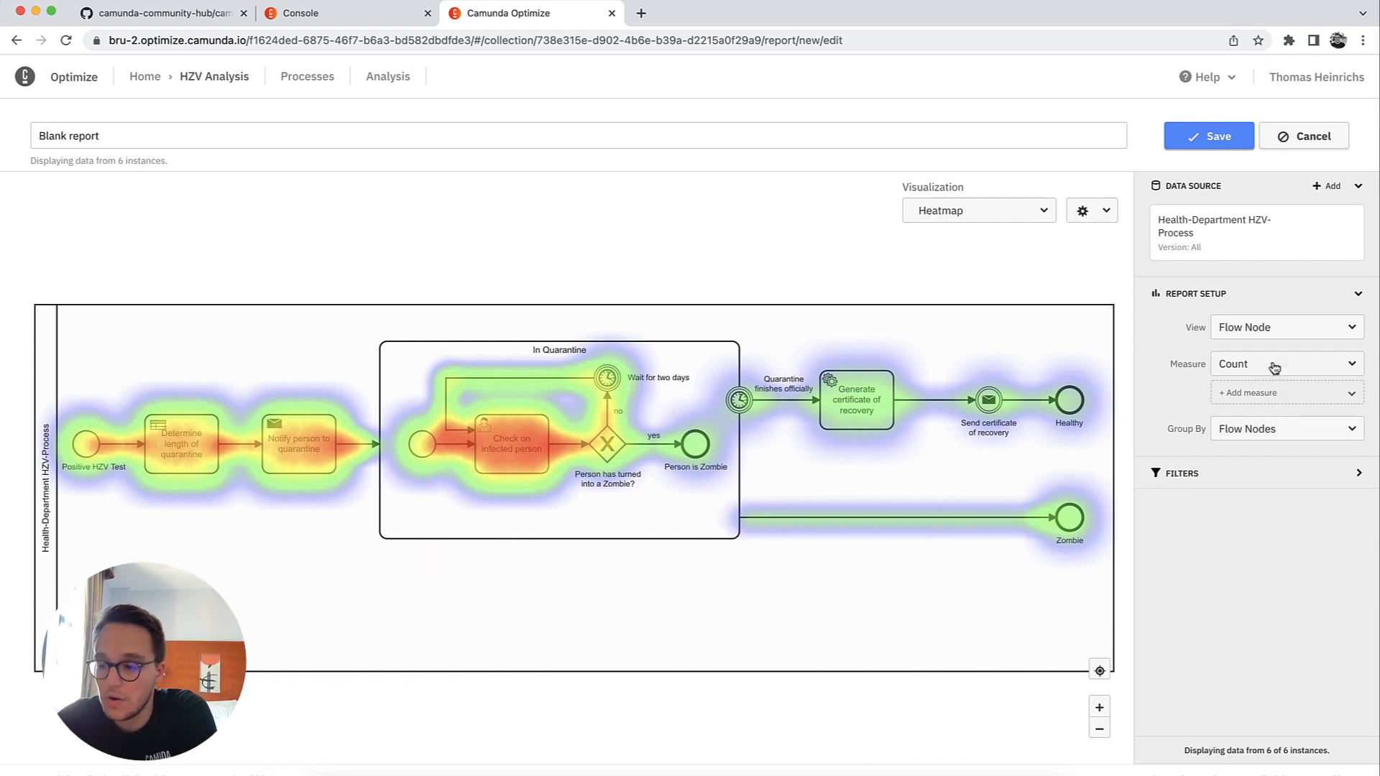
left_click(1265, 364)
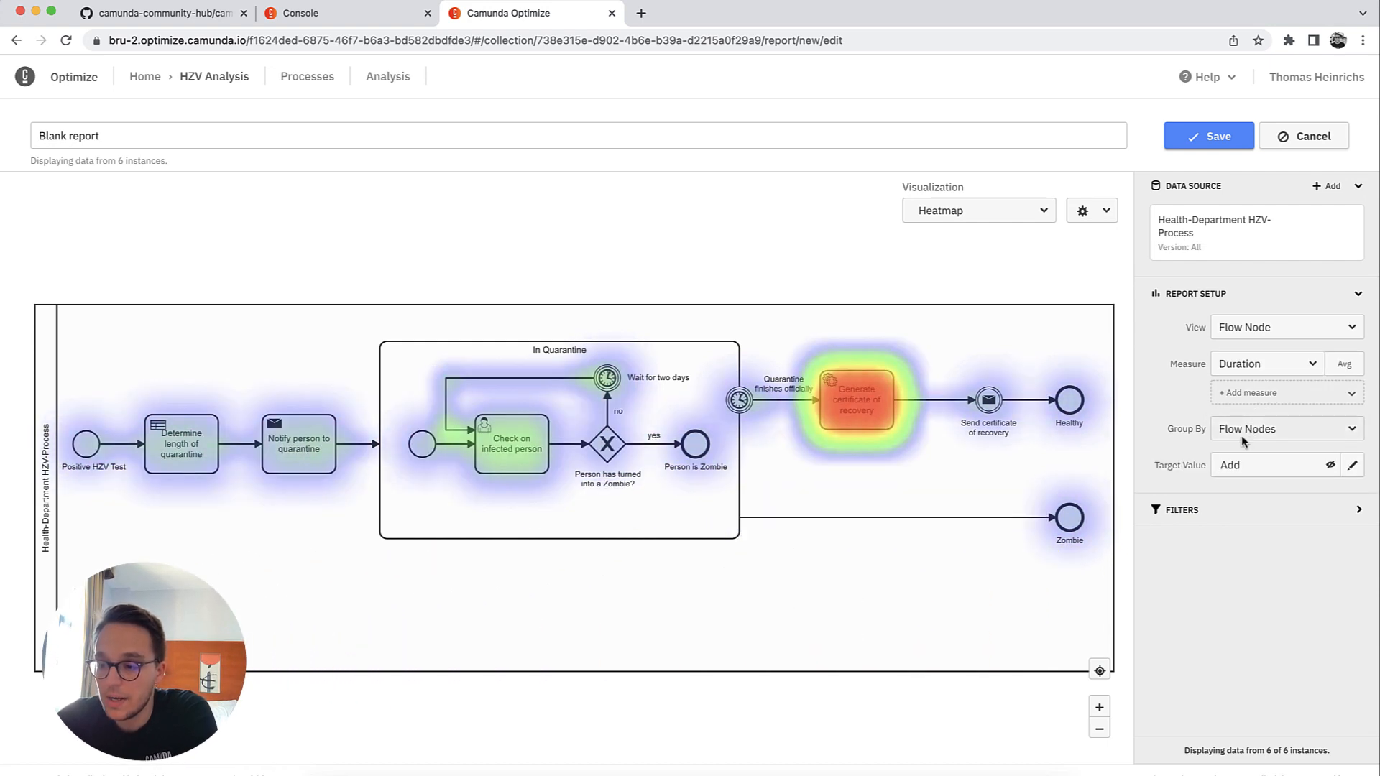
Step: Set a 1-hour target value on 'Check on infected person' and apply it
left_click(1351, 464)
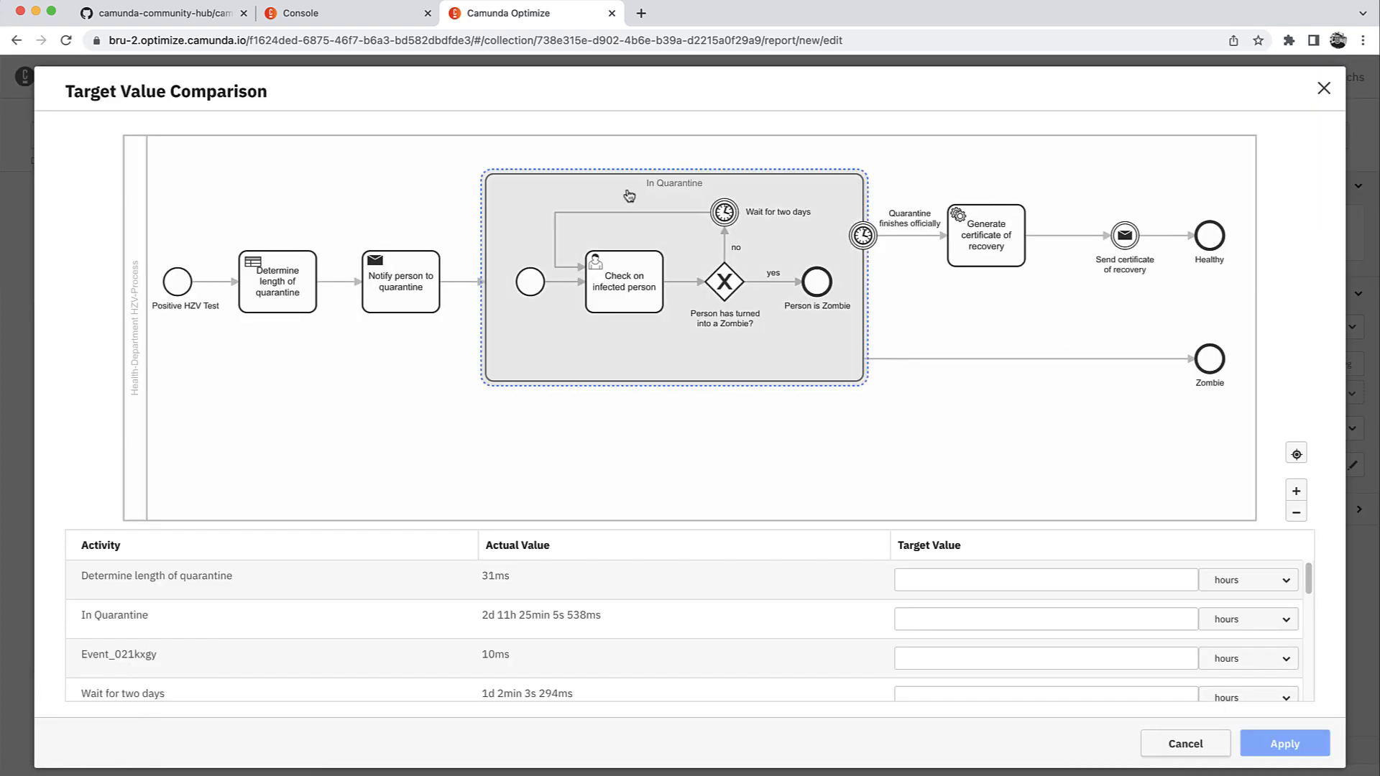
left_click(622, 280)
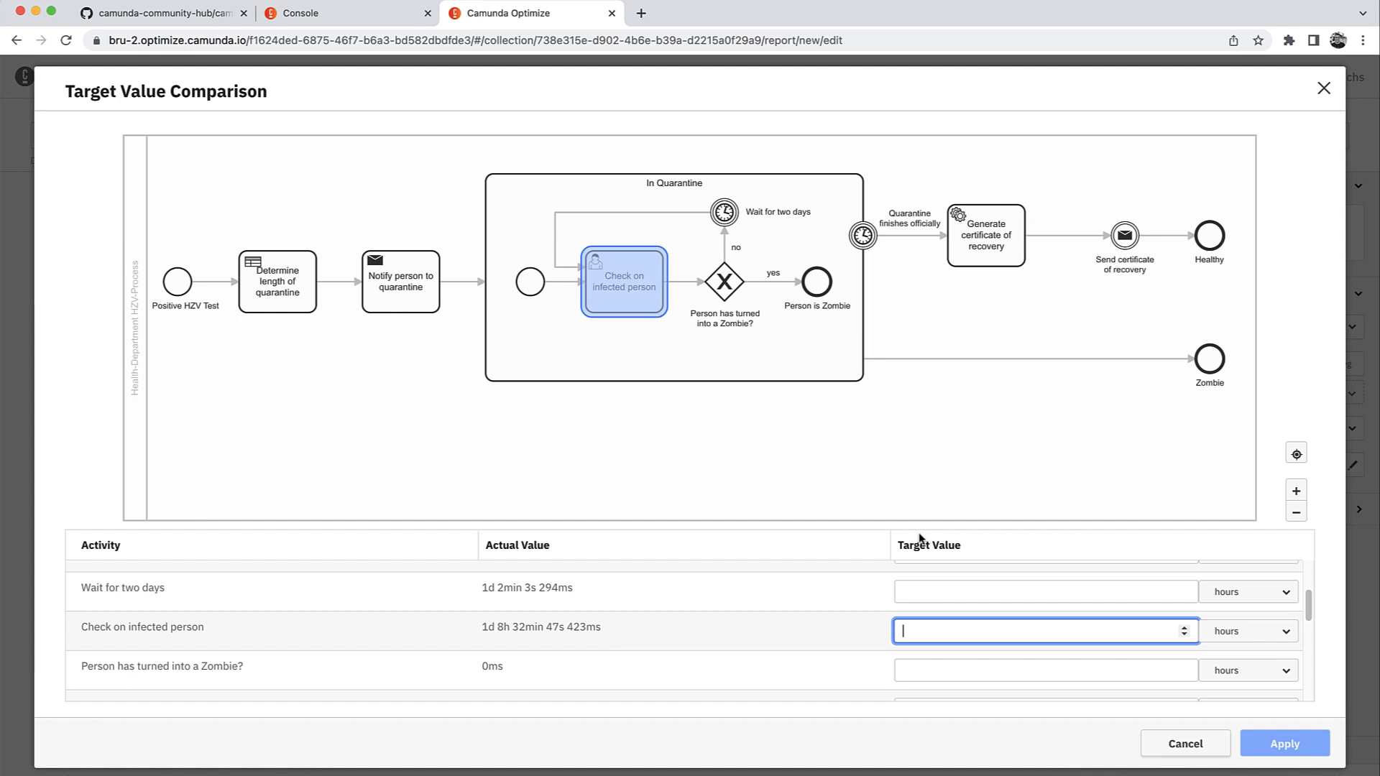
type("1")
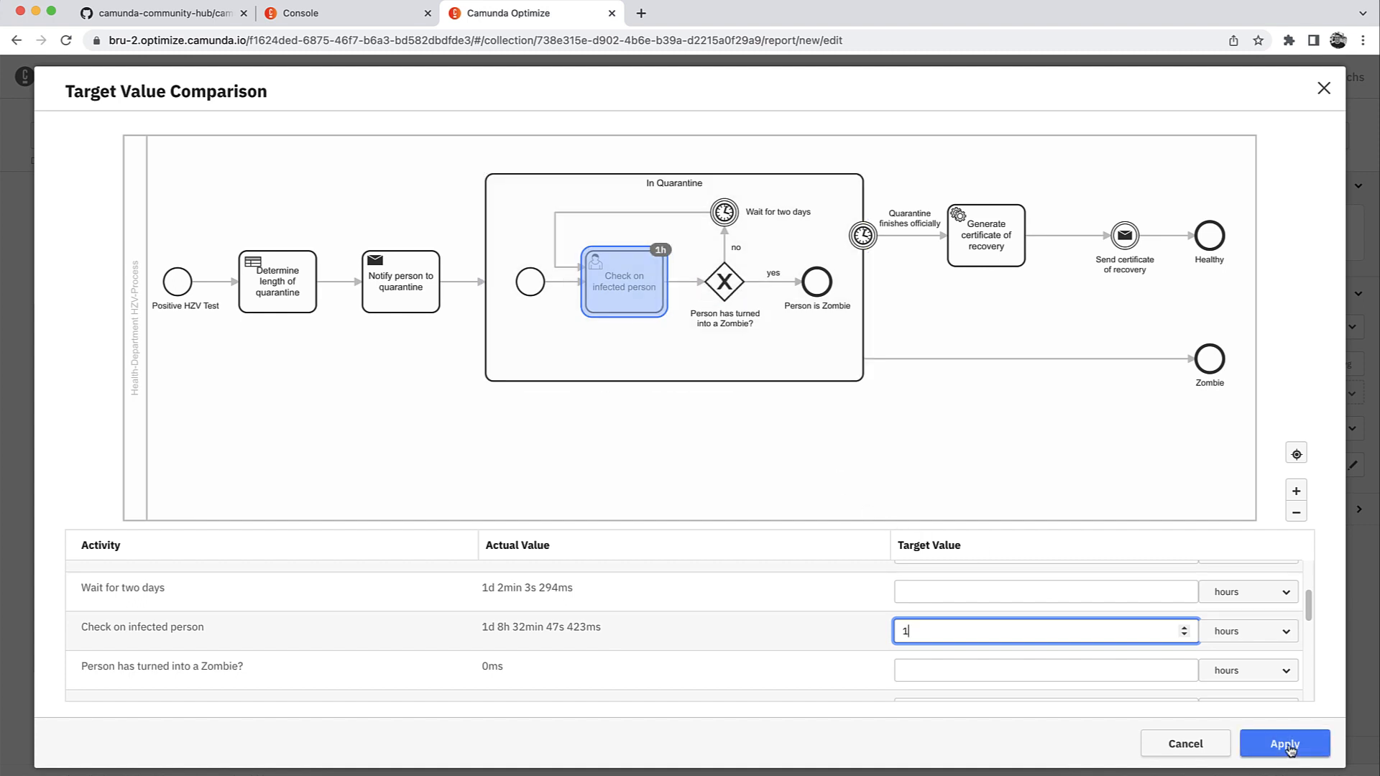
left_click(1283, 743)
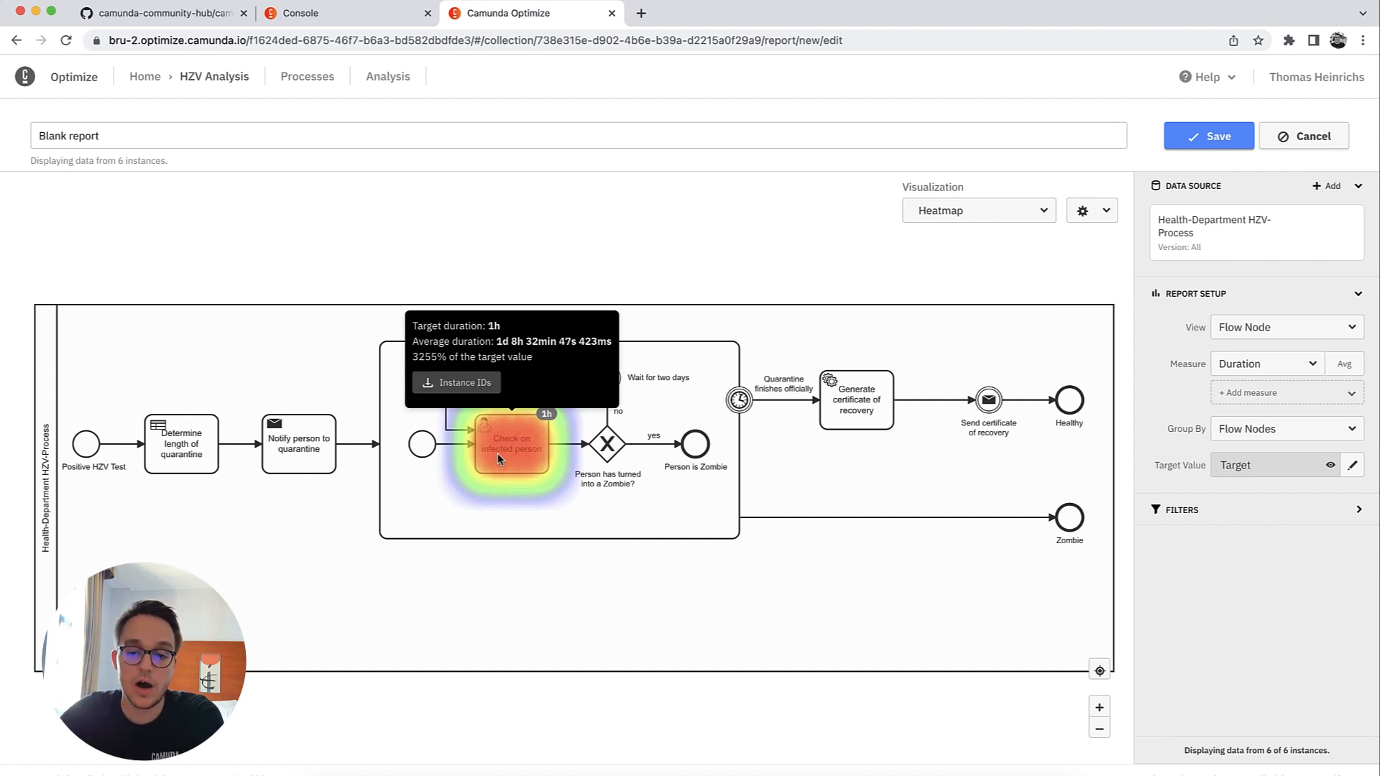
mouse_move(759, 650)
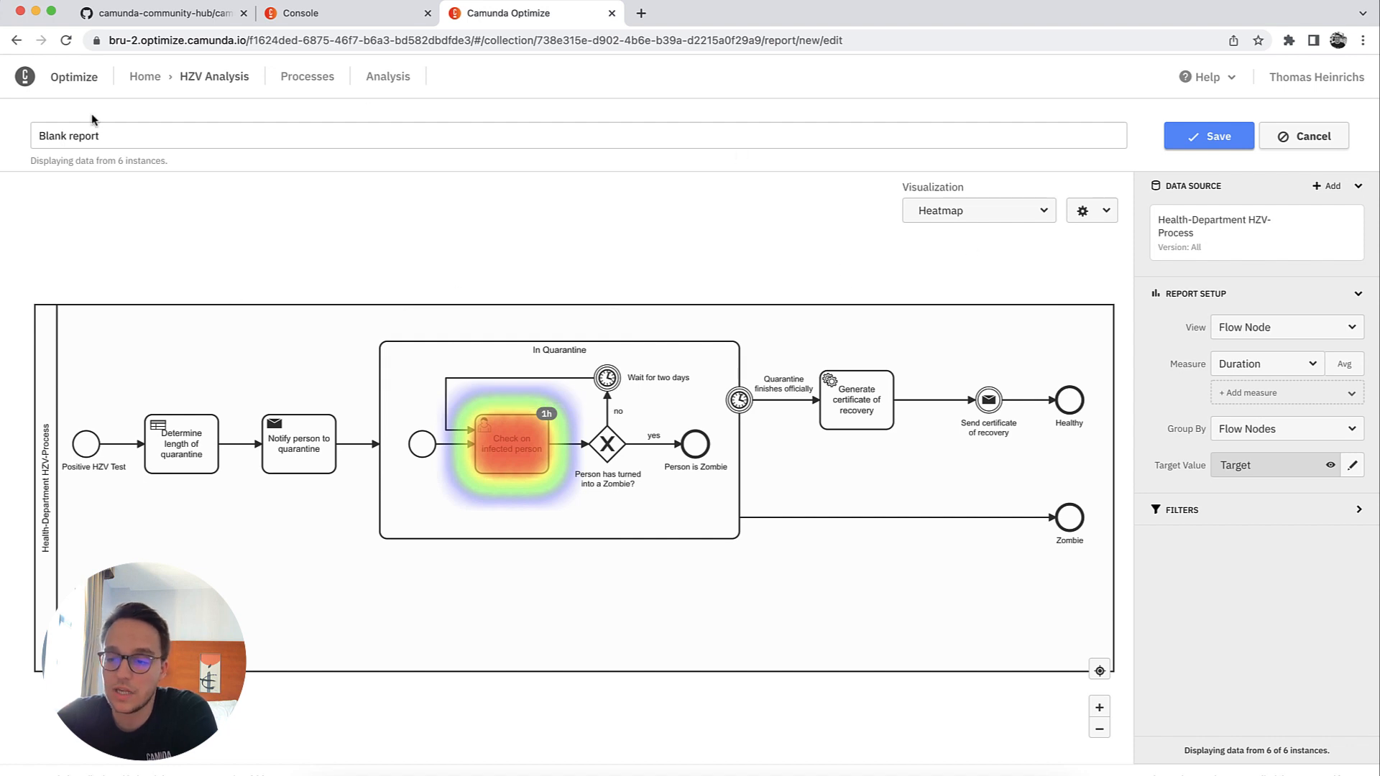
Step: Save the report and return to the HZV Analysis collection listing it as Blank report
left_click(1209, 135)
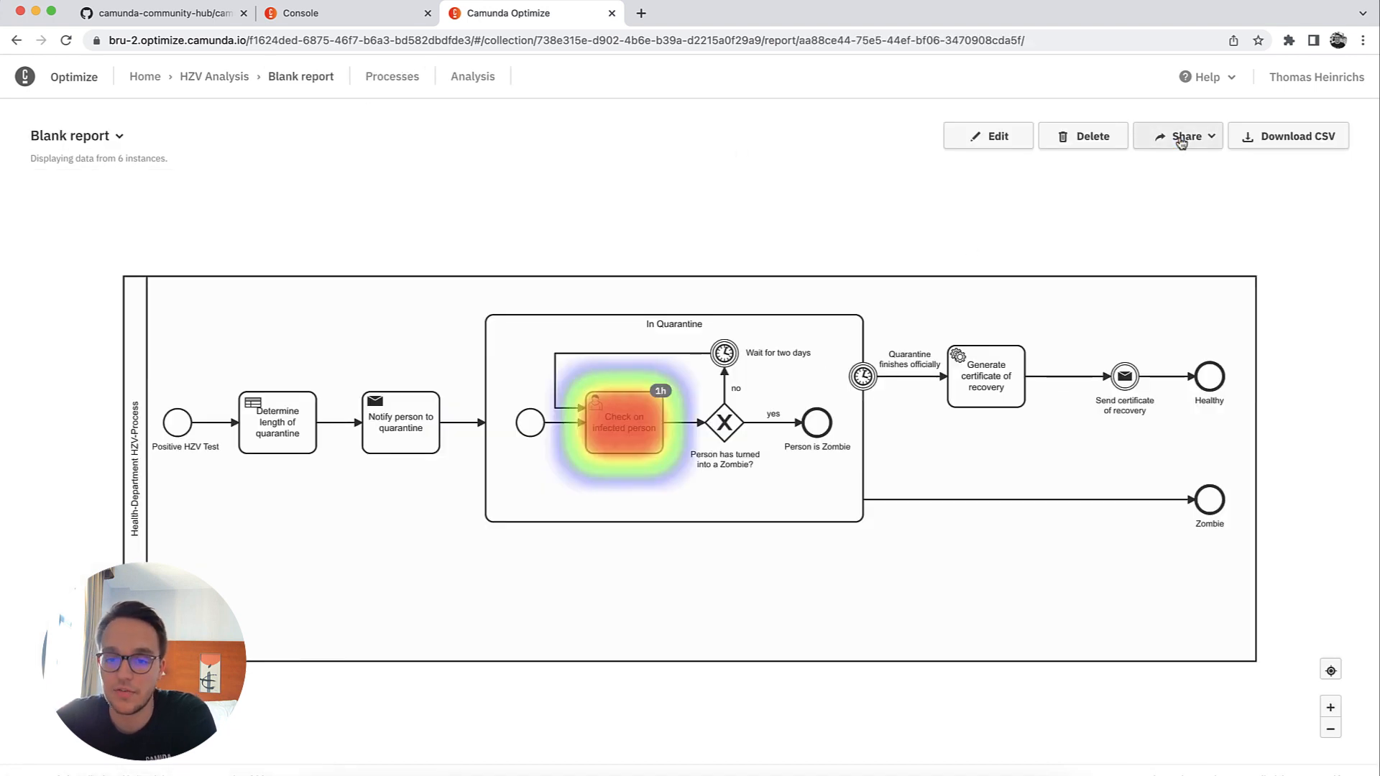
left_click(215, 76)
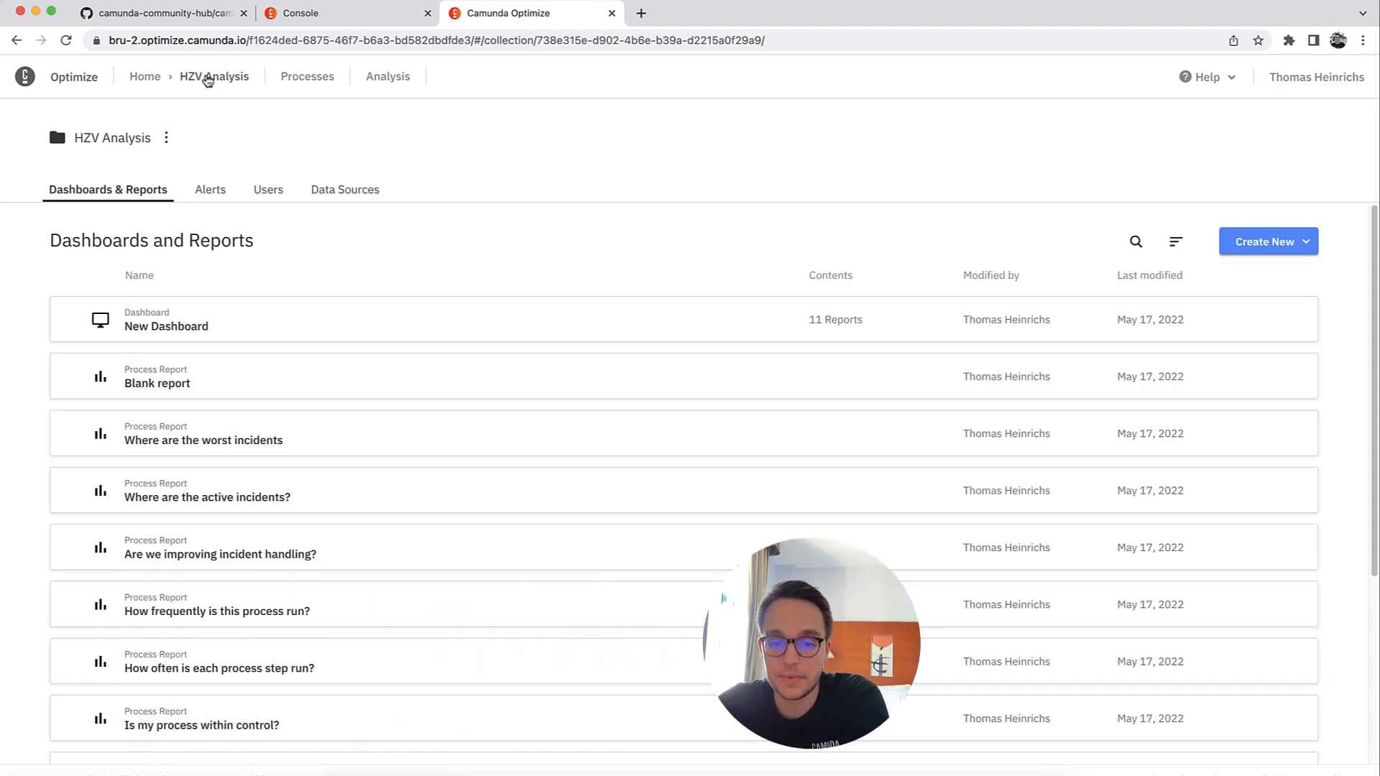
mouse_move(518, 456)
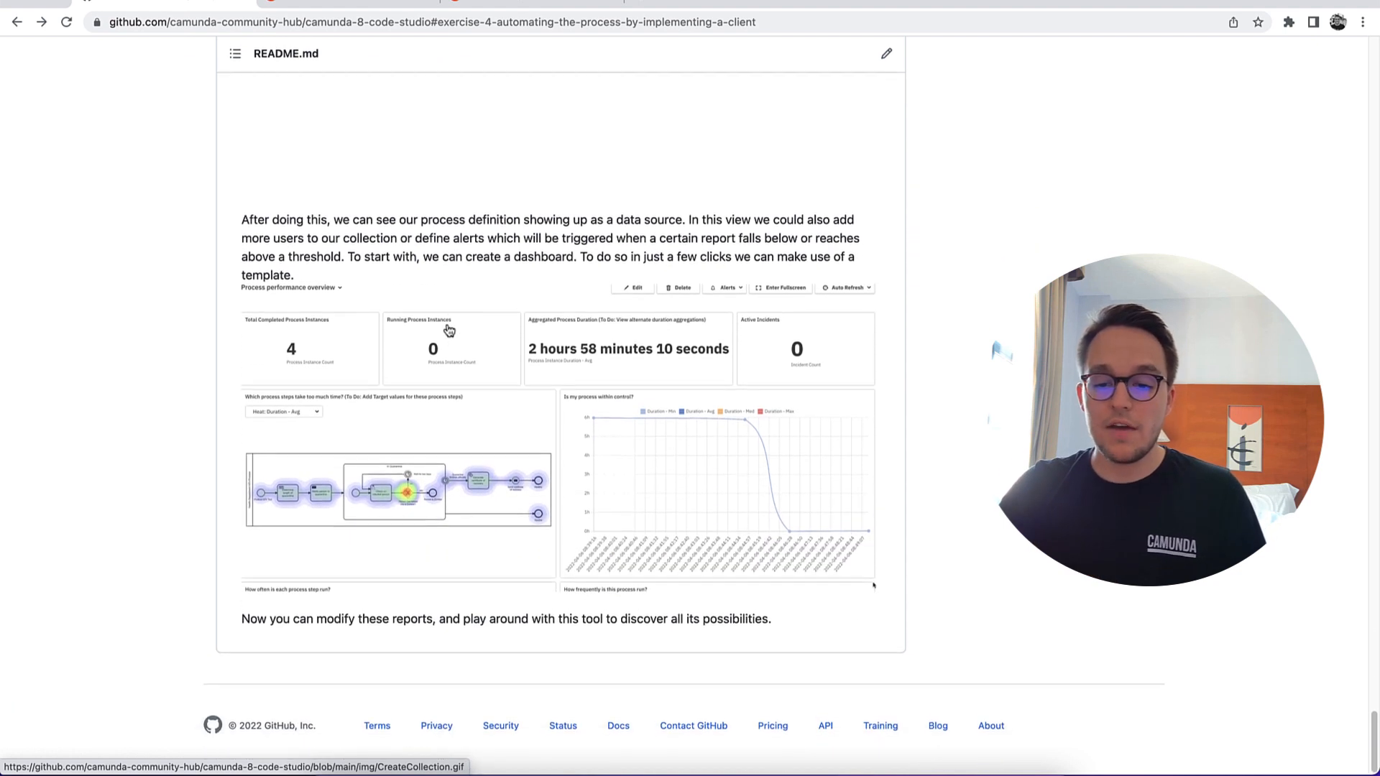
Step: Scroll the README to the part about creating the Optimize dashboard
scroll("up", 3)
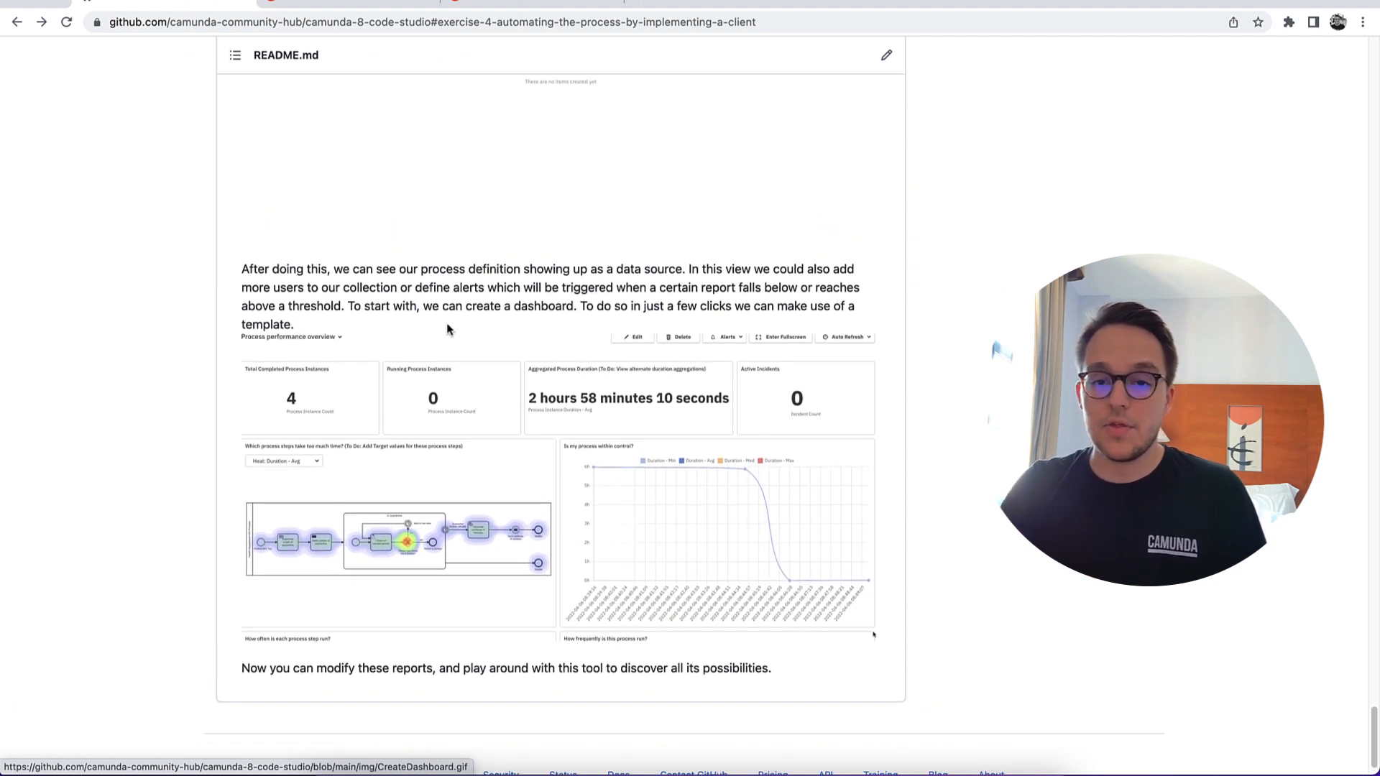